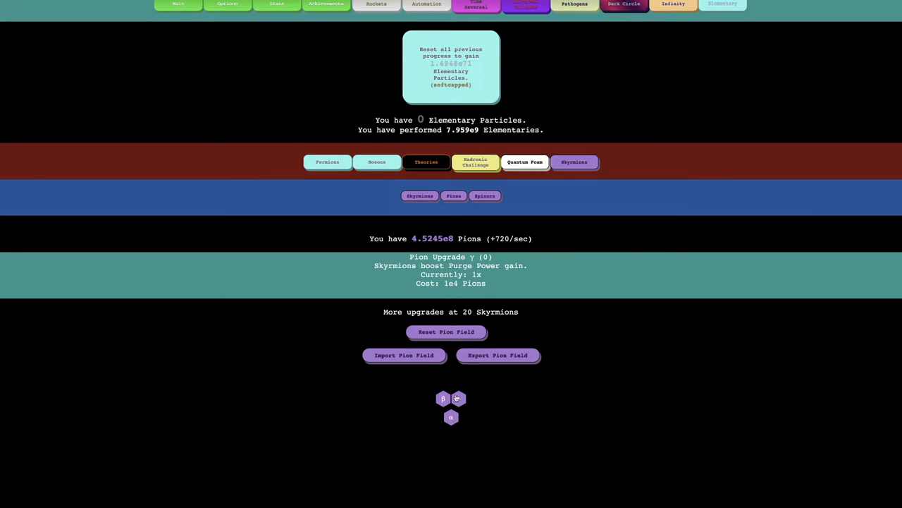
# - Buy Pion Upgrades α to level 3, β to level 2 and γ to level 1
pyautogui.click(451, 417)
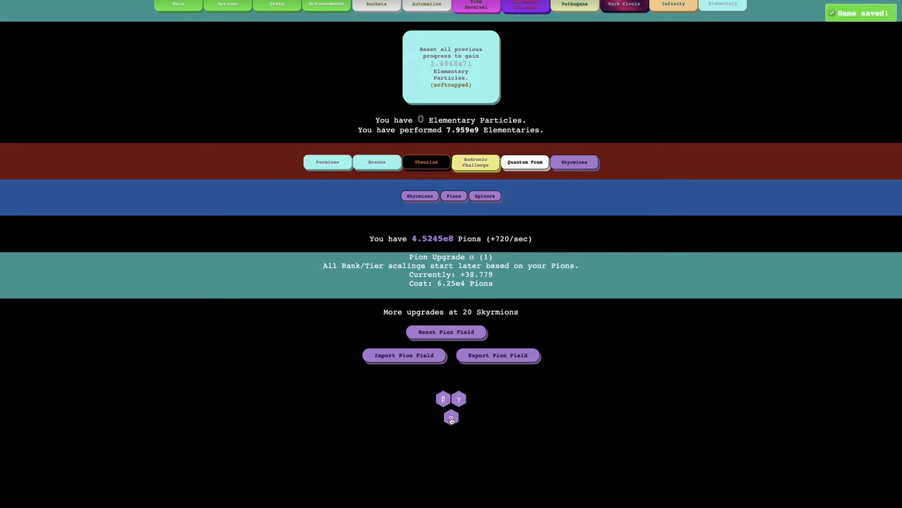
pyautogui.click(450, 417)
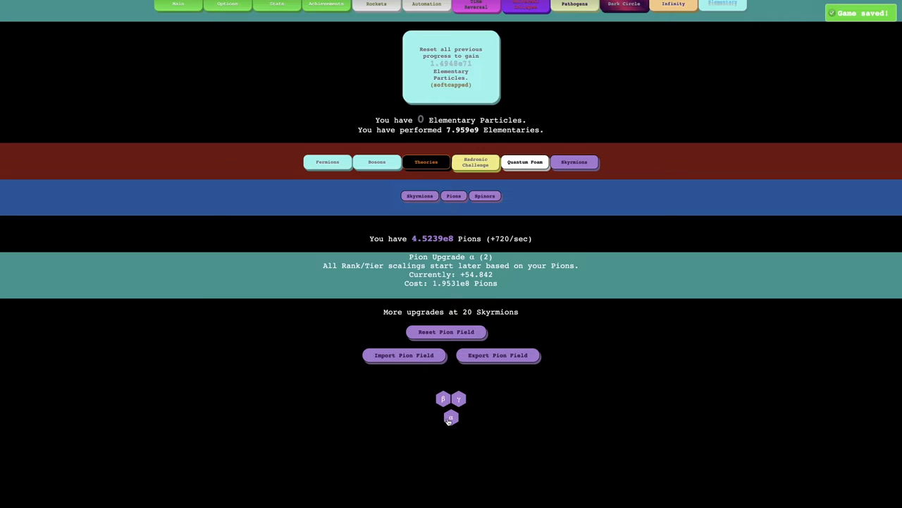
pyautogui.click(444, 398)
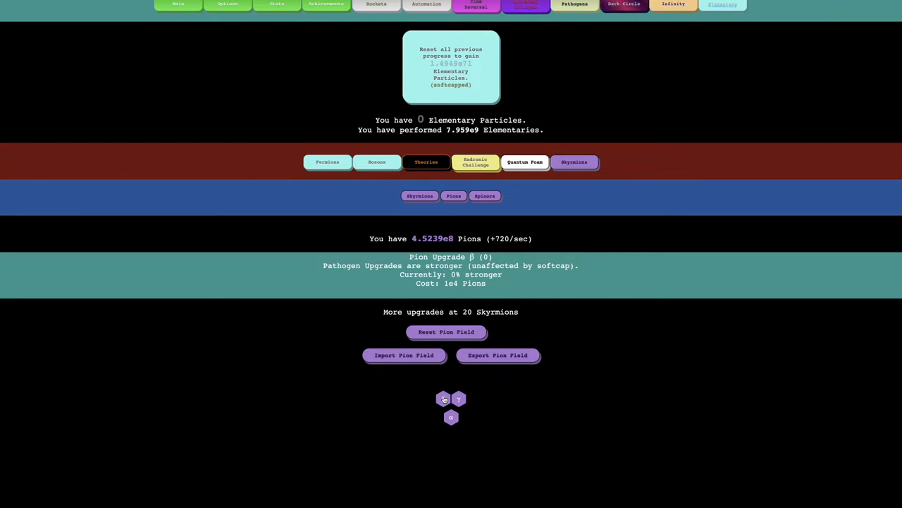
pyautogui.click(443, 399)
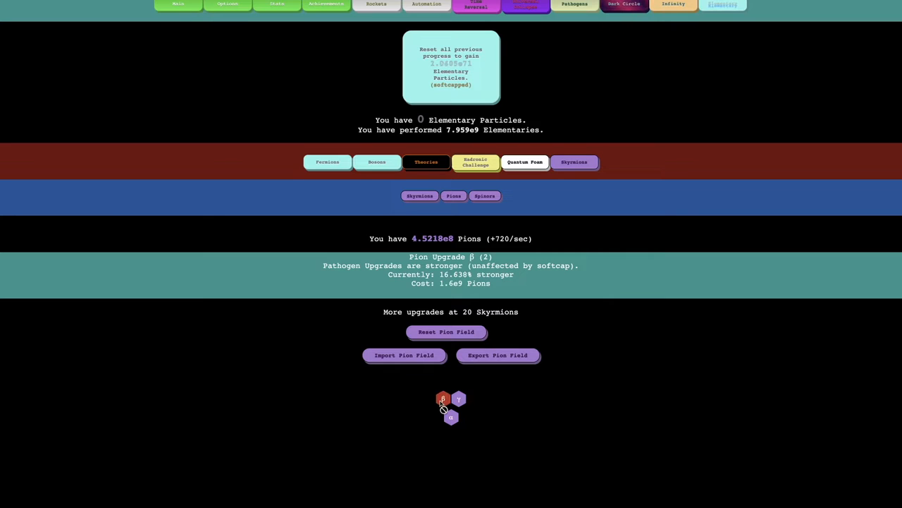
pyautogui.click(459, 399)
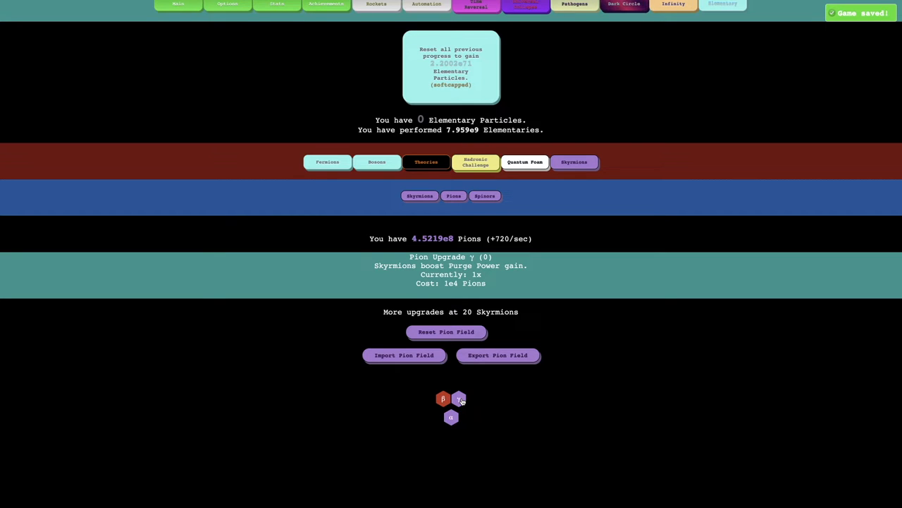
pyautogui.click(459, 399)
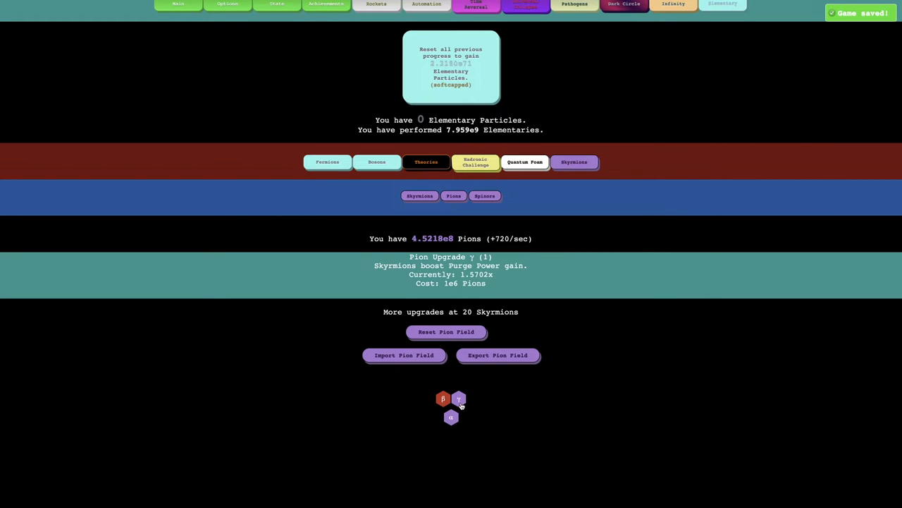
pyautogui.click(451, 417)
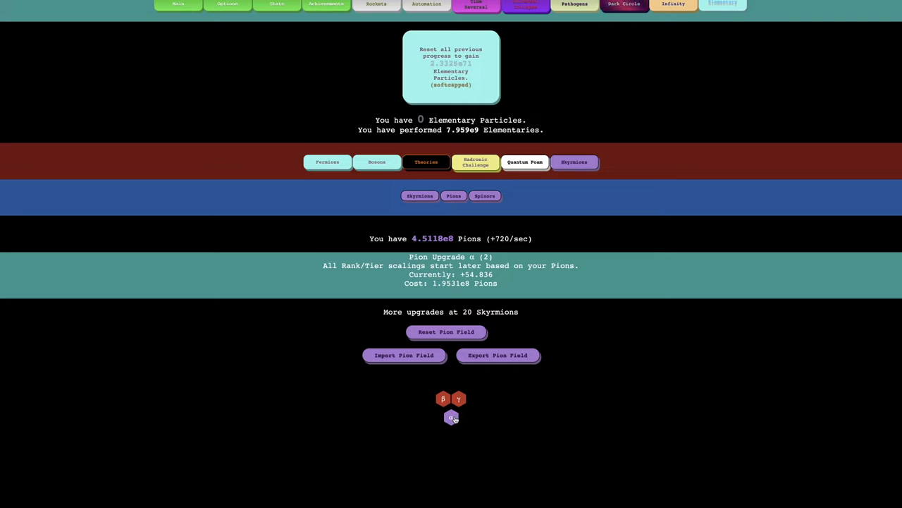
pyautogui.click(452, 417)
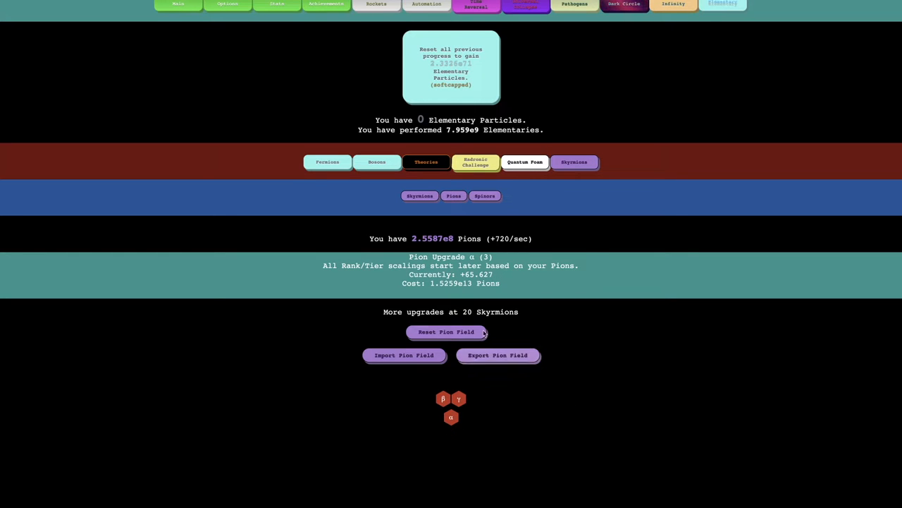
pyautogui.click(453, 195)
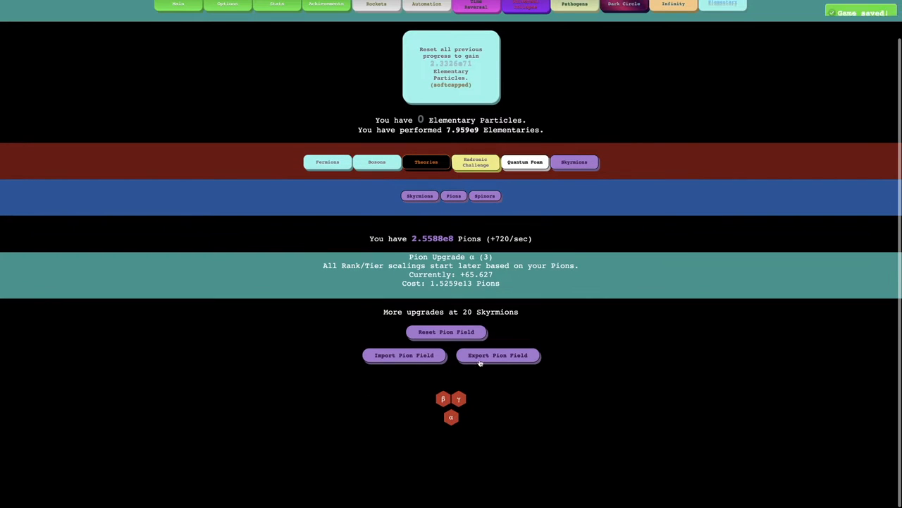
# - Export the current Pion field layout and reset the Pion field
pyautogui.click(497, 354)
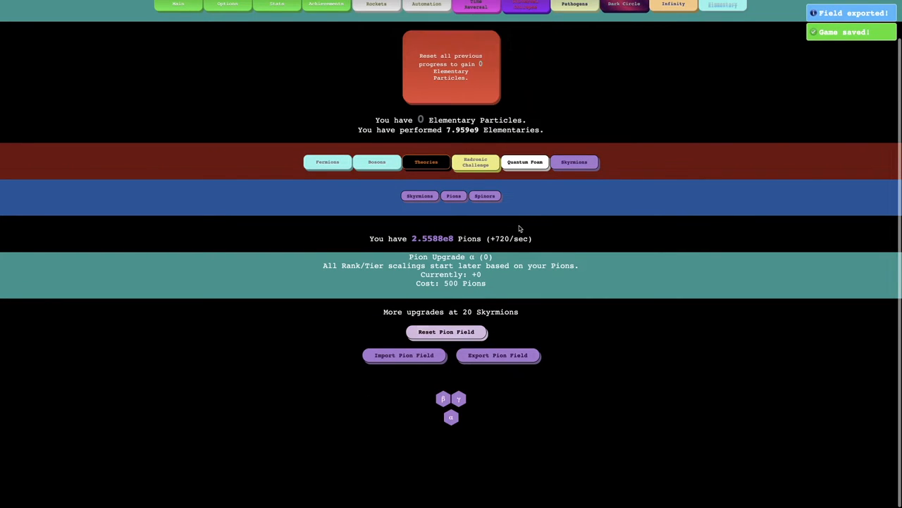
pyautogui.click(485, 195)
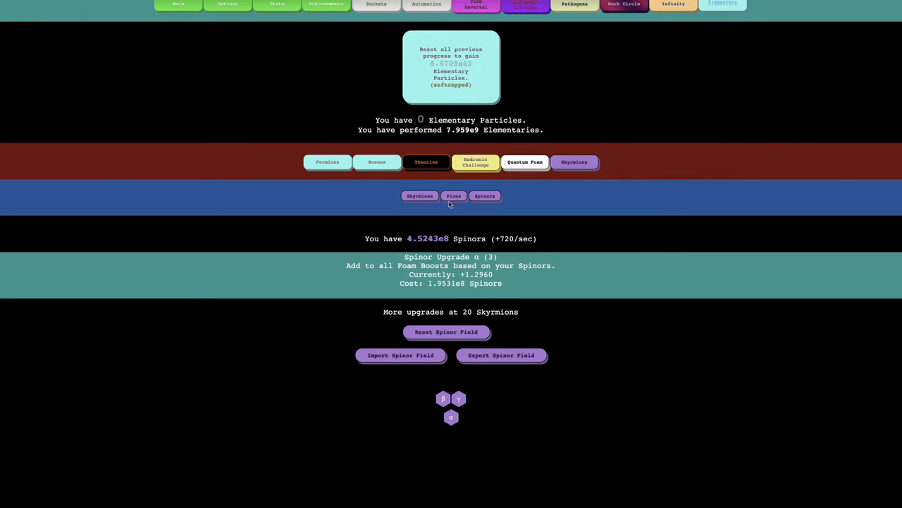
pyautogui.click(453, 196)
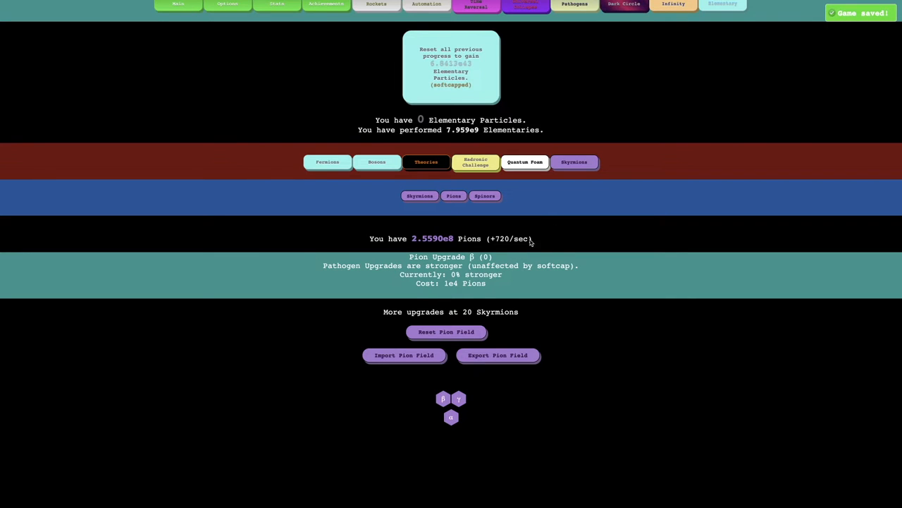
# - Buy Spinor Upgrades β and γ to level 1 and export the Spinor field
pyautogui.click(484, 196)
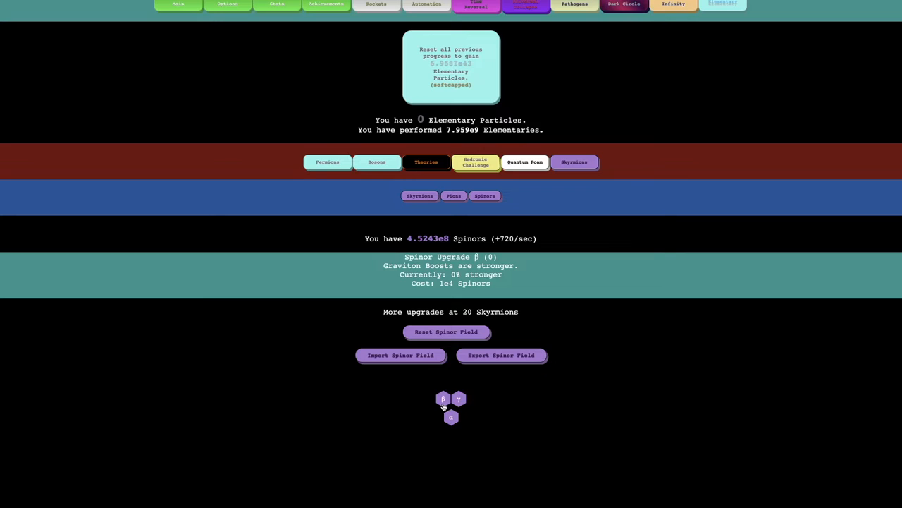
pyautogui.click(442, 399)
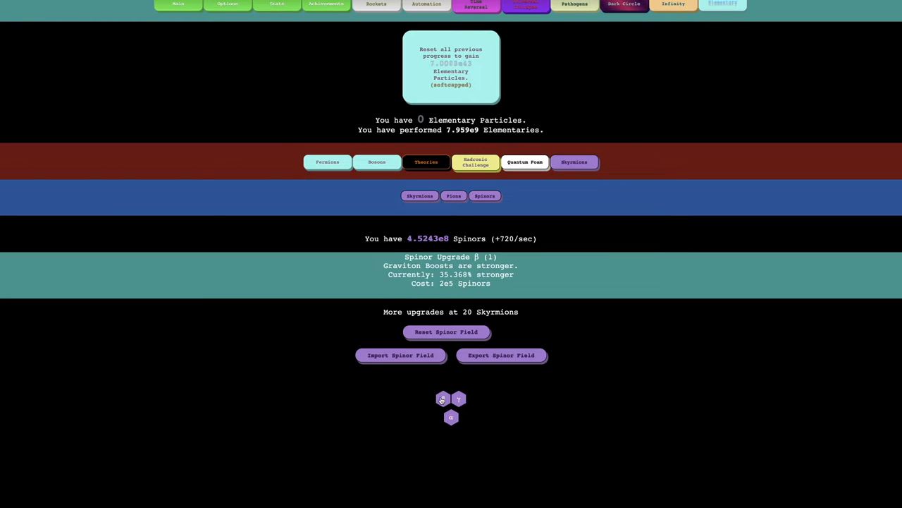
pyautogui.click(459, 399)
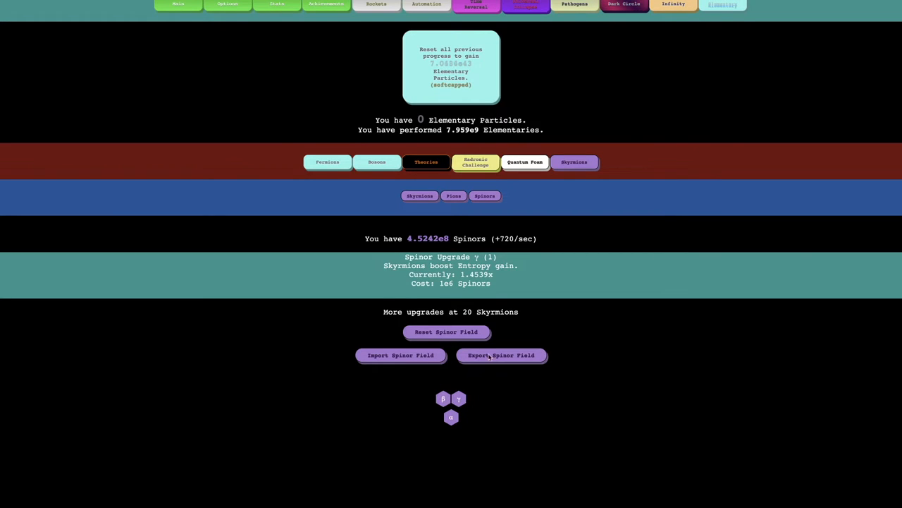
pyautogui.click(458, 399)
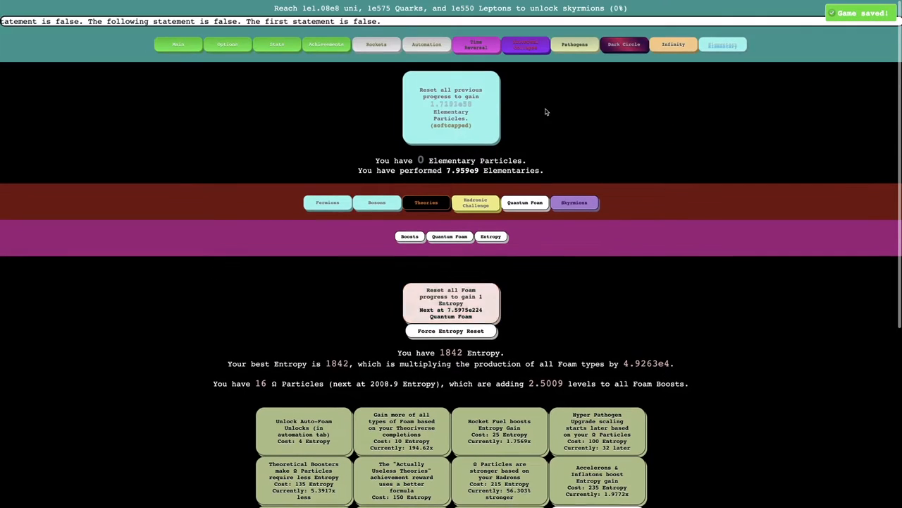
# - Wait on the Entropy page while Entropy grows from 1842 to 2335
pyautogui.click(426, 43)
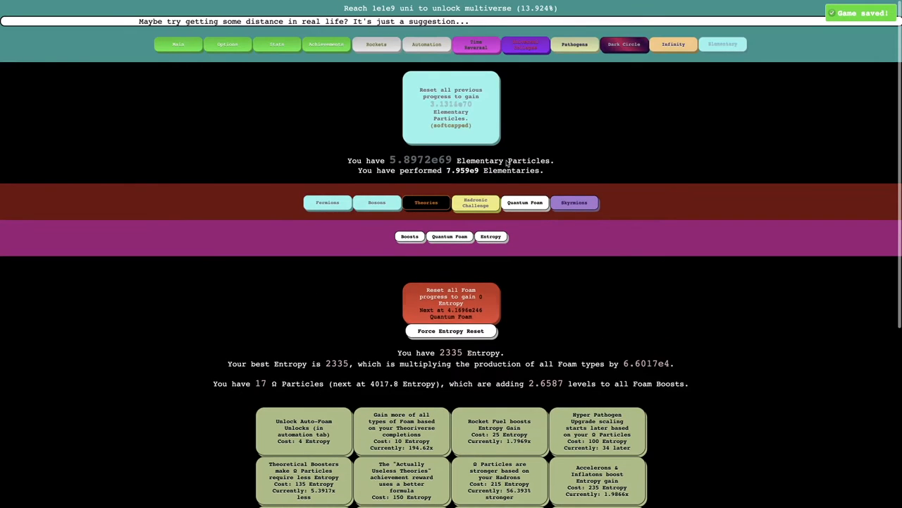
# - Gain Theoretical Boosters from 57 to 60 in Preons, then view Accelerons and Inflatons stats
pyautogui.click(426, 202)
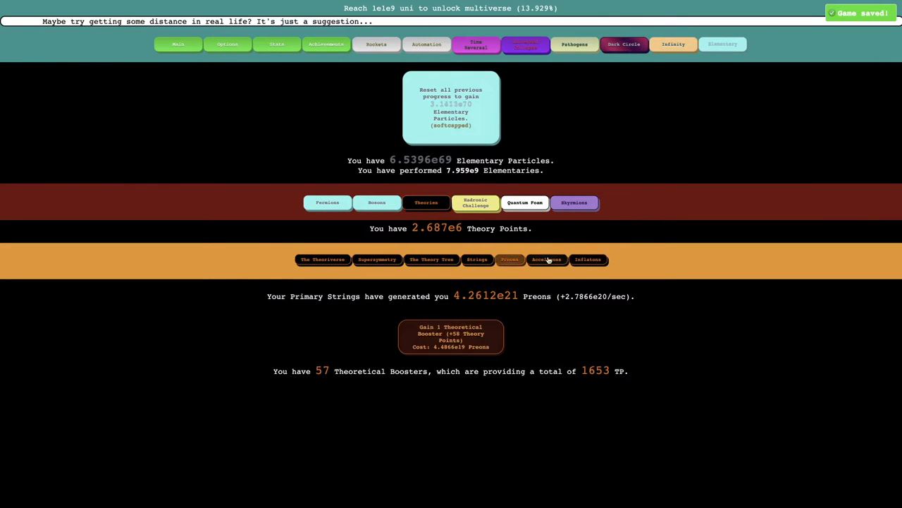
pyautogui.click(451, 340)
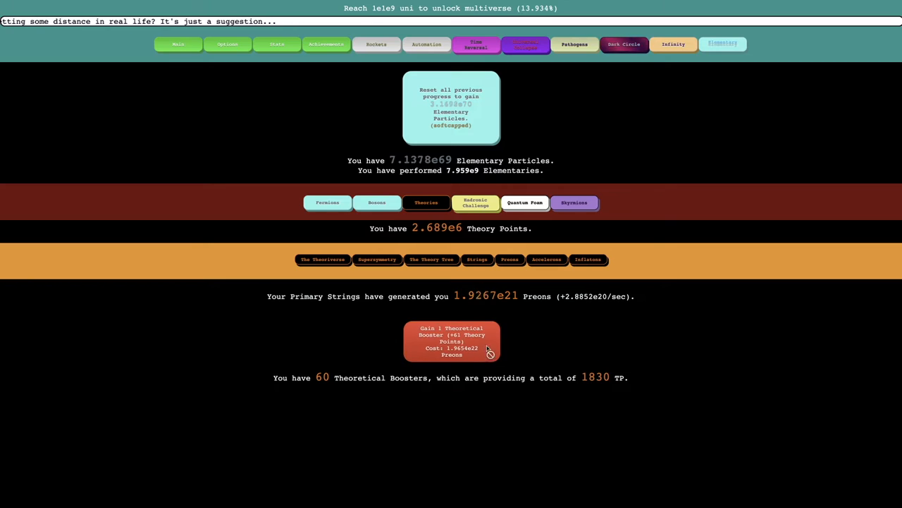
pyautogui.click(547, 259)
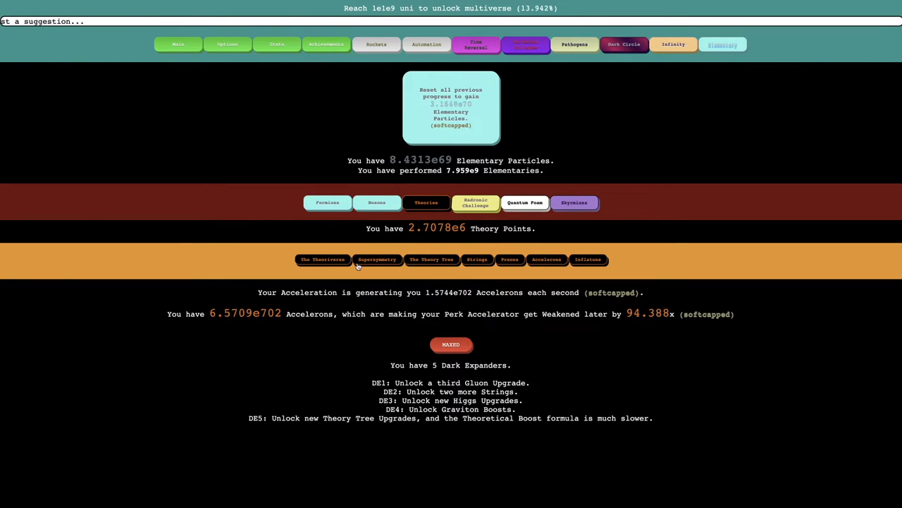
pyautogui.click(588, 259)
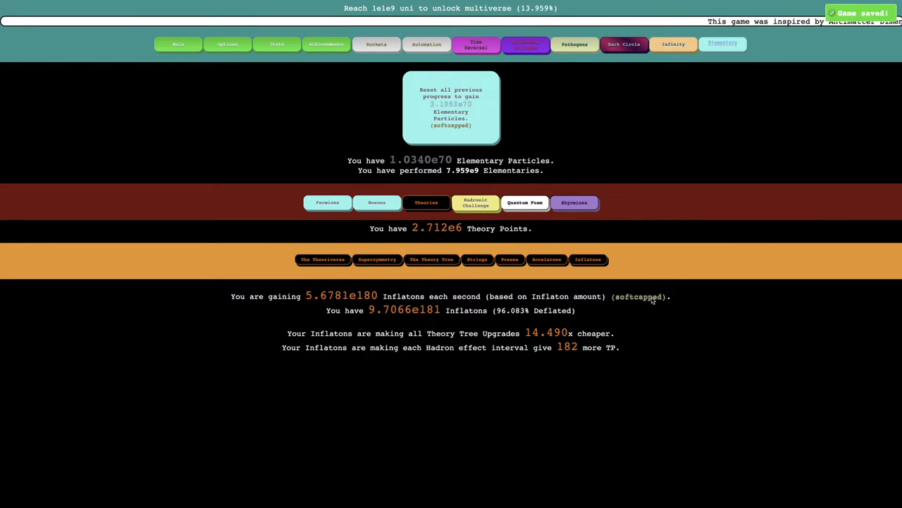
pyautogui.moveTo(573, 361)
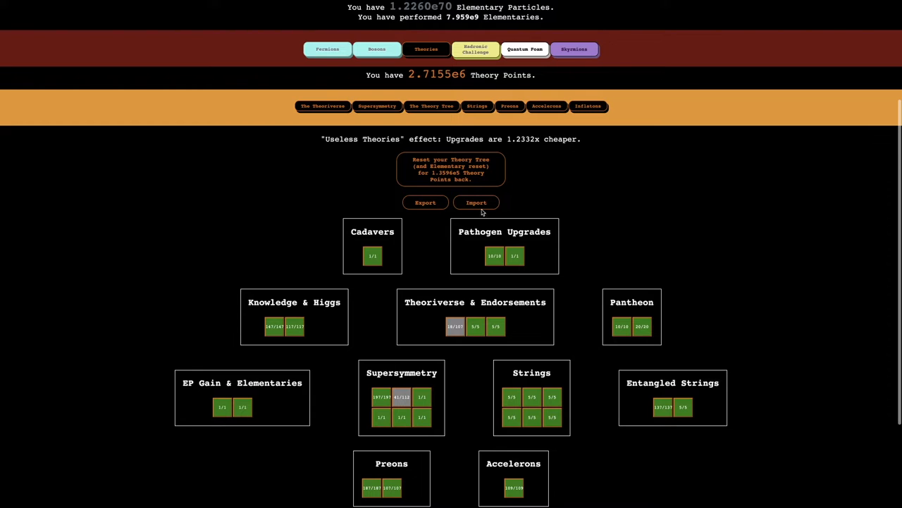
pyautogui.moveTo(454, 326)
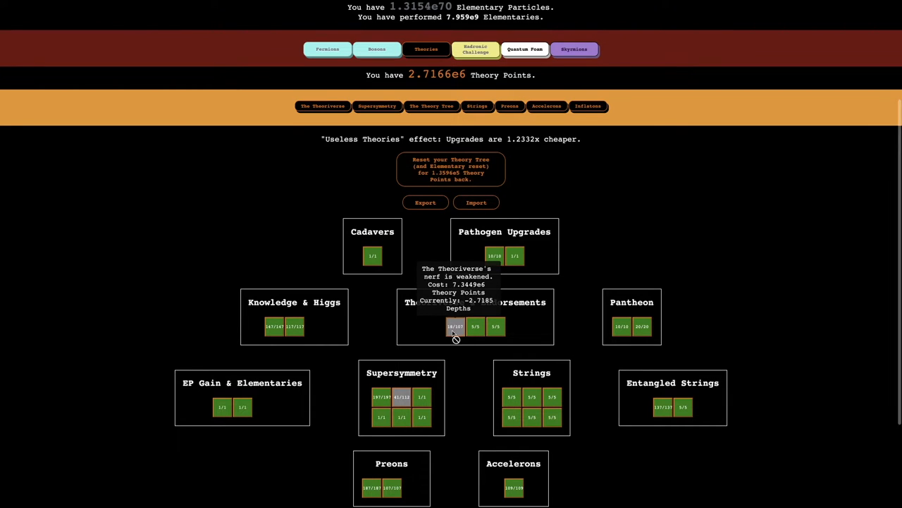
# - Reset the Theory Tree, raising Theory Points to 2.8573e6, and return to Entropy
pyautogui.click(454, 326)
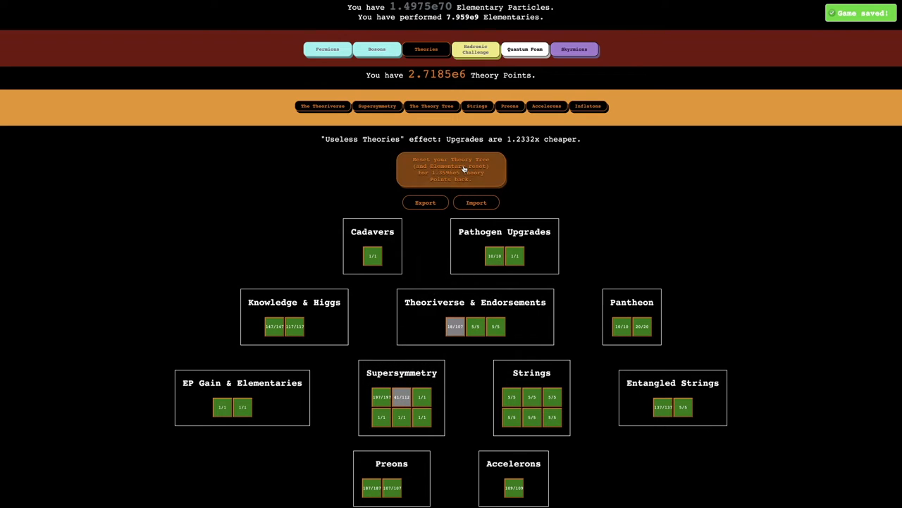
pyautogui.click(451, 169)
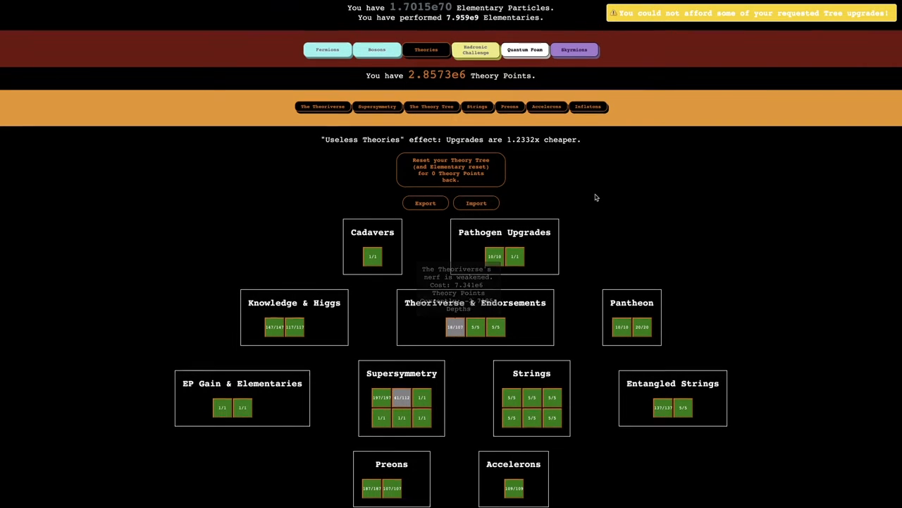
pyautogui.click(574, 49)
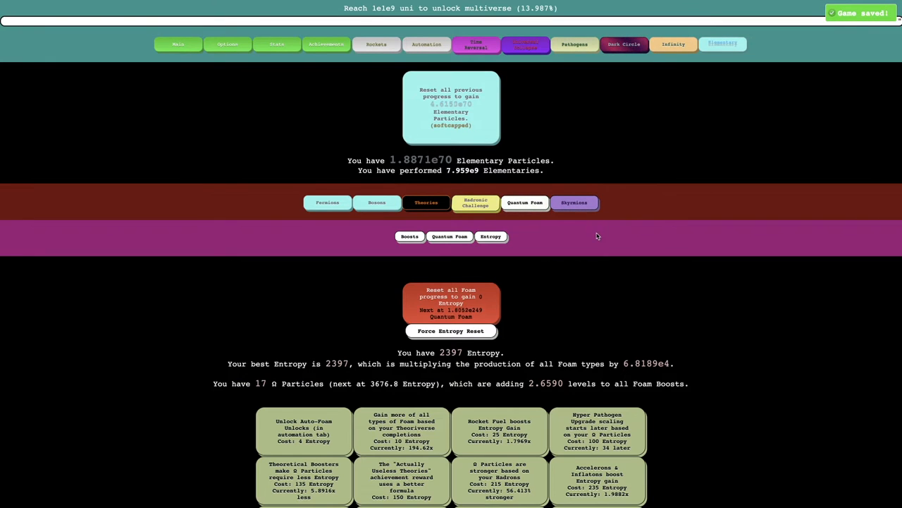
# - Scroll down through the Entropy upgrades list
pyautogui.scroll(-3)
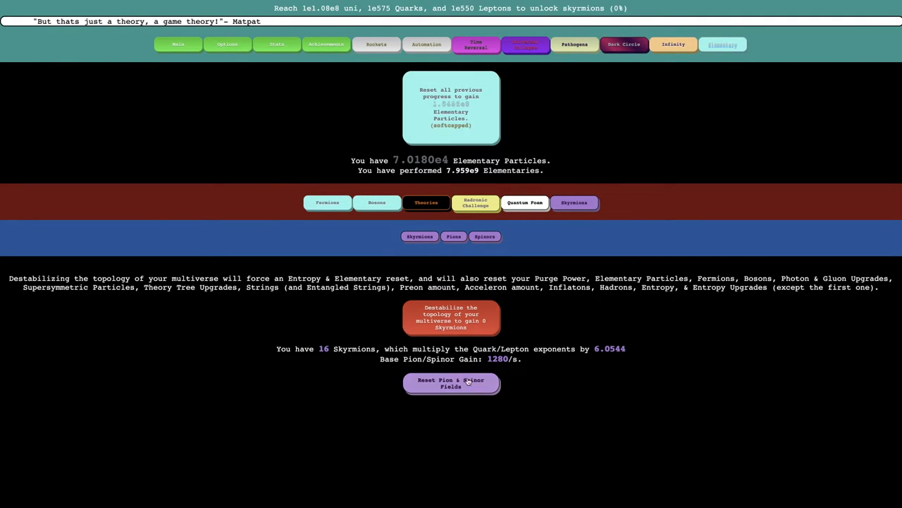
# - Destabilize the multiverse repeatedly, raising Skyrmions from 18 to 22
pyautogui.click(451, 383)
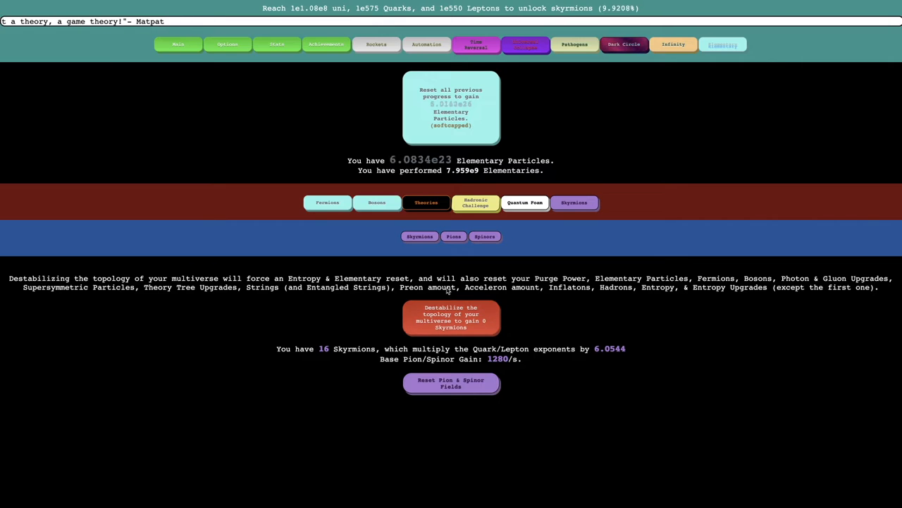
pyautogui.click(451, 317)
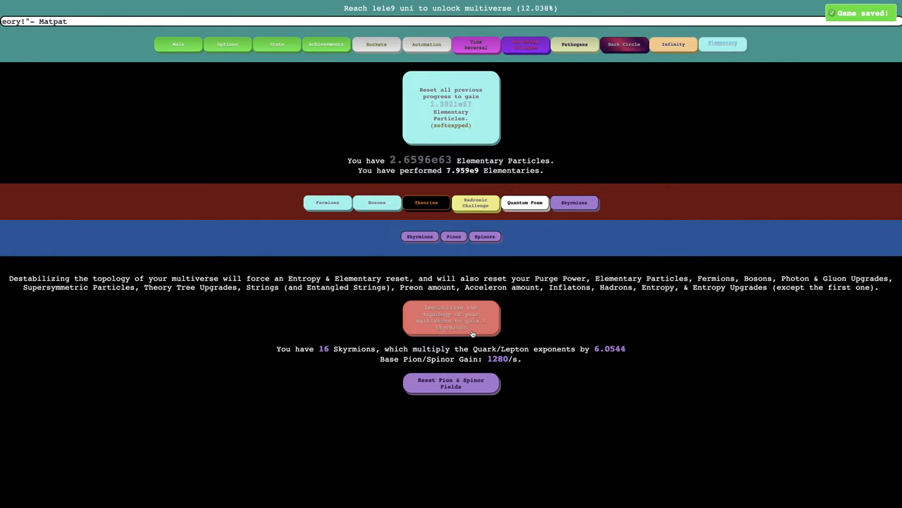
pyautogui.click(451, 317)
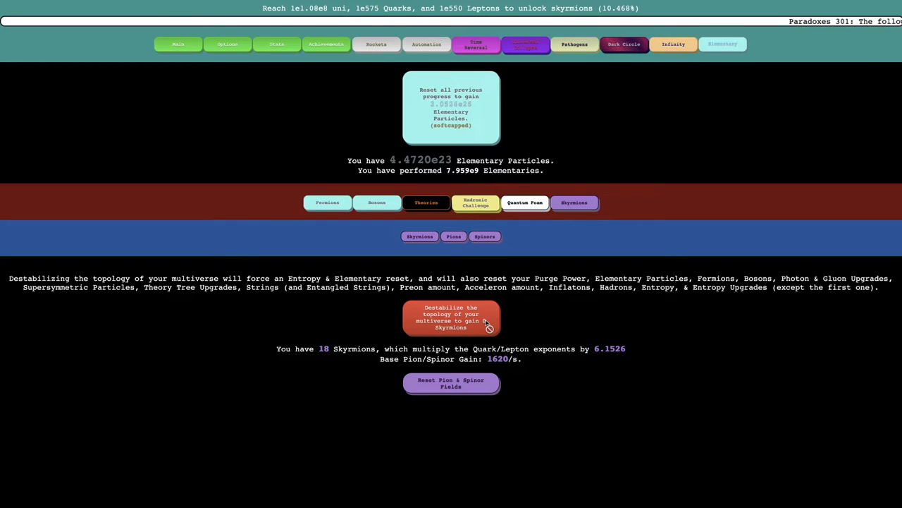
pyautogui.click(452, 317)
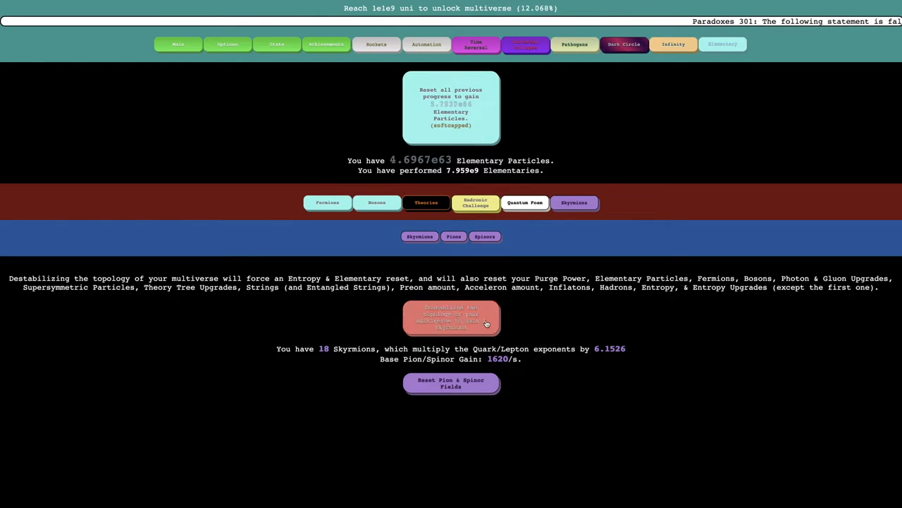
pyautogui.click(450, 317)
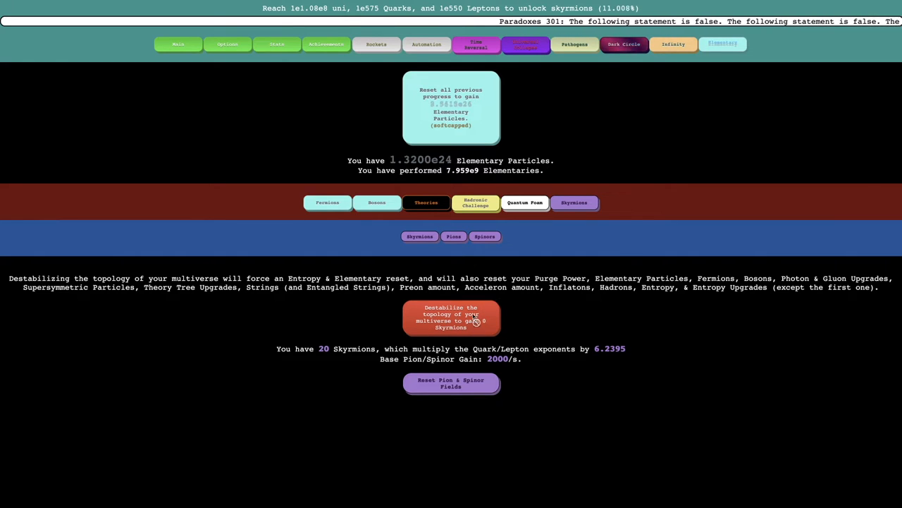
pyautogui.click(450, 317)
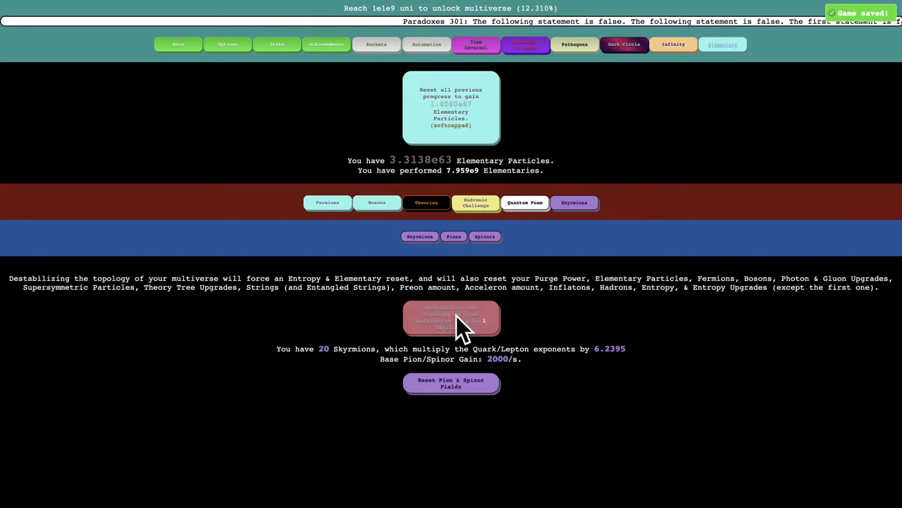
pyautogui.click(451, 317)
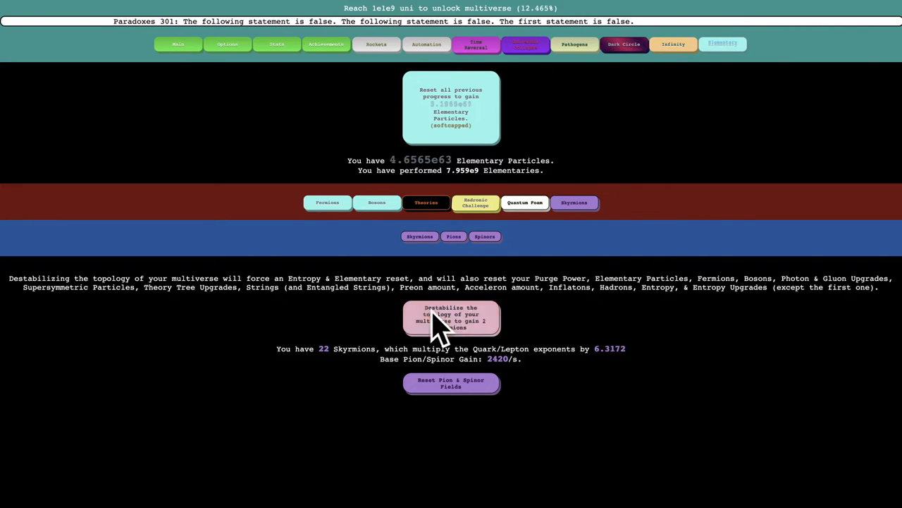
pyautogui.click(454, 236)
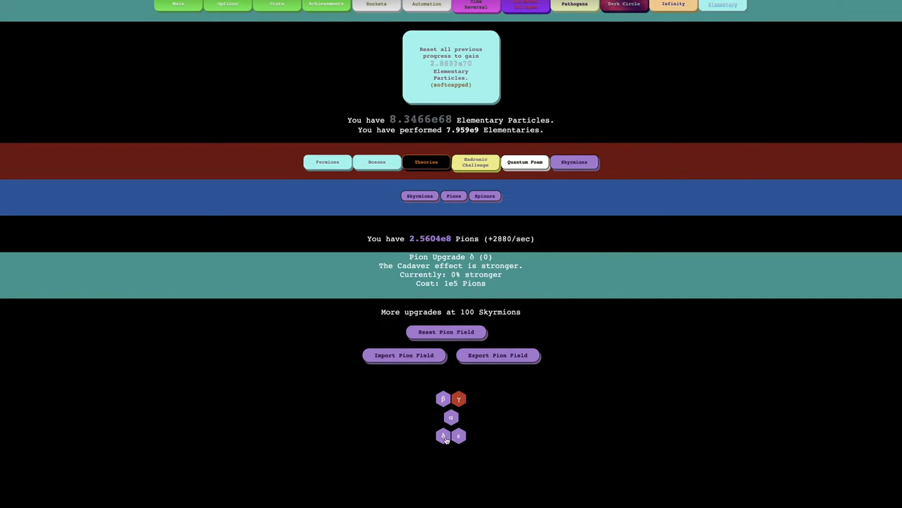
# - Buy Pion and Spinor hex upgrades α, β, δ and ε across both fields
pyautogui.click(485, 196)
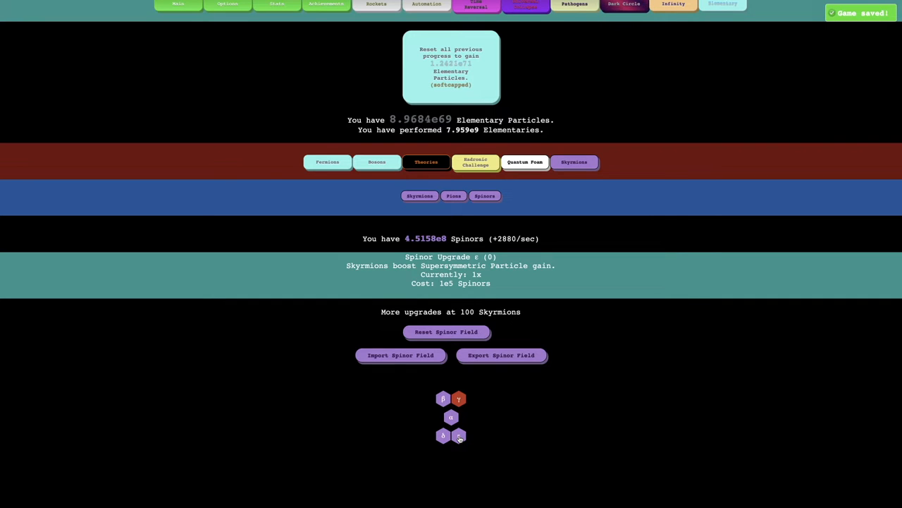
pyautogui.click(453, 196)
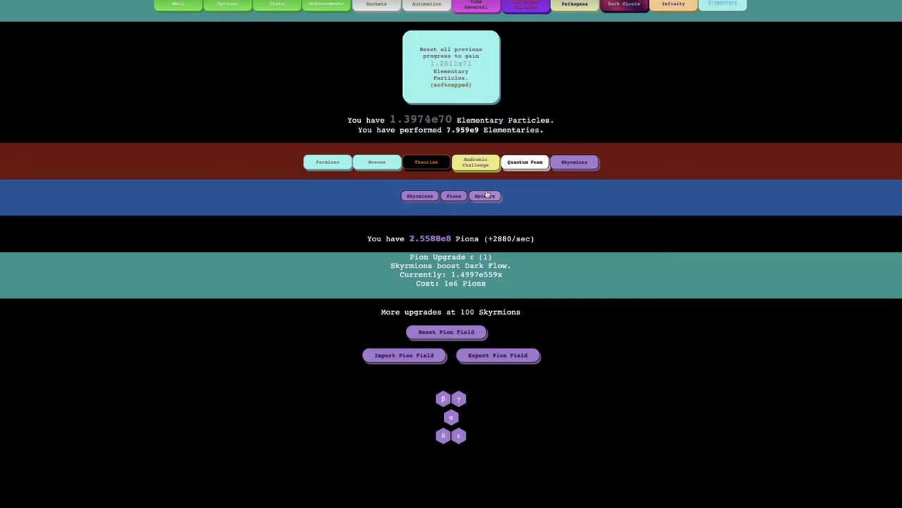
pyautogui.click(485, 195)
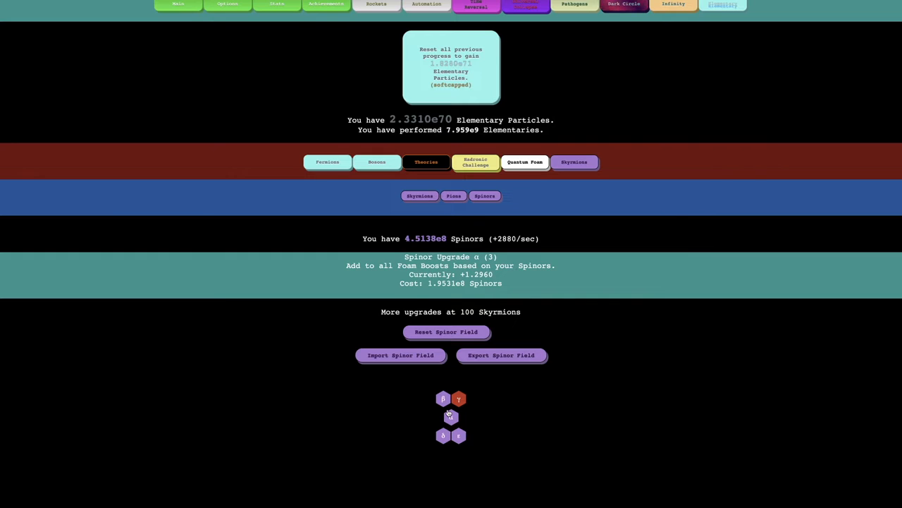
pyautogui.click(453, 195)
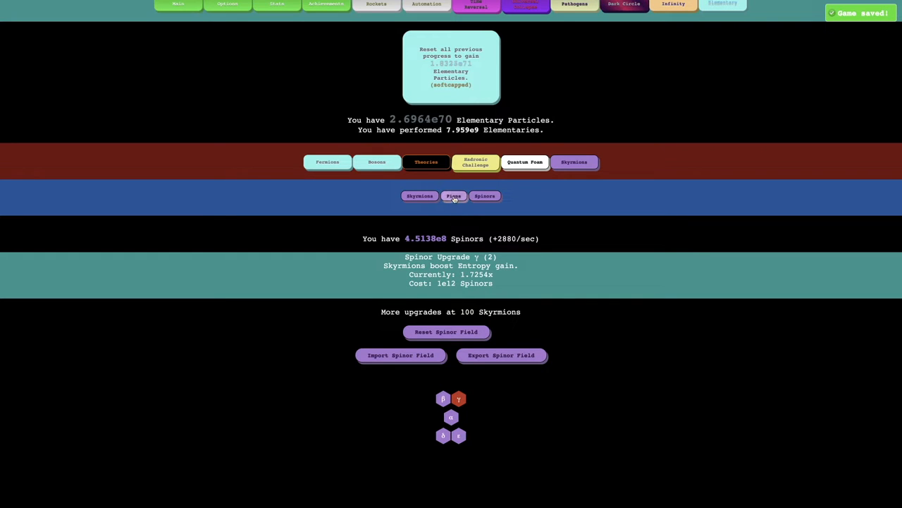
pyautogui.click(454, 195)
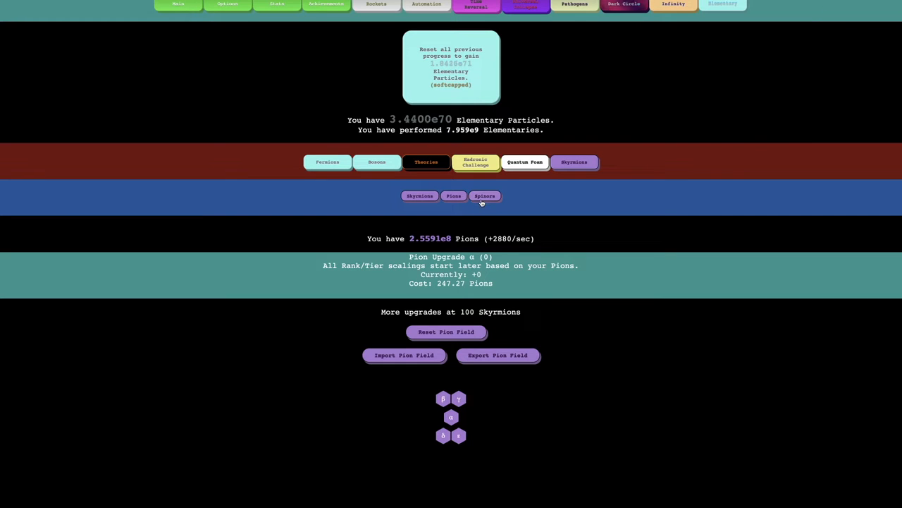
pyautogui.click(451, 416)
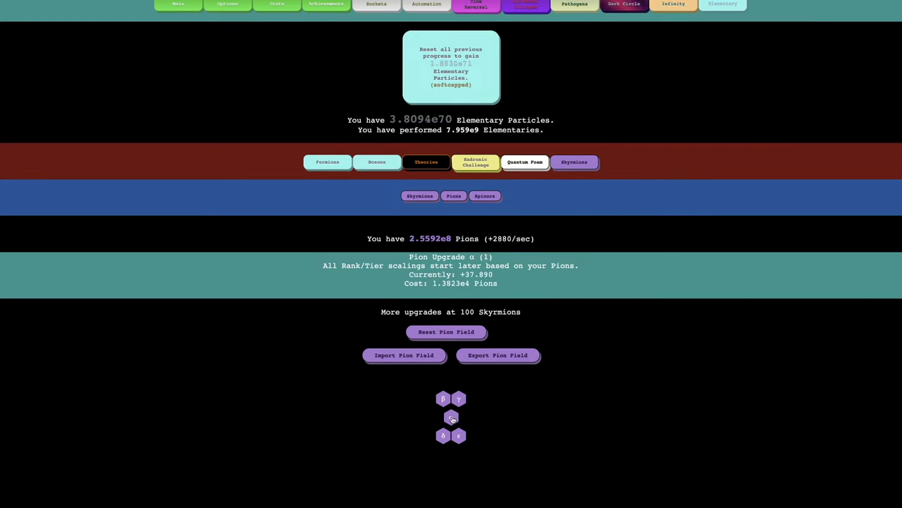
pyautogui.click(485, 195)
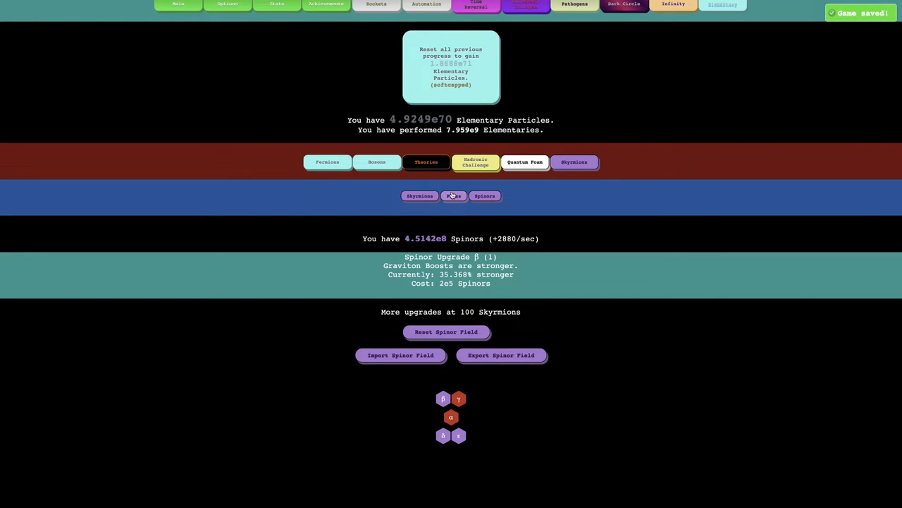
pyautogui.click(453, 195)
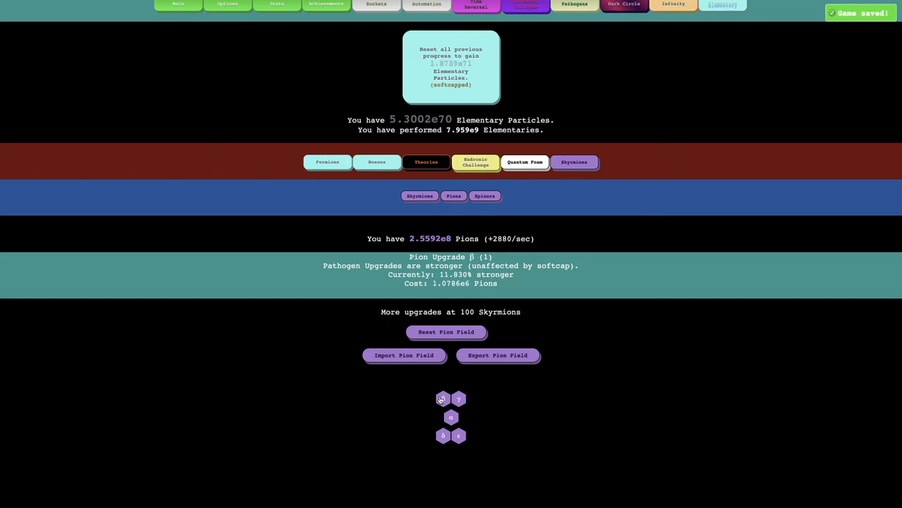
pyautogui.click(484, 195)
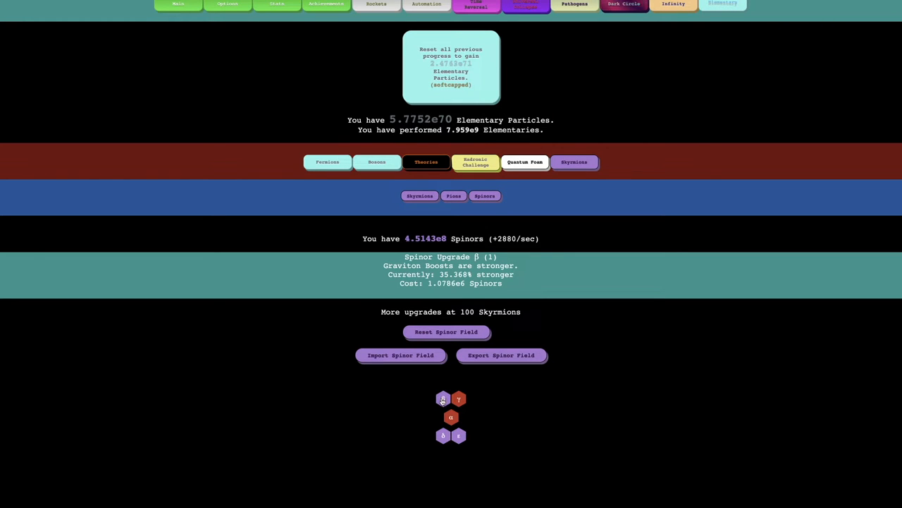
pyautogui.click(453, 195)
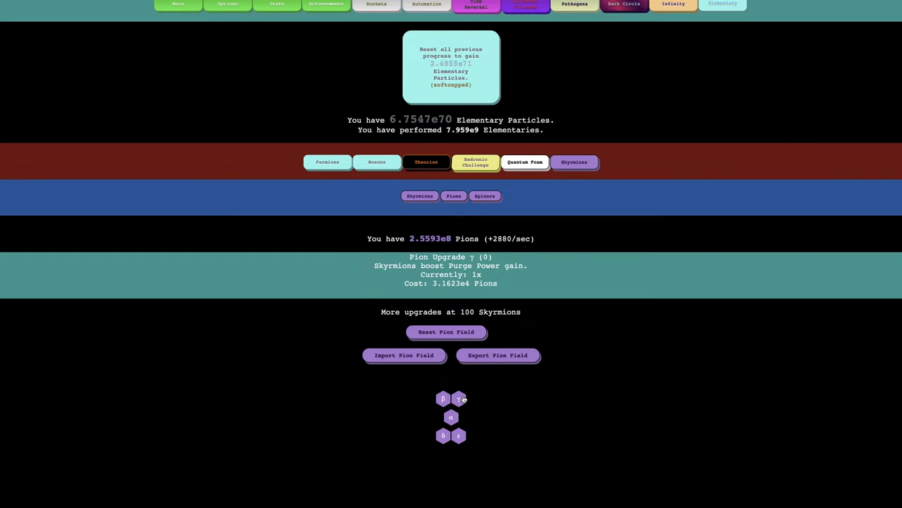
# - Buy further levels of Pion α, γ, δ, ε and Spinor β and δ
pyautogui.click(459, 398)
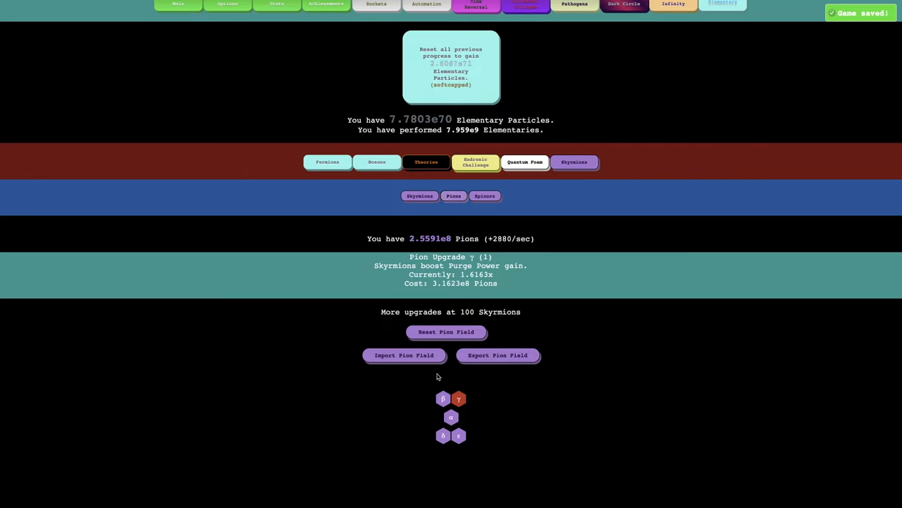
pyautogui.click(450, 416)
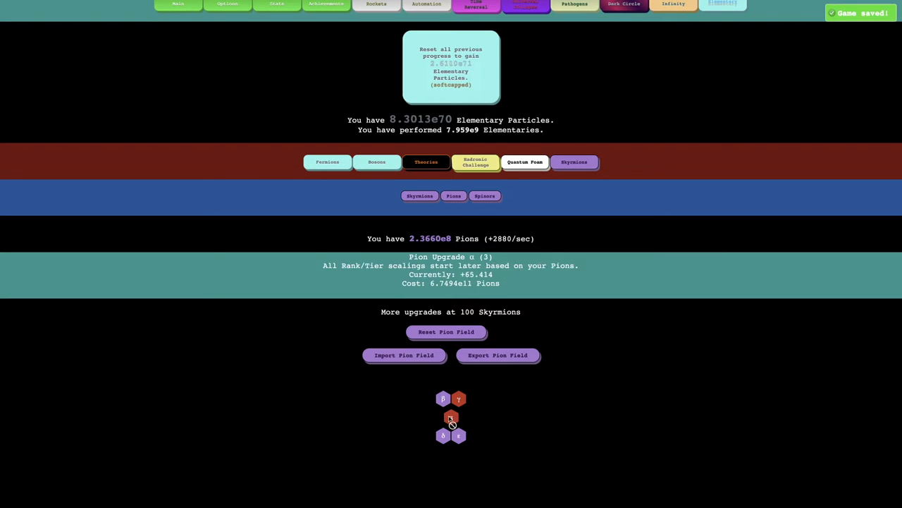
pyautogui.click(444, 399)
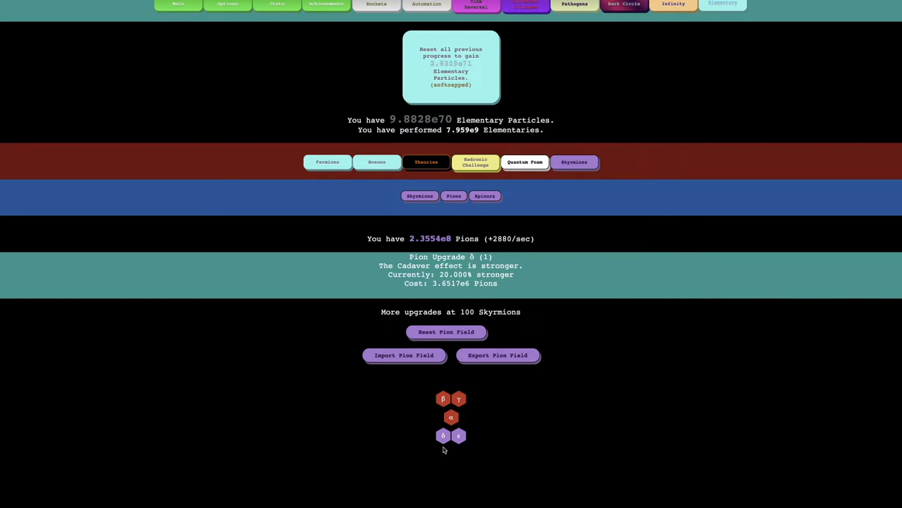
pyautogui.click(484, 196)
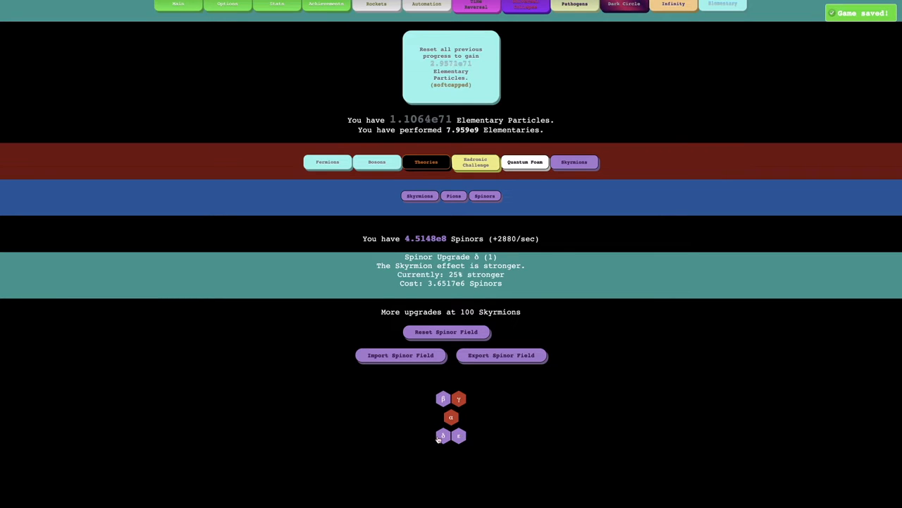
pyautogui.click(453, 195)
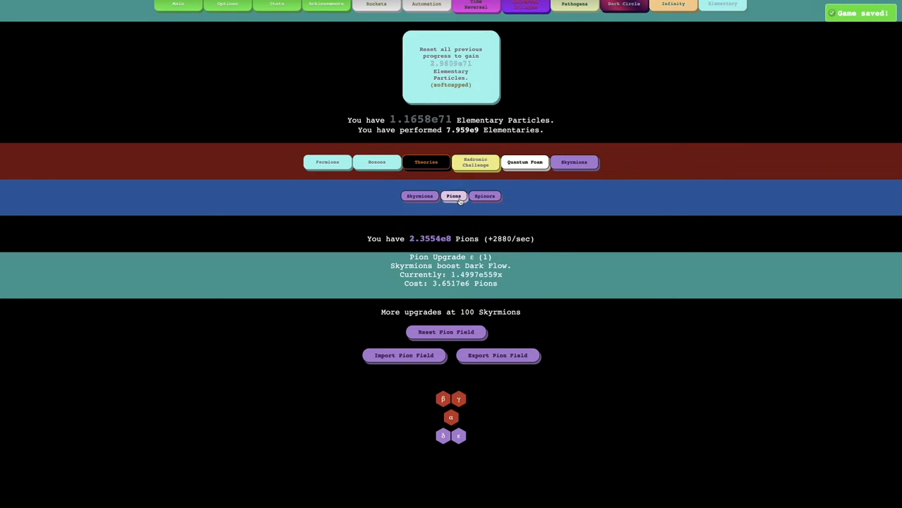
pyautogui.click(442, 435)
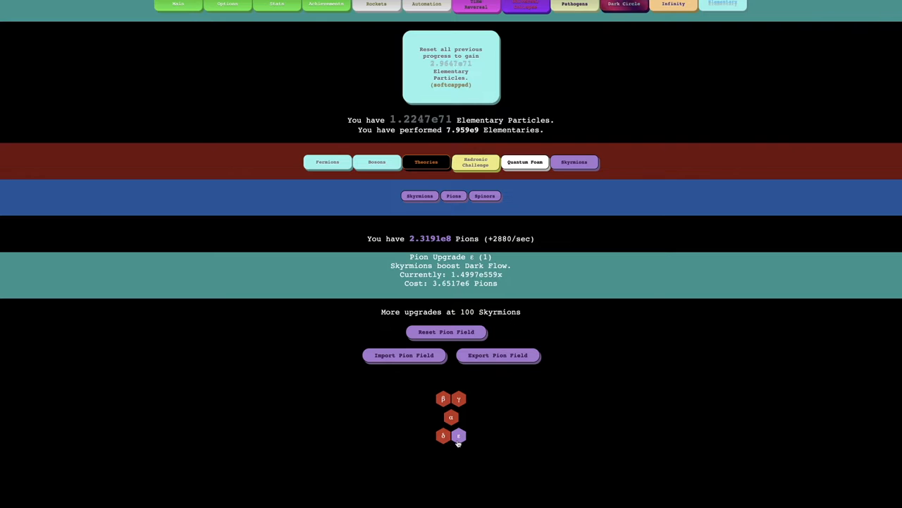
pyautogui.click(459, 435)
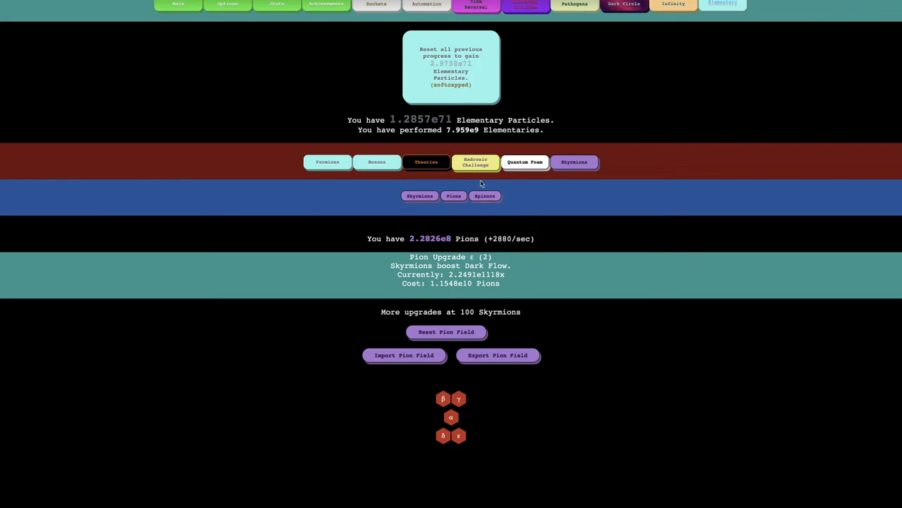
pyautogui.click(485, 195)
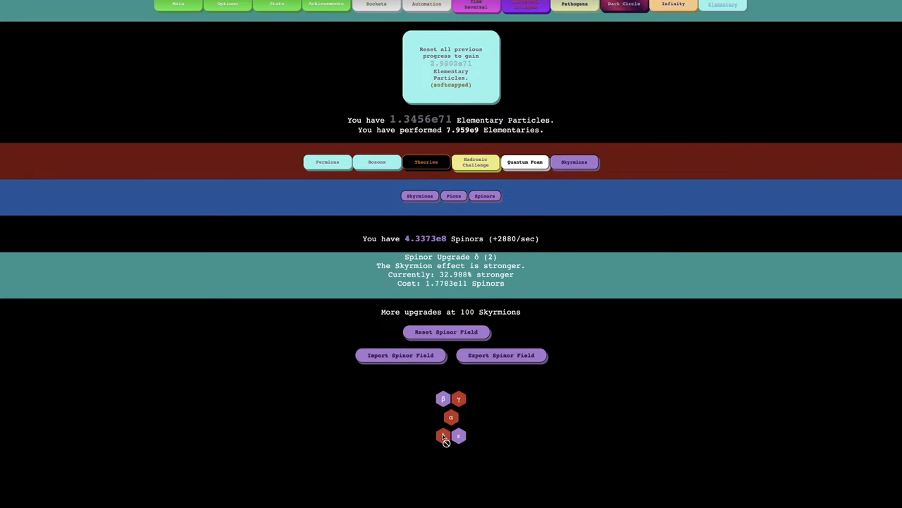
pyautogui.click(443, 399)
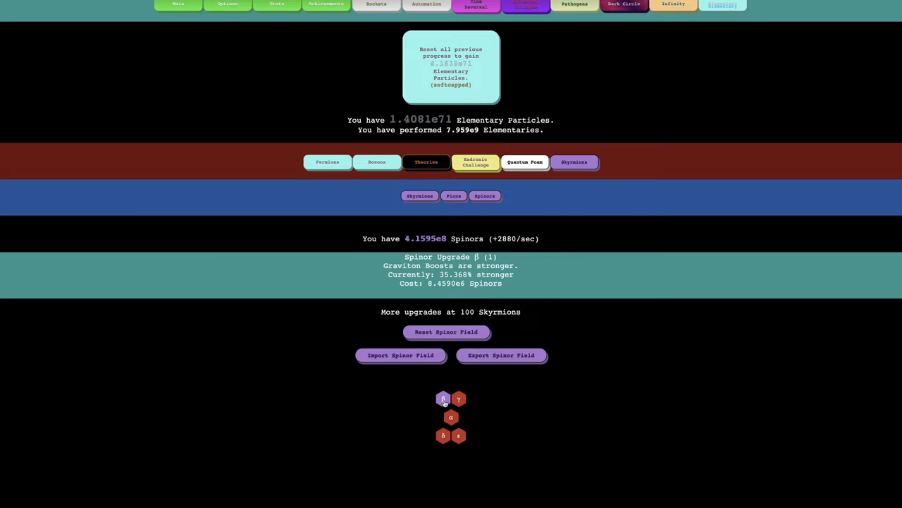
pyautogui.click(443, 399)
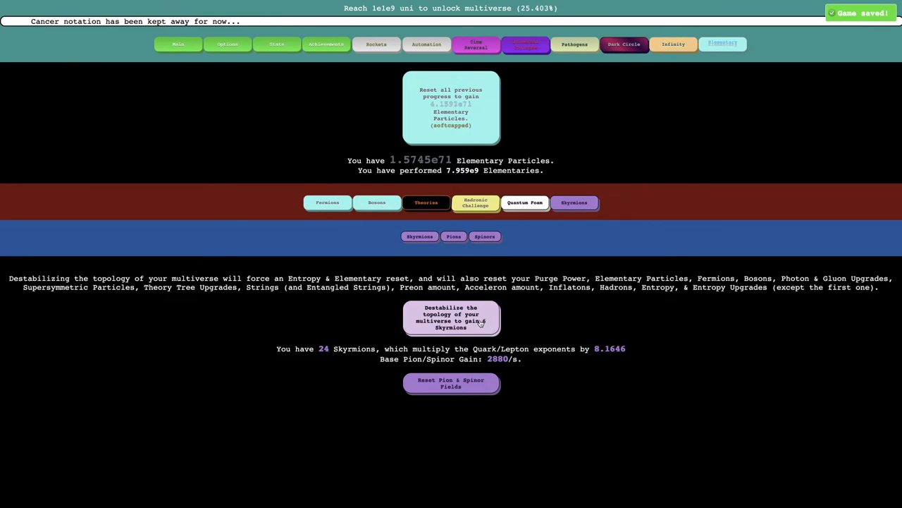
# - Destabilize the multiverse again, raising Skyrmions from 24 to 30
pyautogui.click(450, 317)
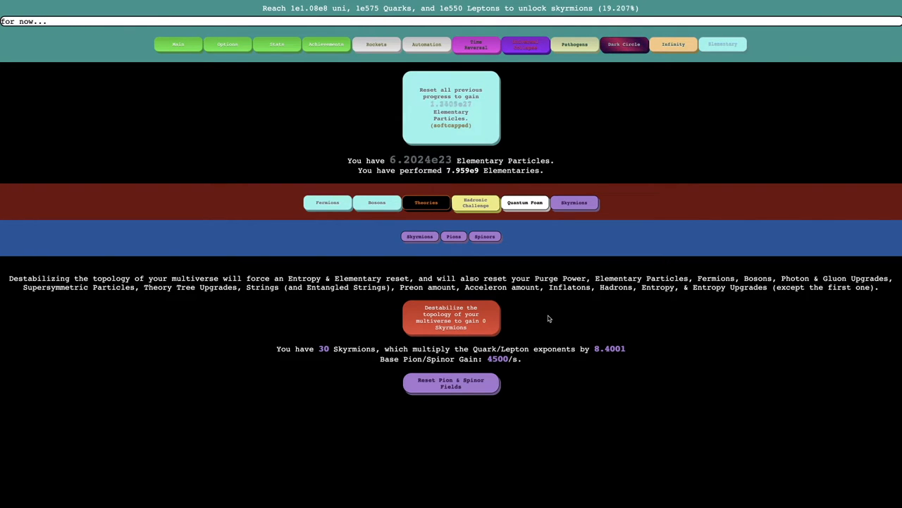
pyautogui.click(451, 317)
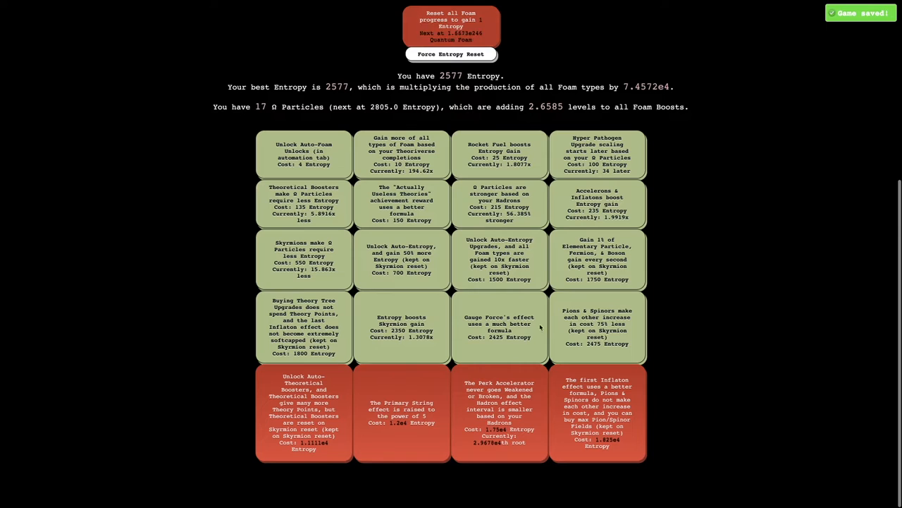
# - Buy the Entropy upgrade making Pions and Spinors raise each other's cost 75% less
pyautogui.click(723, 44)
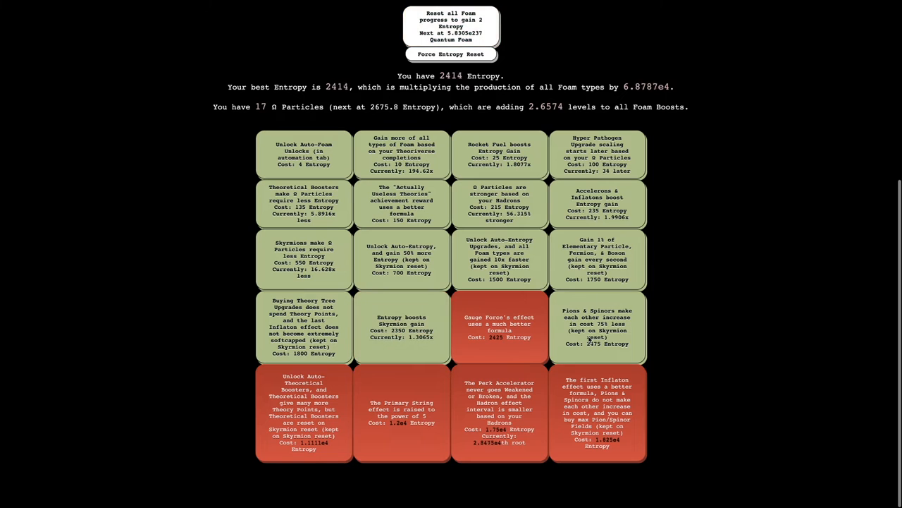
pyautogui.click(499, 326)
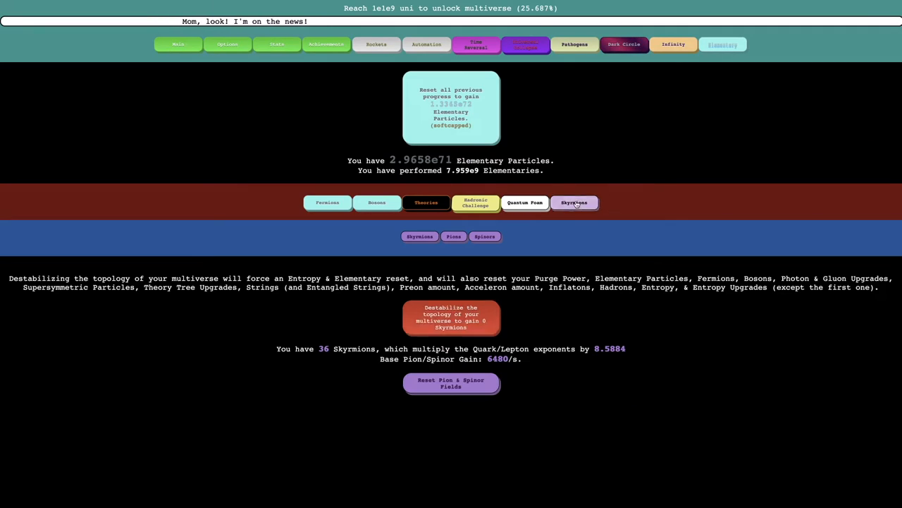
# - Destabilize the multiverse repeatedly, raising Skyrmions from 48 to 66
pyautogui.click(574, 203)
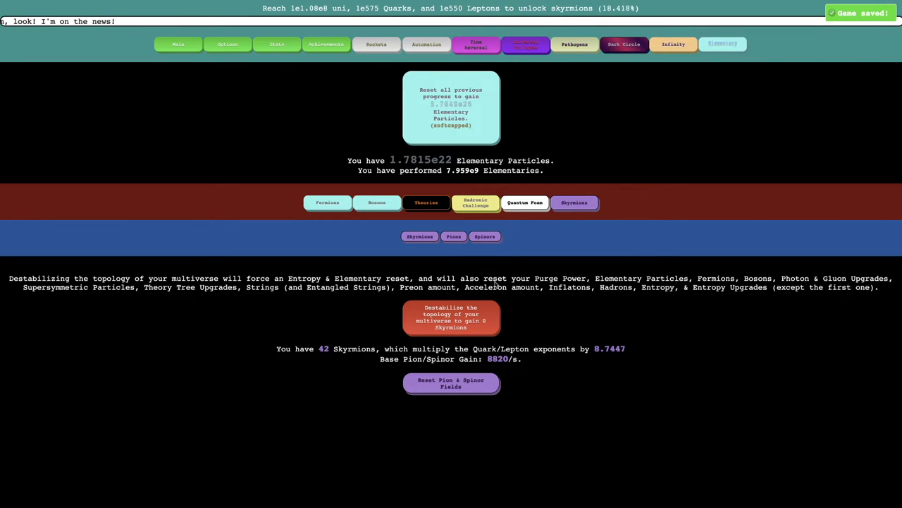
pyautogui.click(485, 236)
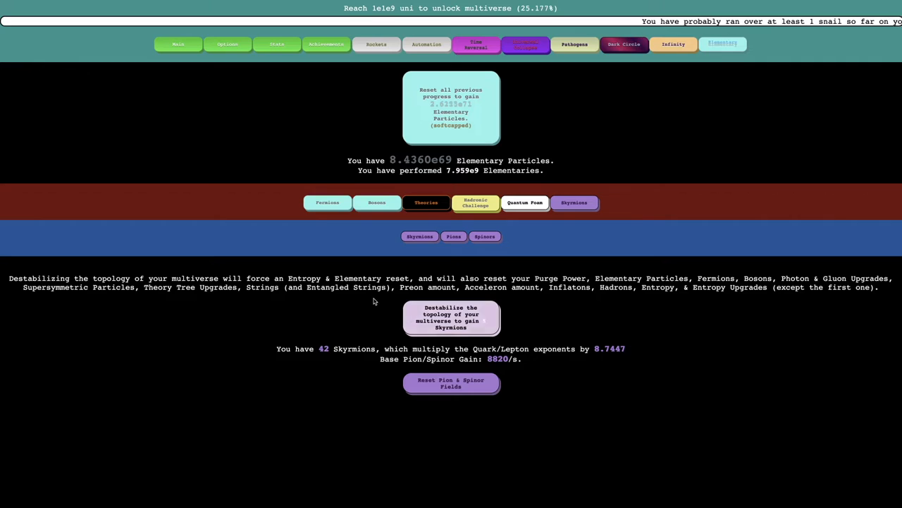
pyautogui.click(450, 317)
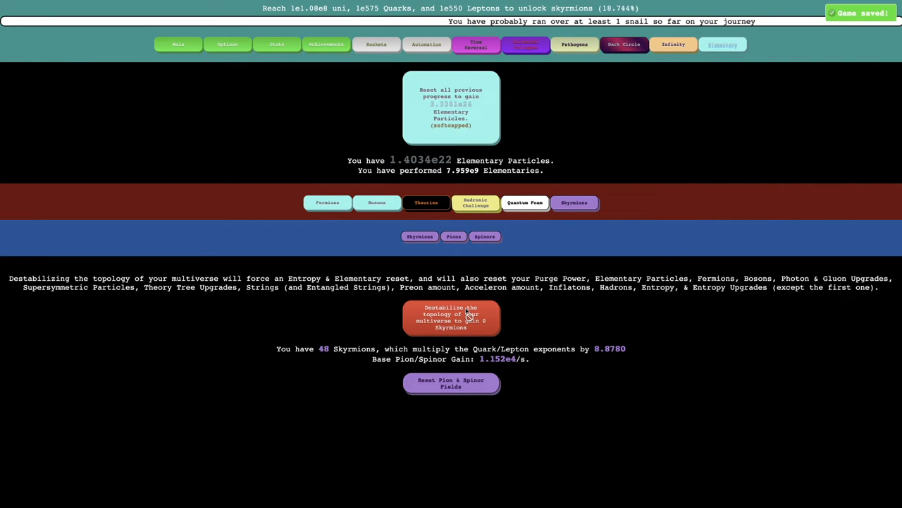
pyautogui.click(451, 317)
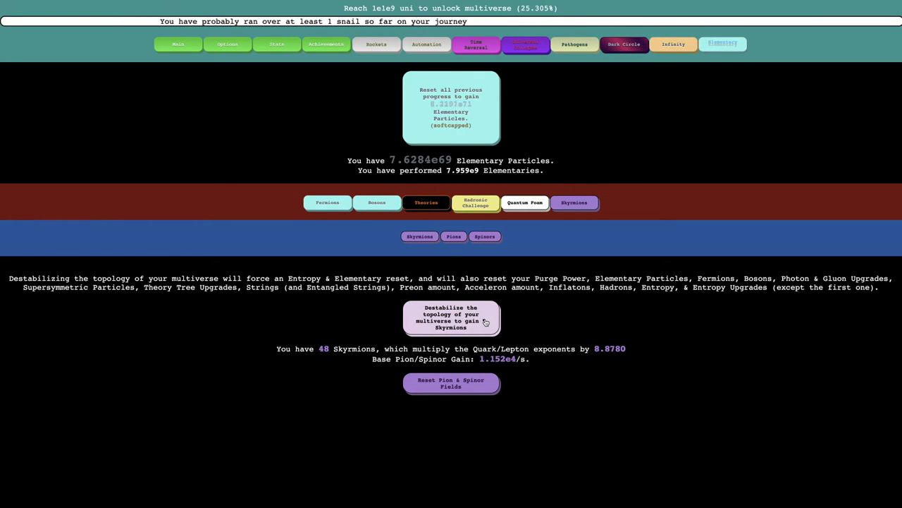
pyautogui.click(451, 317)
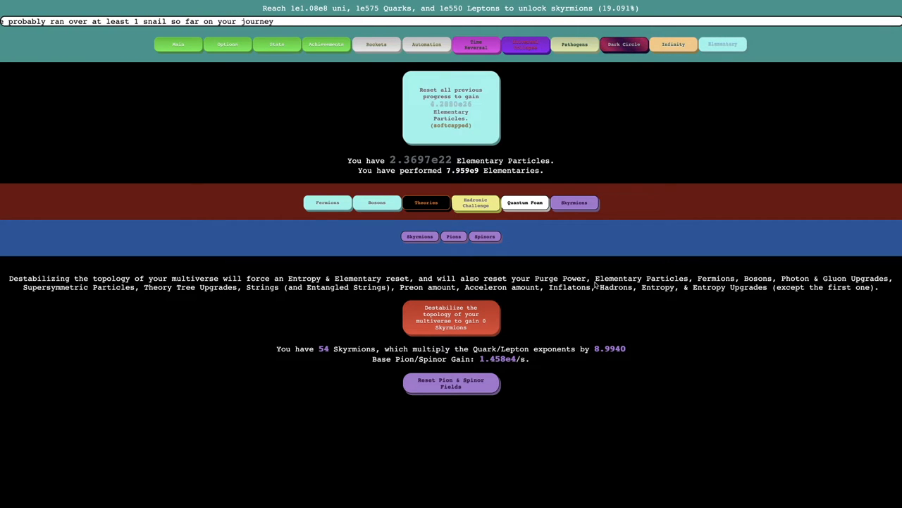
pyautogui.click(484, 236)
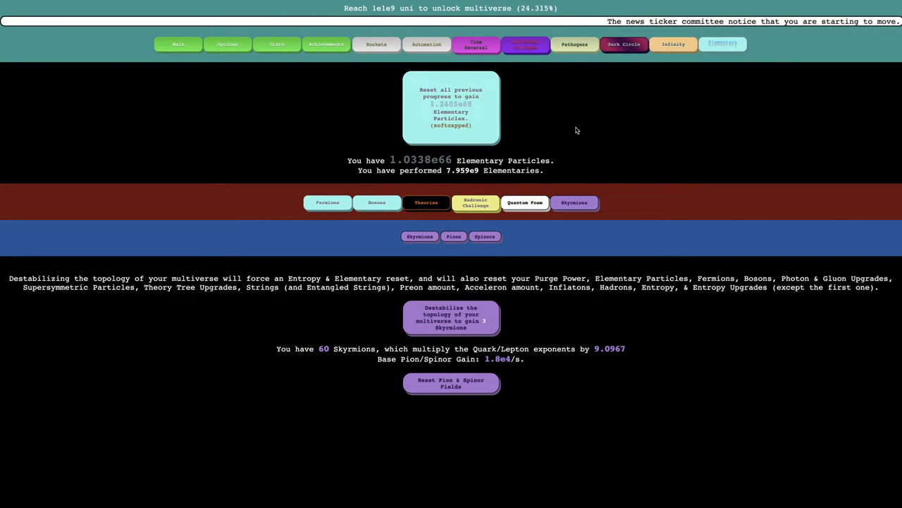
pyautogui.click(451, 317)
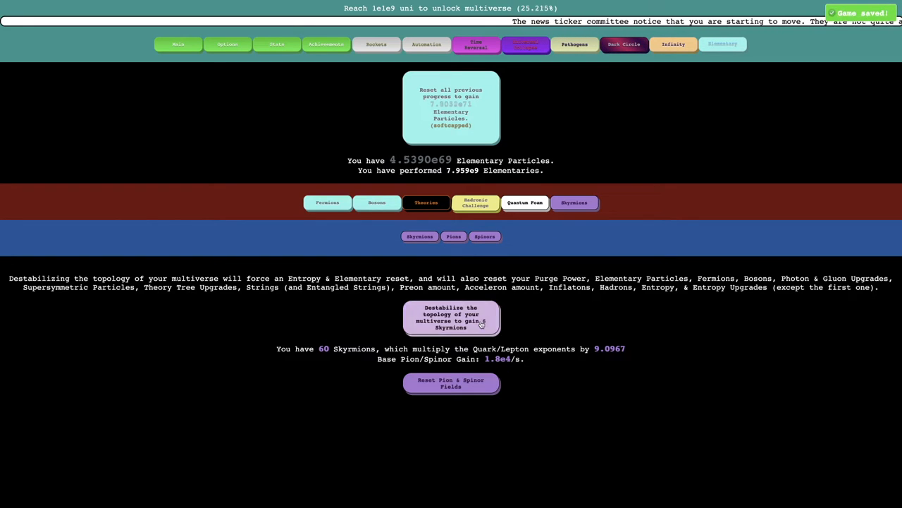
pyautogui.click(451, 316)
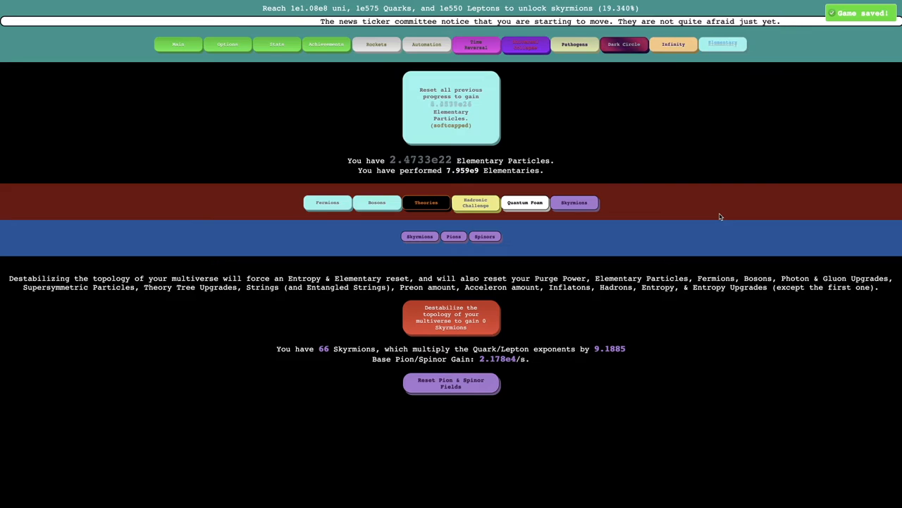
pyautogui.click(450, 317)
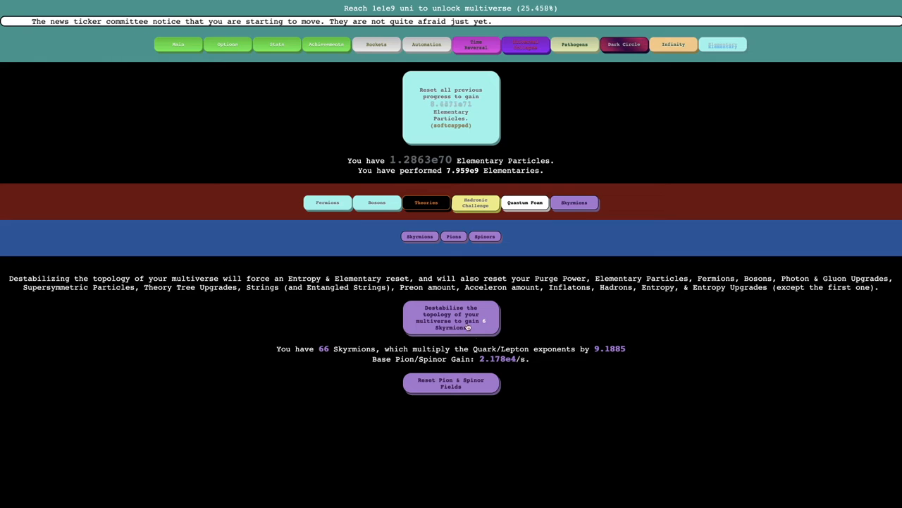
pyautogui.click(450, 317)
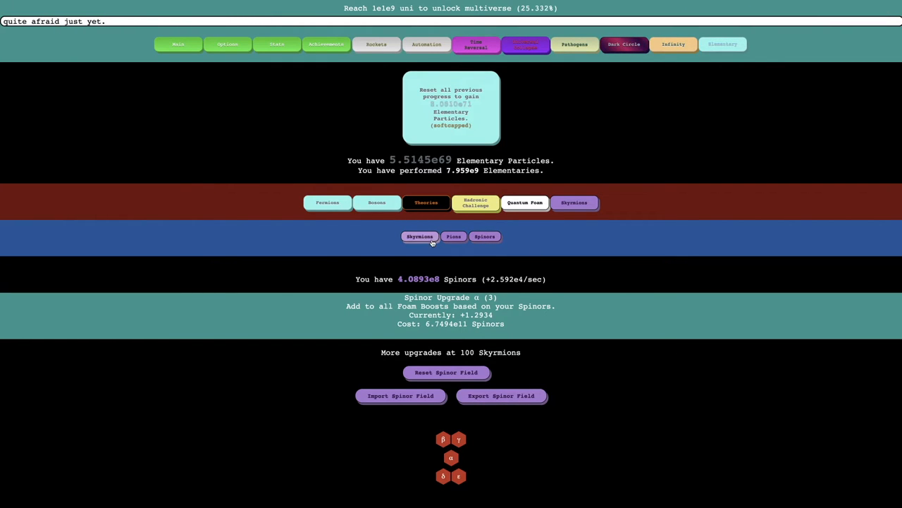
pyautogui.click(453, 236)
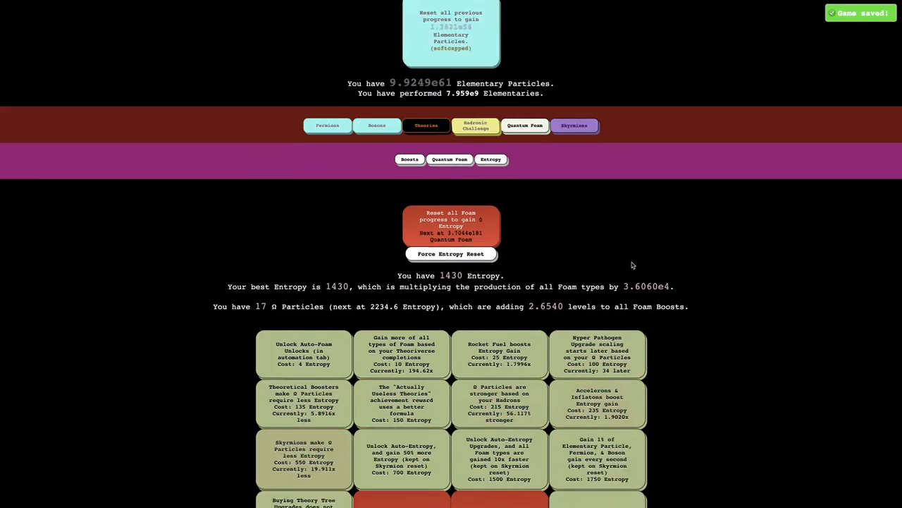
pyautogui.scroll(-3)
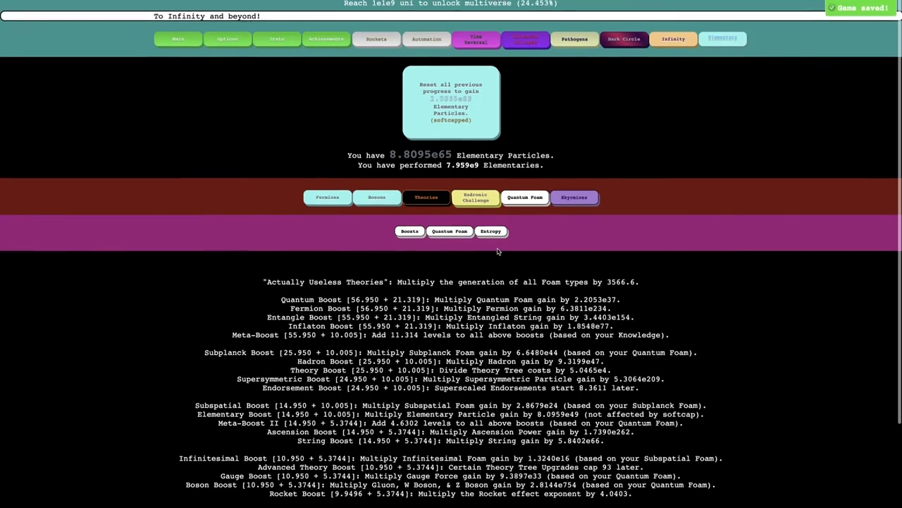
pyautogui.click(574, 202)
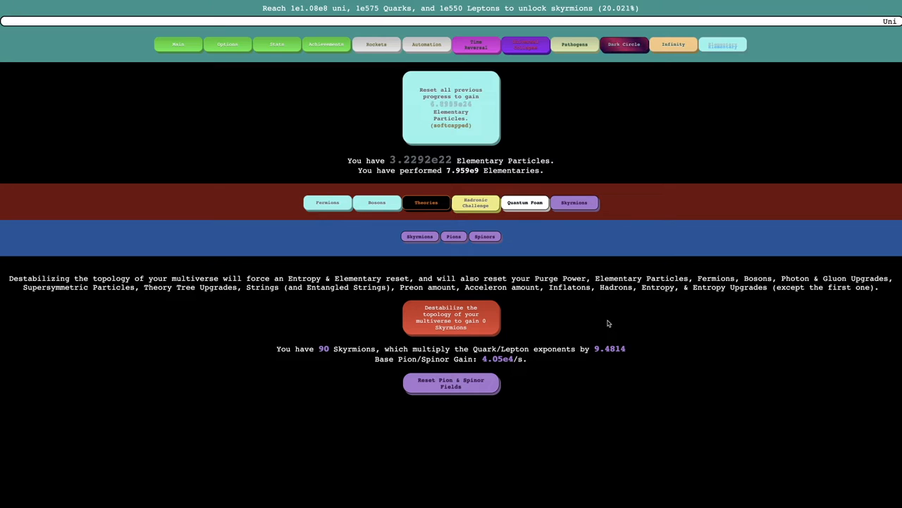
# - Destabilize four more times, taking Skyrmions from 90 to 102
pyautogui.click(450, 317)
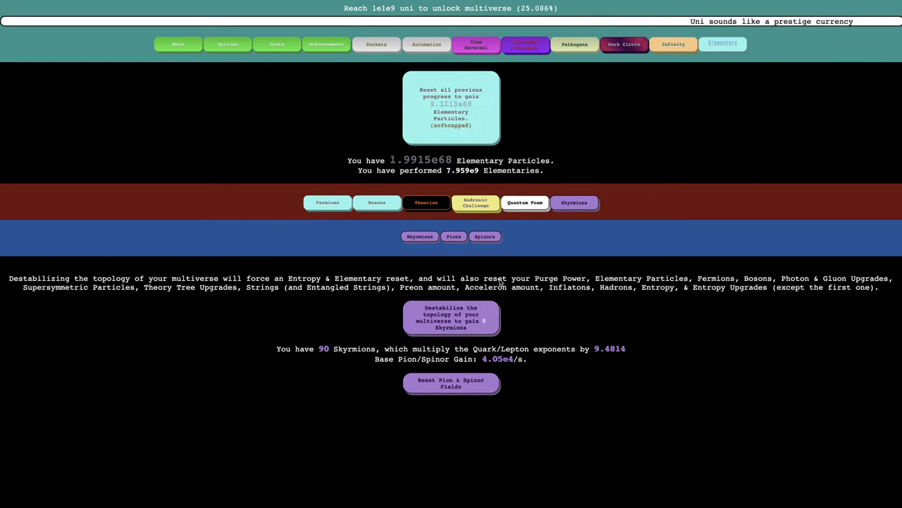
pyautogui.click(450, 316)
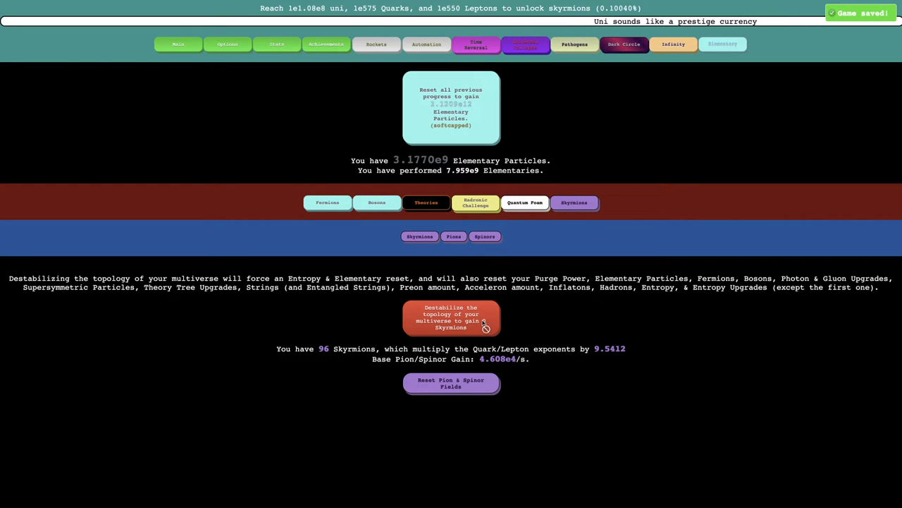
pyautogui.click(451, 317)
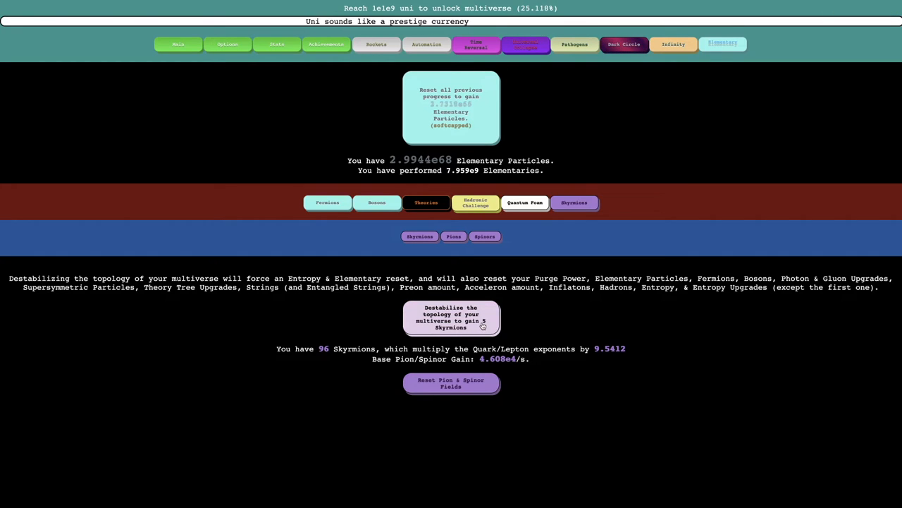
pyautogui.click(454, 236)
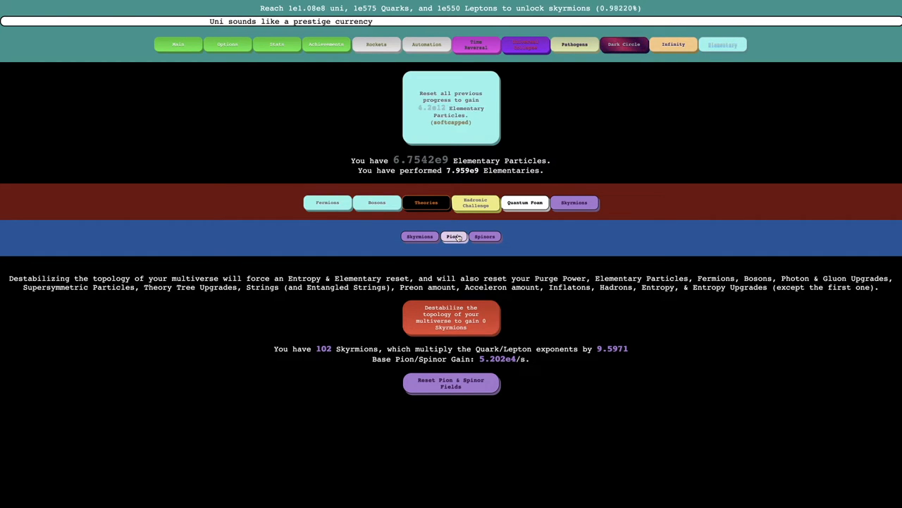
# - Buy the newly unlocked Pion ζ upgrade and the Pion η hex
pyautogui.click(454, 236)
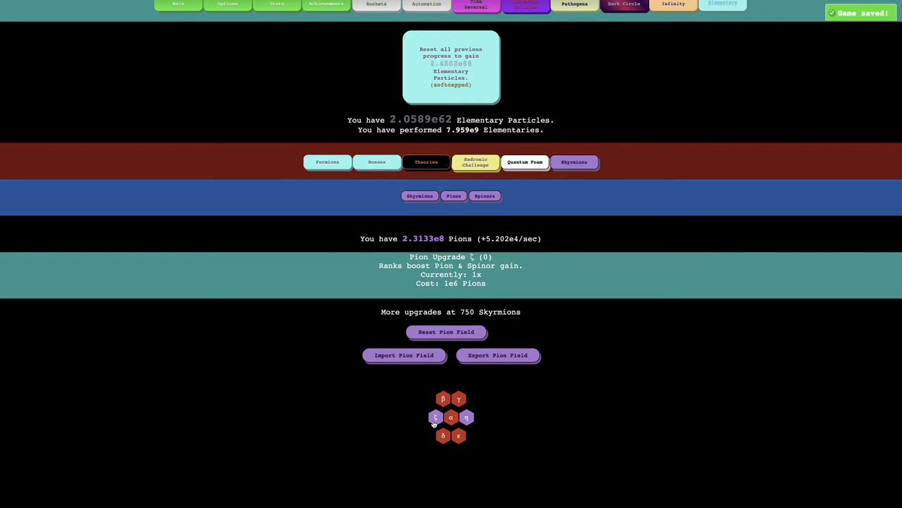
pyautogui.click(467, 416)
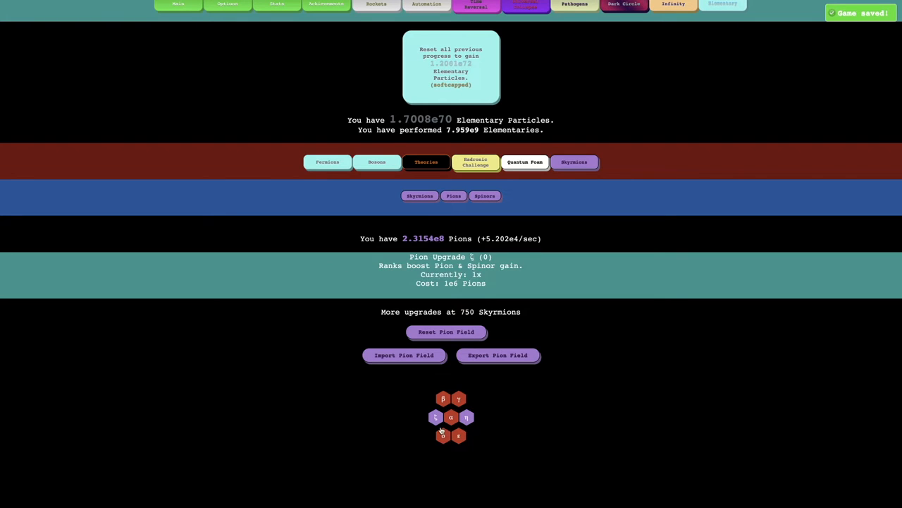
pyautogui.click(467, 416)
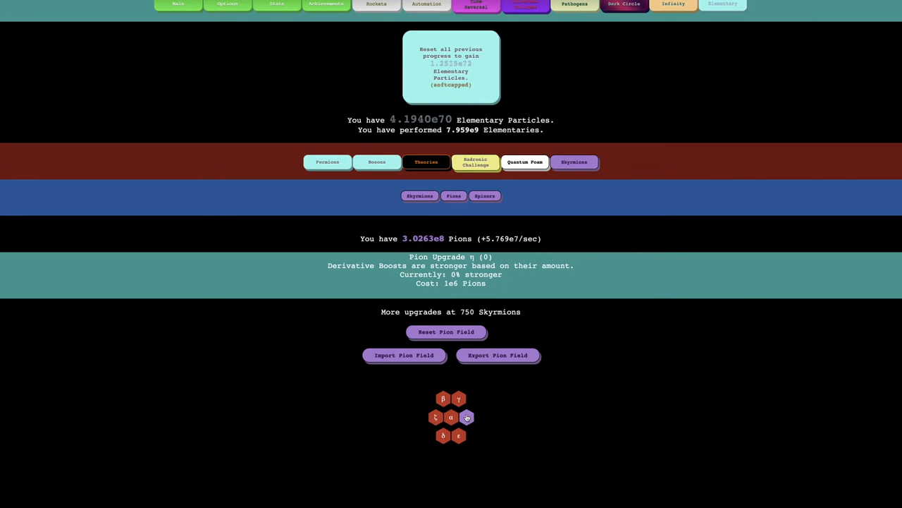
pyautogui.click(467, 416)
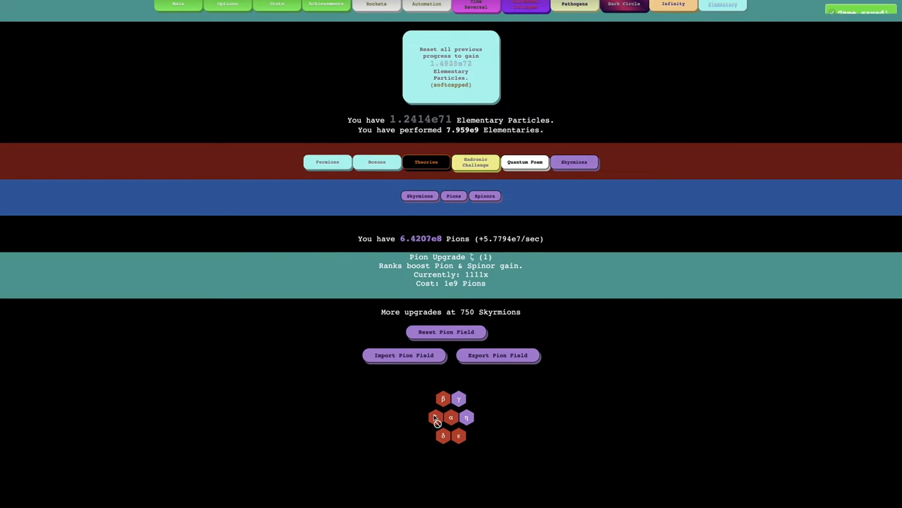
pyautogui.click(485, 195)
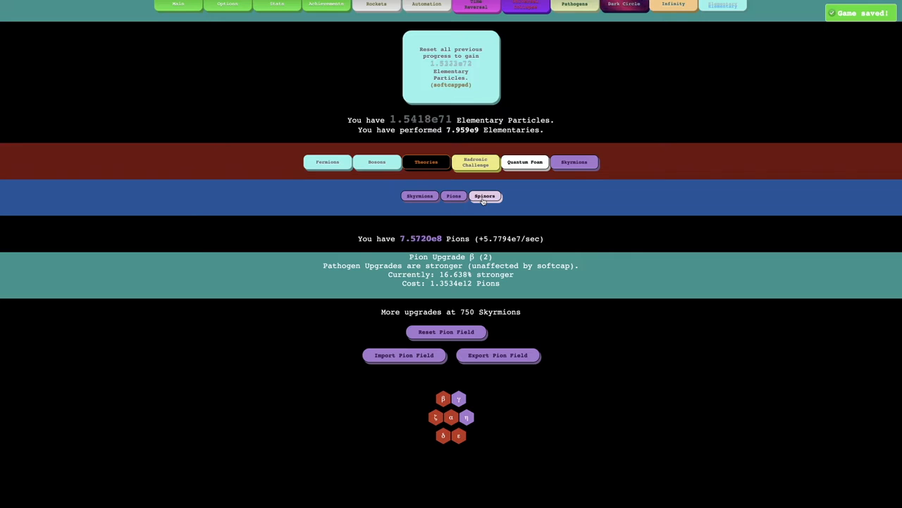
# - Buy the Spinor η and Spinor δ hex upgrades
pyautogui.click(484, 196)
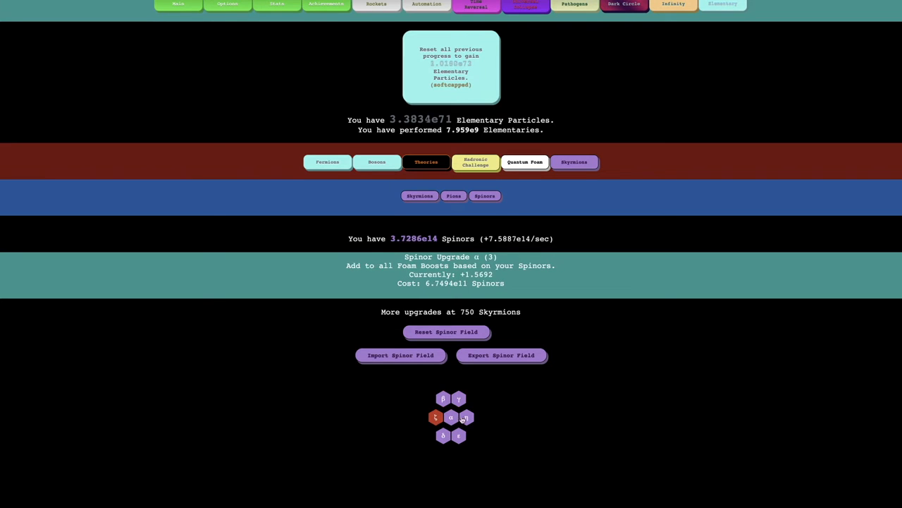
pyautogui.click(484, 195)
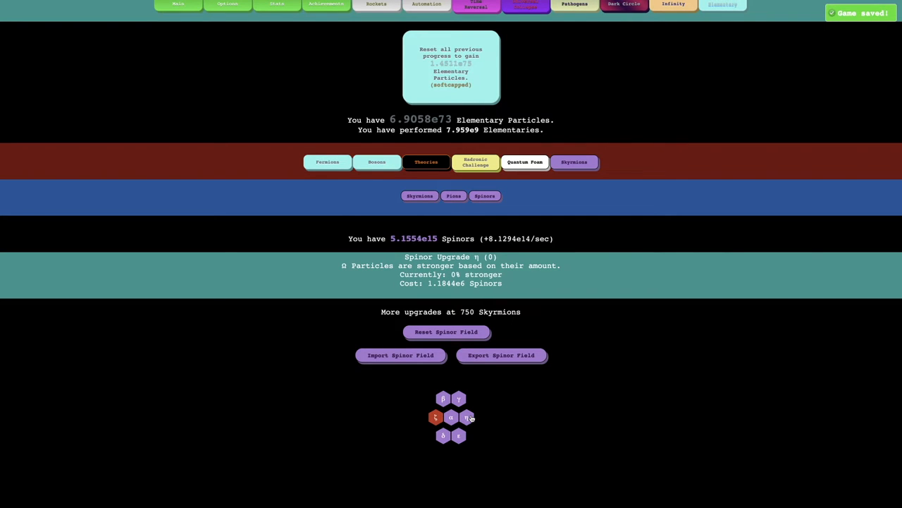
pyautogui.click(466, 416)
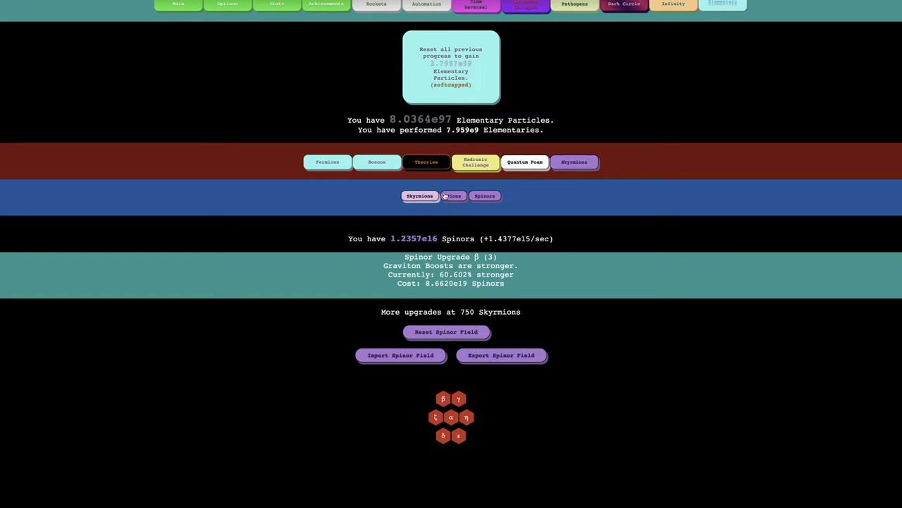
pyautogui.click(453, 196)
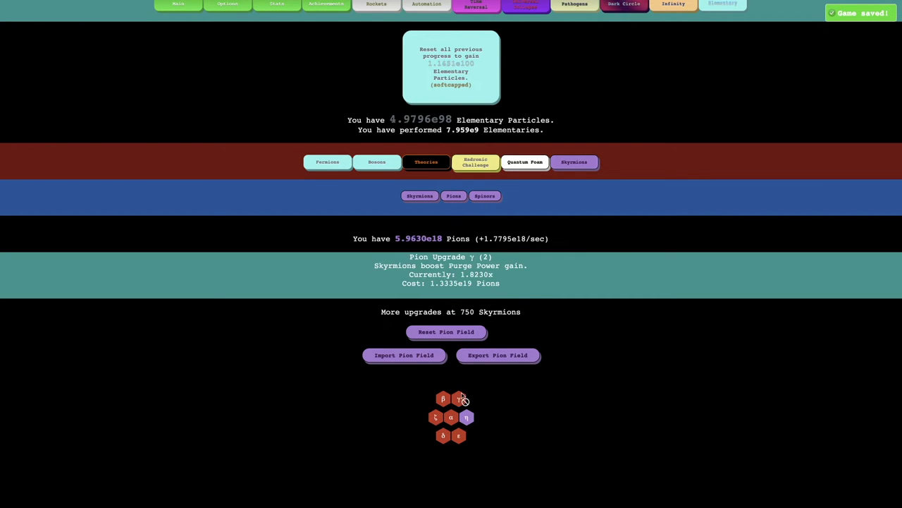
pyautogui.click(484, 195)
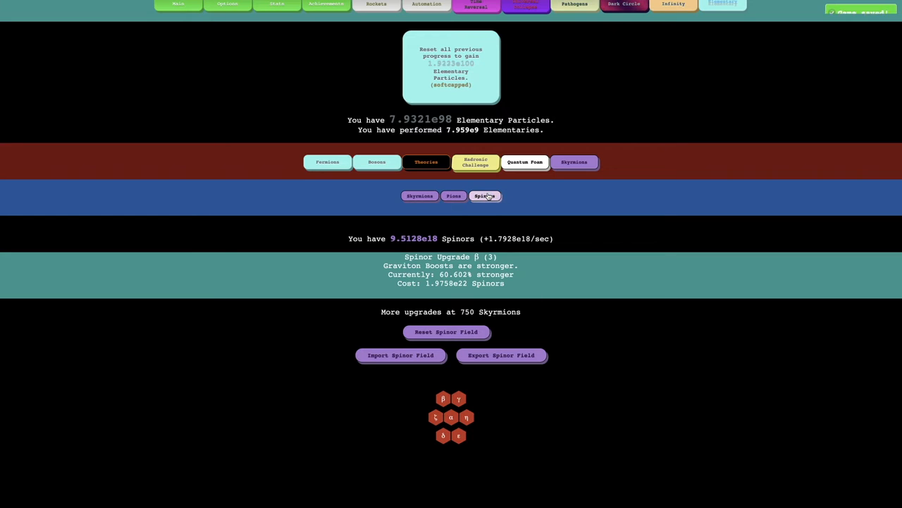
pyautogui.click(442, 435)
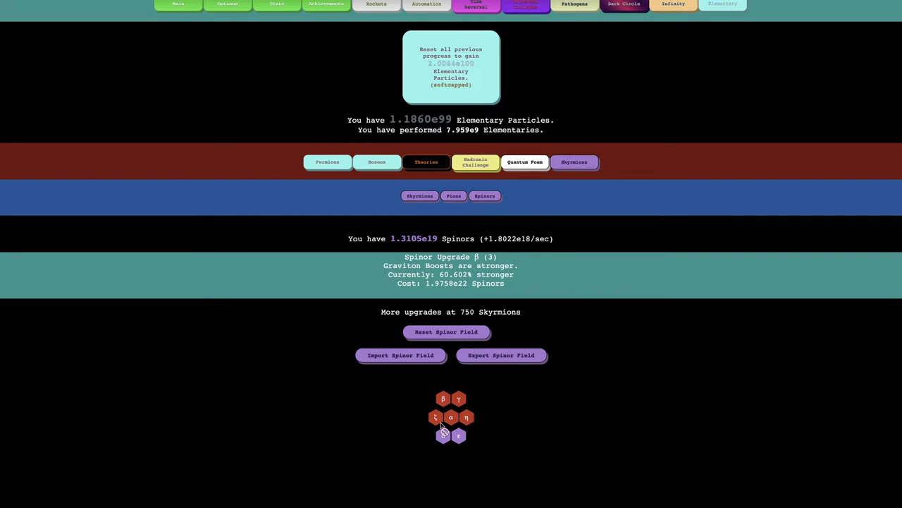
pyautogui.click(458, 435)
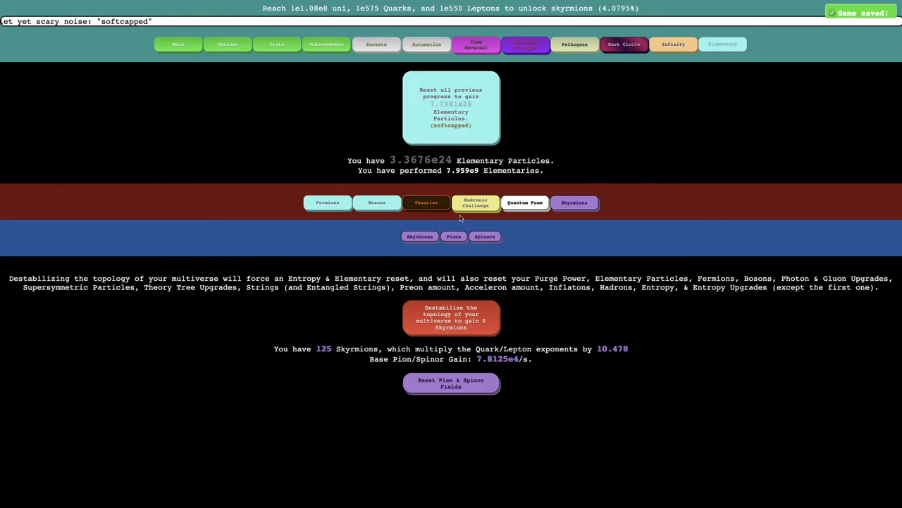
# - Check Quantum Foam Boosts and Entropy (9165 Entropy, 20 Ω Particles), then return to Skyrmions
pyautogui.click(524, 203)
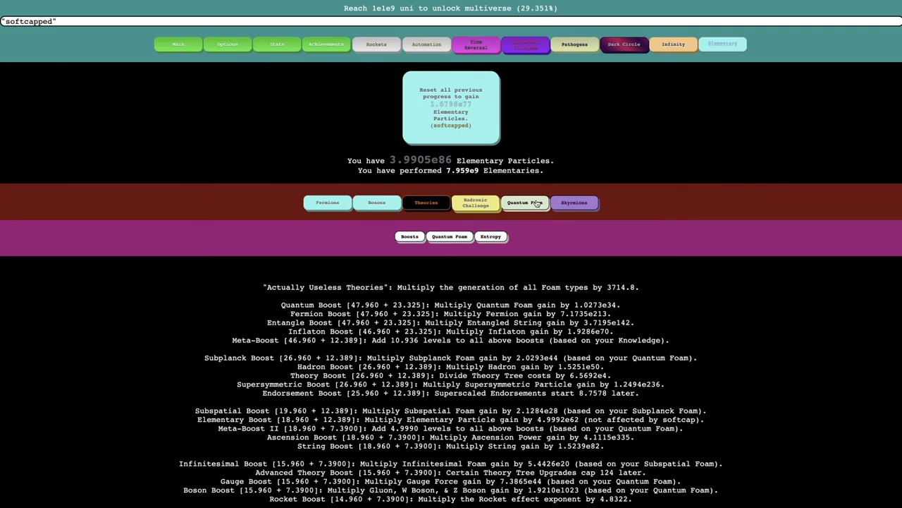
pyautogui.click(491, 237)
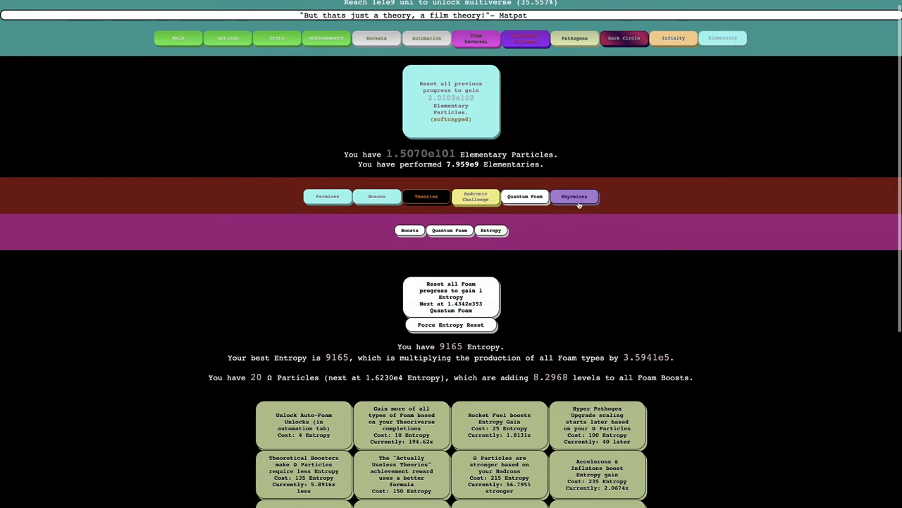
pyautogui.click(574, 196)
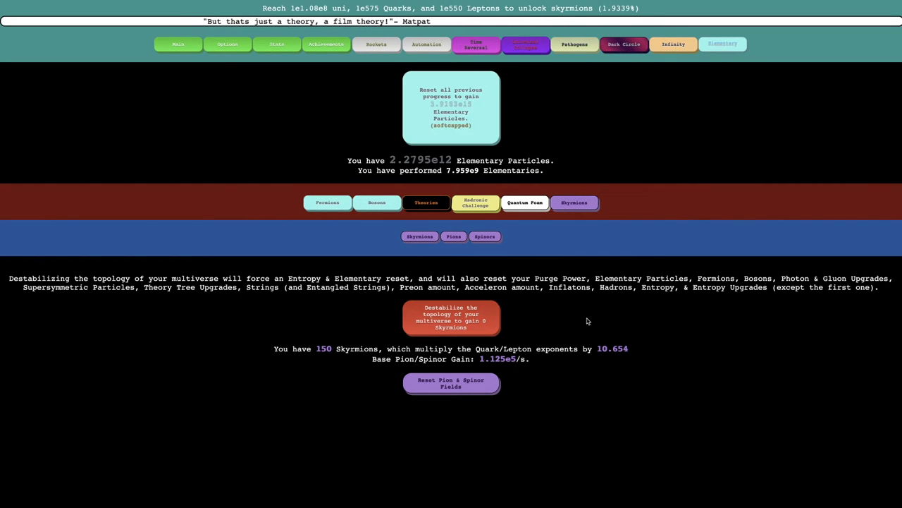
# - Destabilize for 19 more Skyrmions and buy another level of Spinor Upgrade α
pyautogui.click(450, 318)
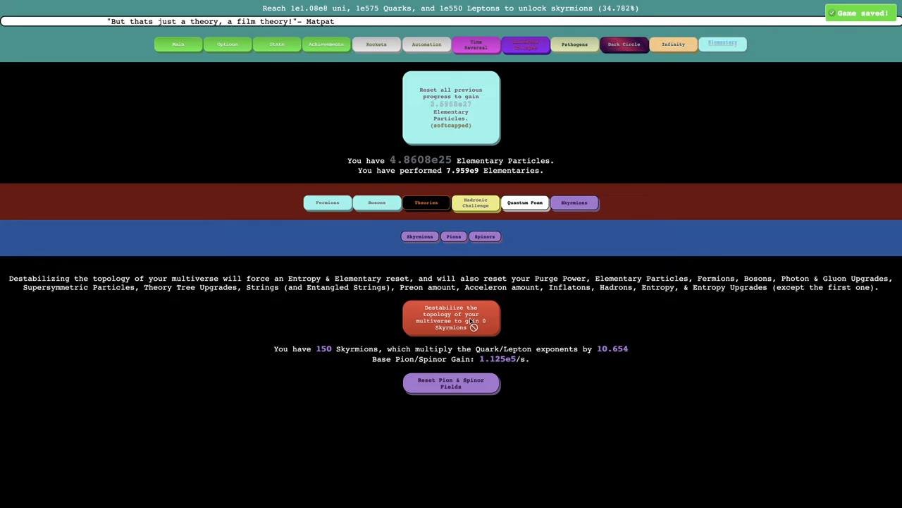
pyautogui.click(450, 317)
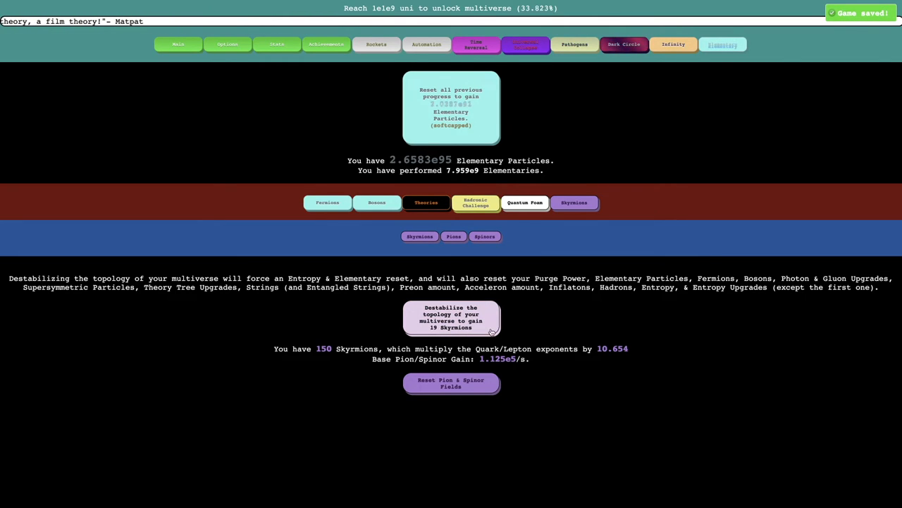
pyautogui.click(485, 236)
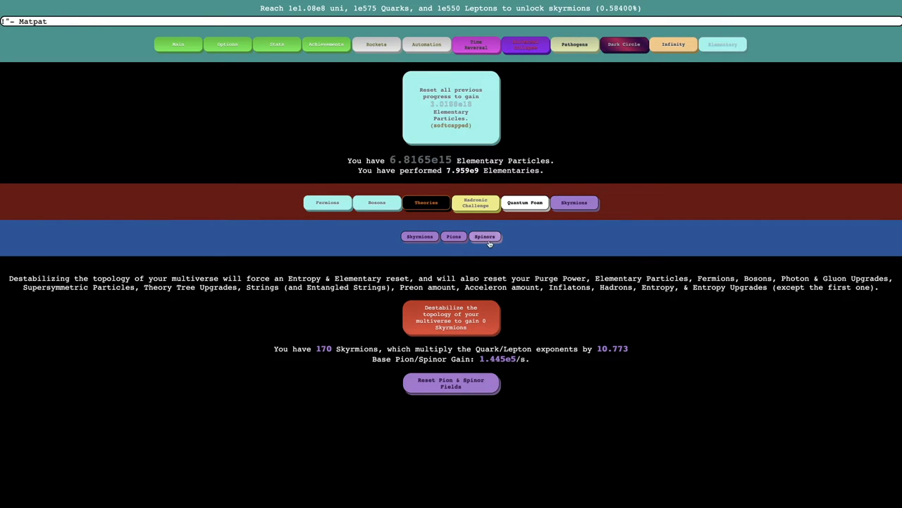
pyautogui.click(484, 236)
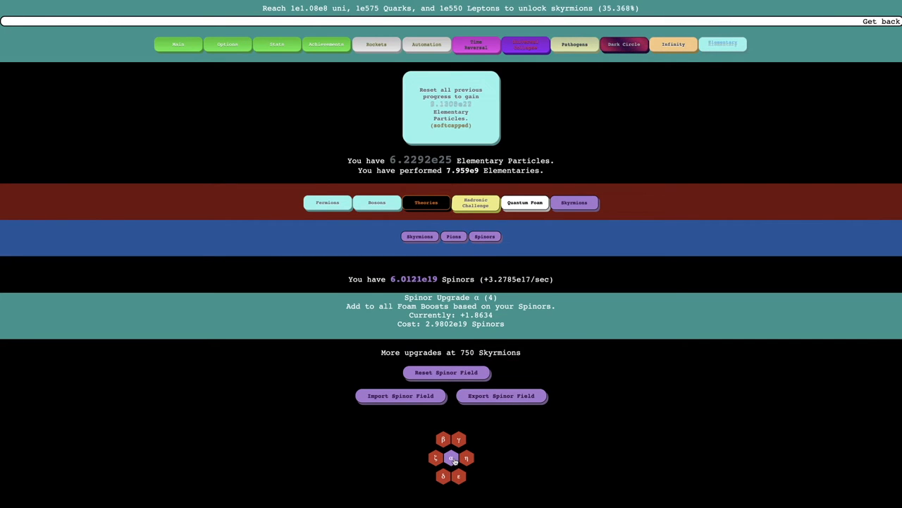
pyautogui.click(451, 457)
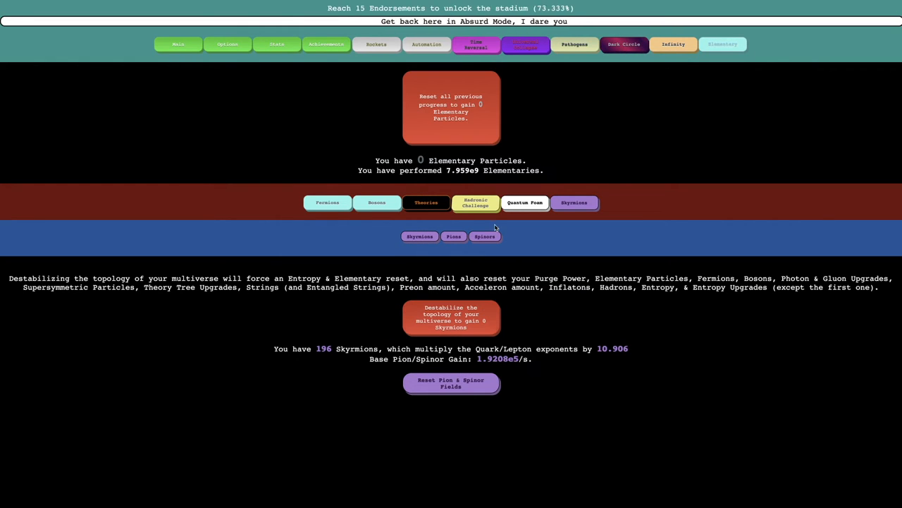
# - Keep destabilizing toward 319 Skyrmions and buy another Spinor hex upgrade
pyautogui.click(454, 236)
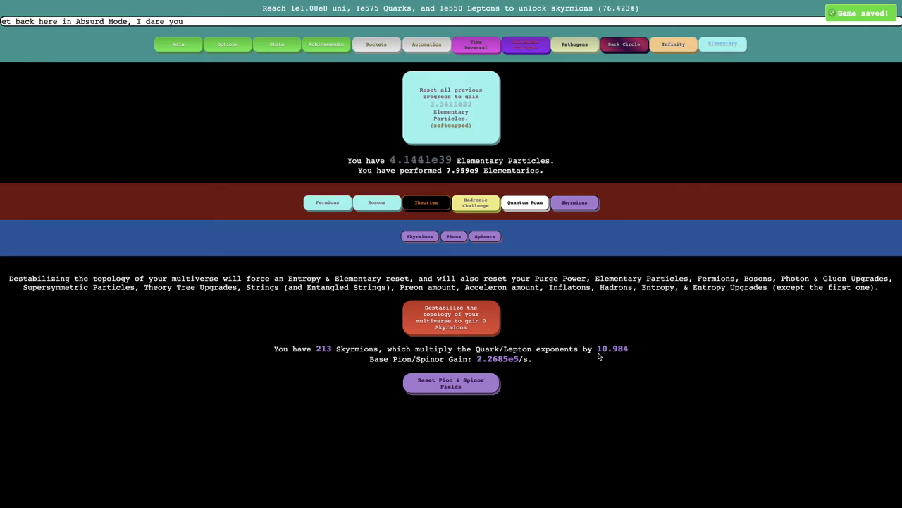
pyautogui.click(453, 237)
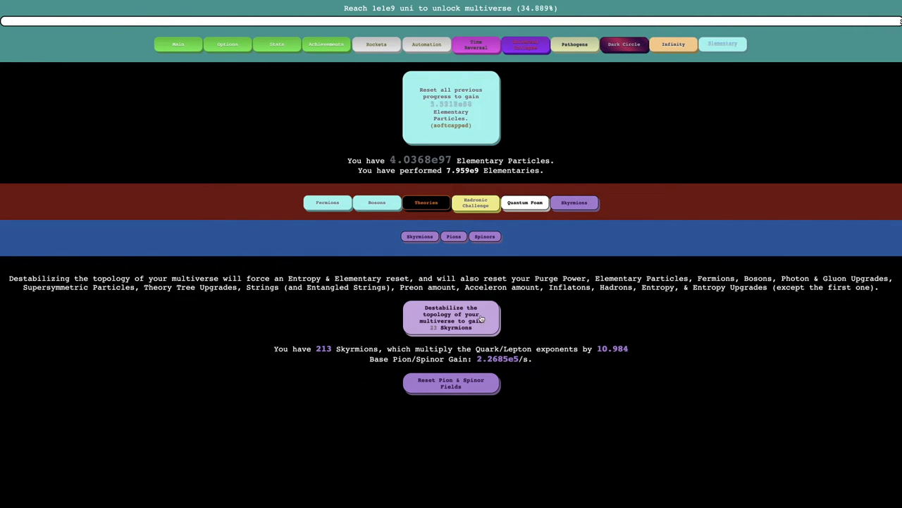
pyautogui.click(451, 317)
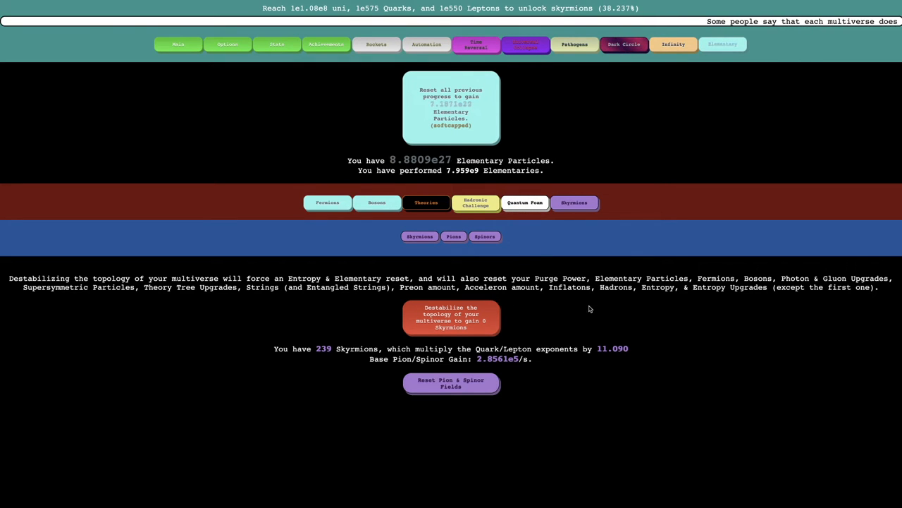
pyautogui.click(451, 316)
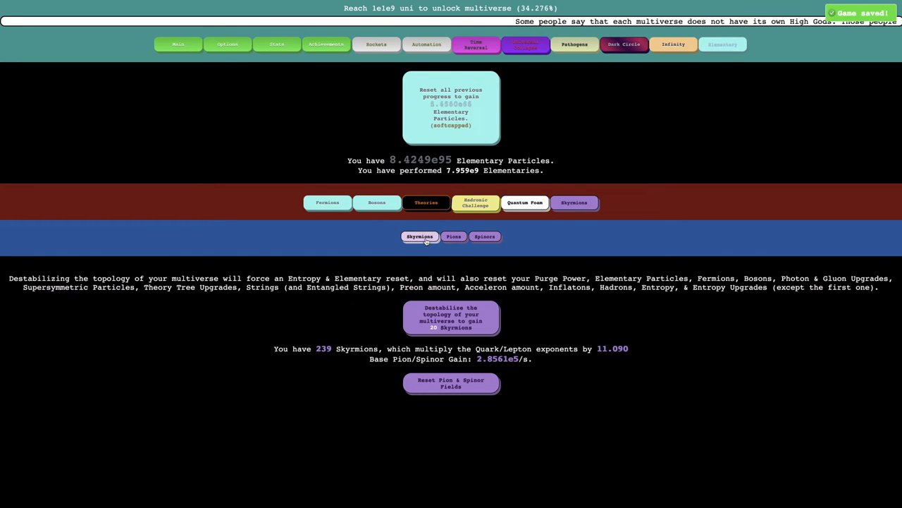
pyautogui.click(451, 317)
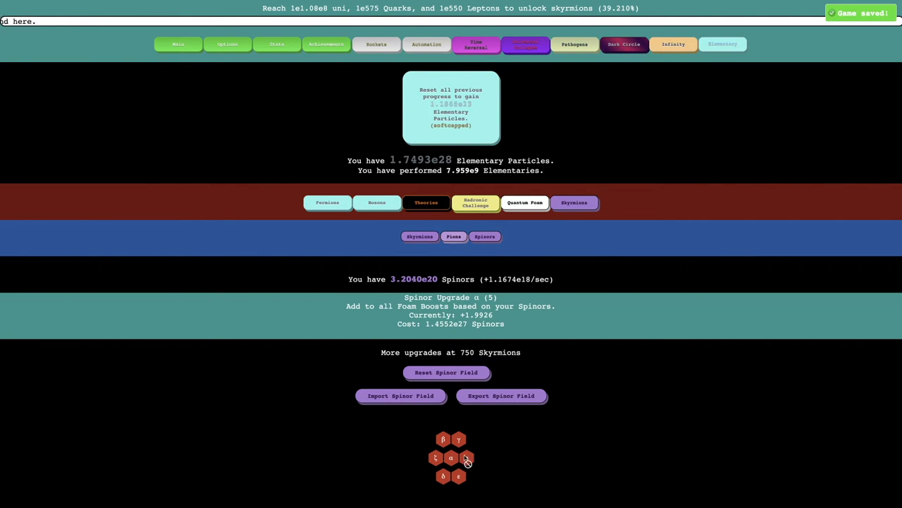
pyautogui.click(419, 236)
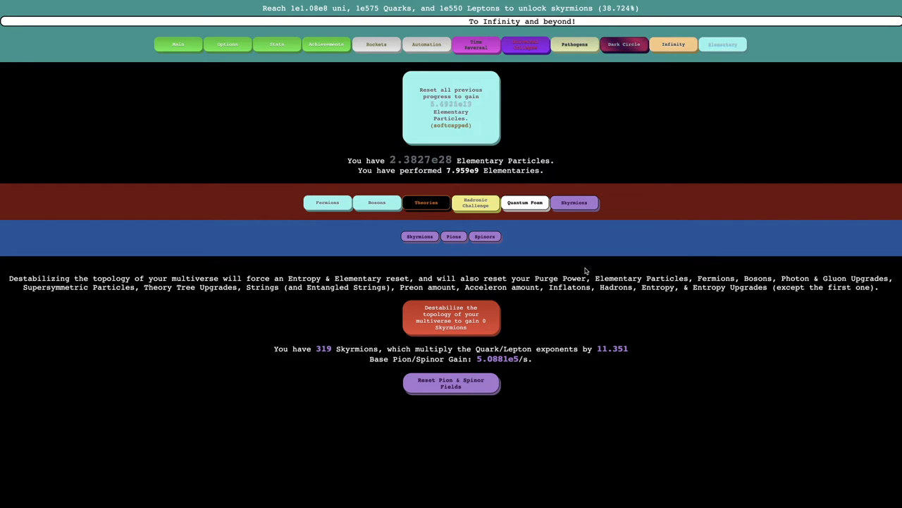
# - Destabilize for 25 more Skyrmions, reaching 393, with Entropy at 1.0234e4
pyautogui.click(450, 317)
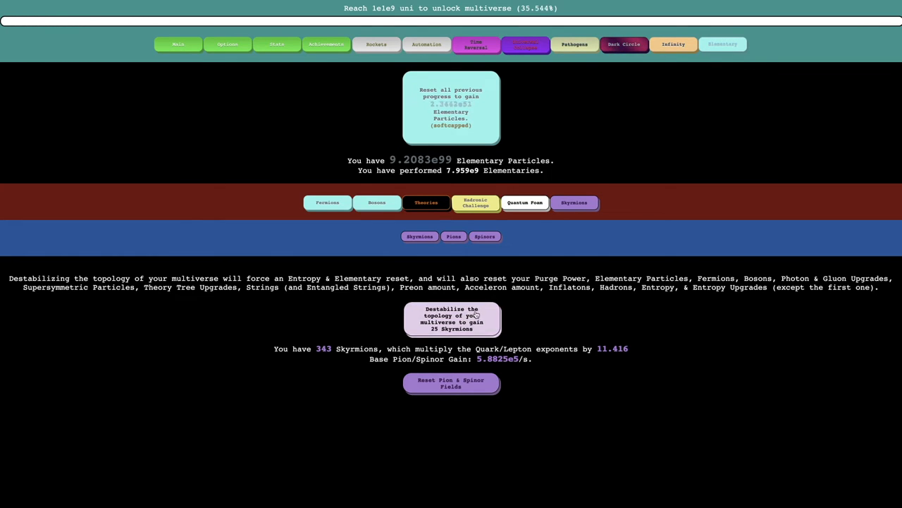
pyautogui.click(453, 236)
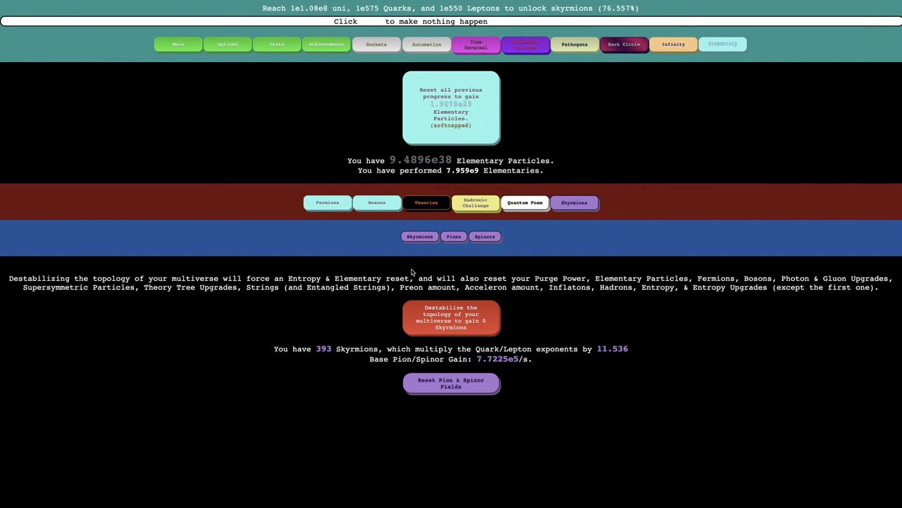
pyautogui.click(451, 317)
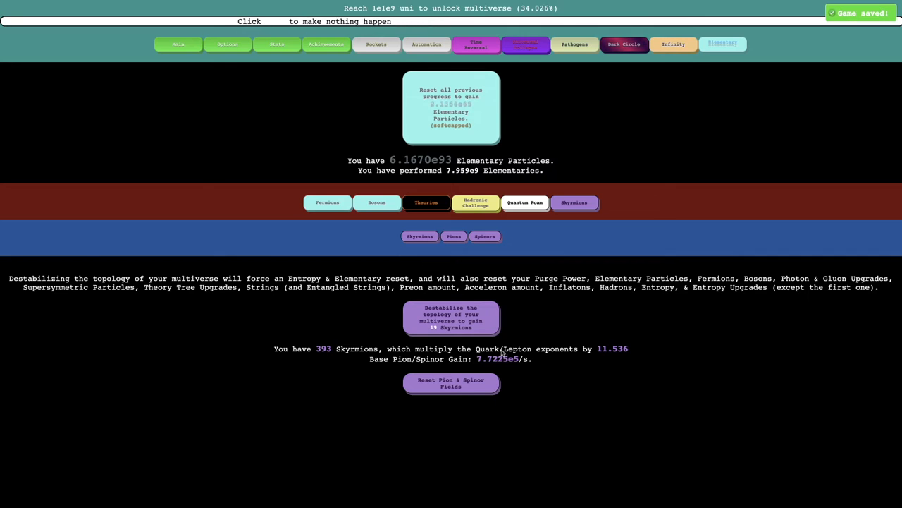
pyautogui.click(450, 317)
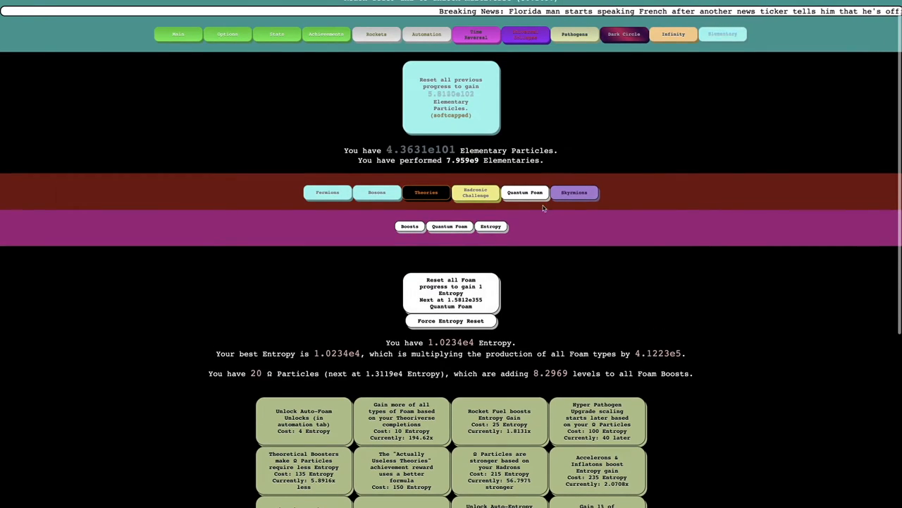
# - Buy another level of Pion Upgrade ε, then return to the Skyrmions page
pyautogui.click(574, 202)
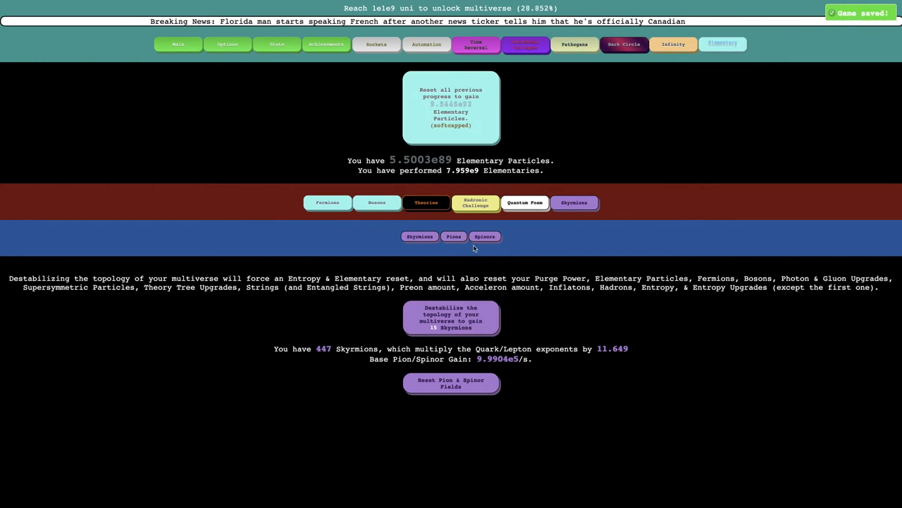
pyautogui.click(453, 236)
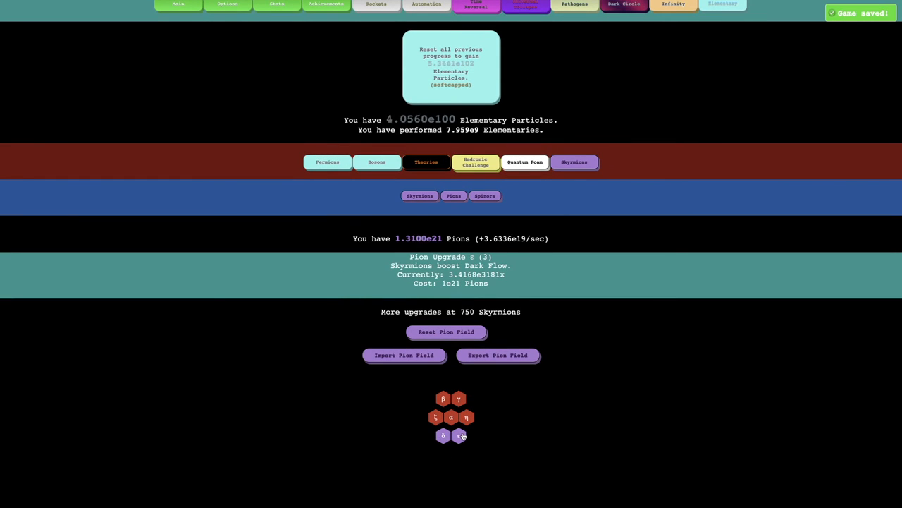
pyautogui.click(443, 435)
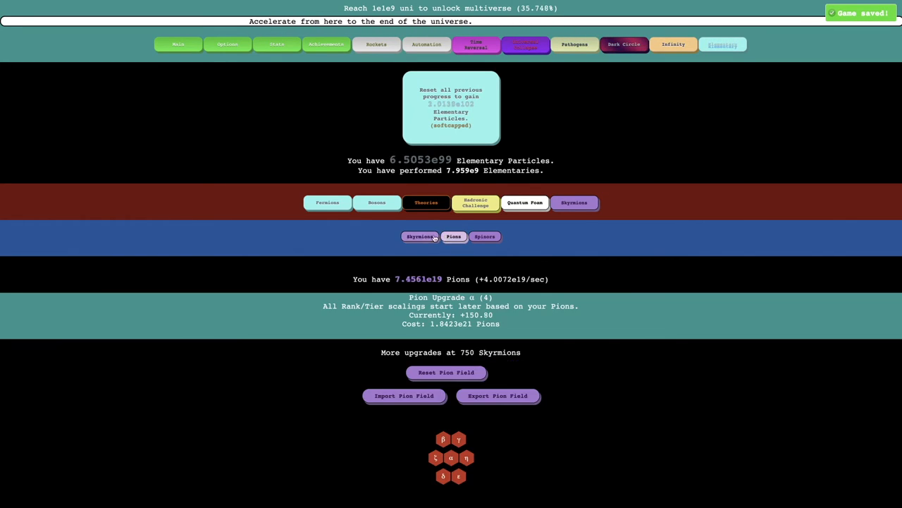
pyautogui.click(419, 236)
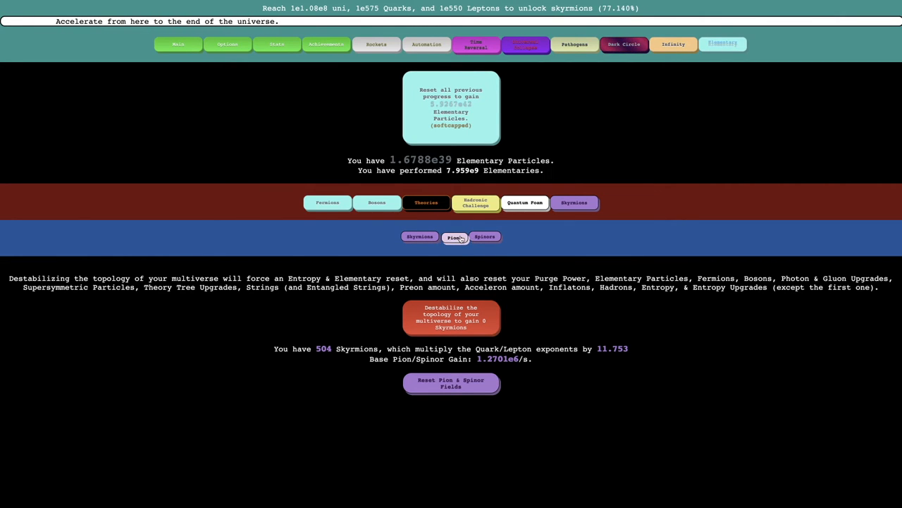
# - Destabilize for 24+ more Skyrmions, reaching 637, and check the Main page (Rank 1217, Tier 35)
pyautogui.click(525, 202)
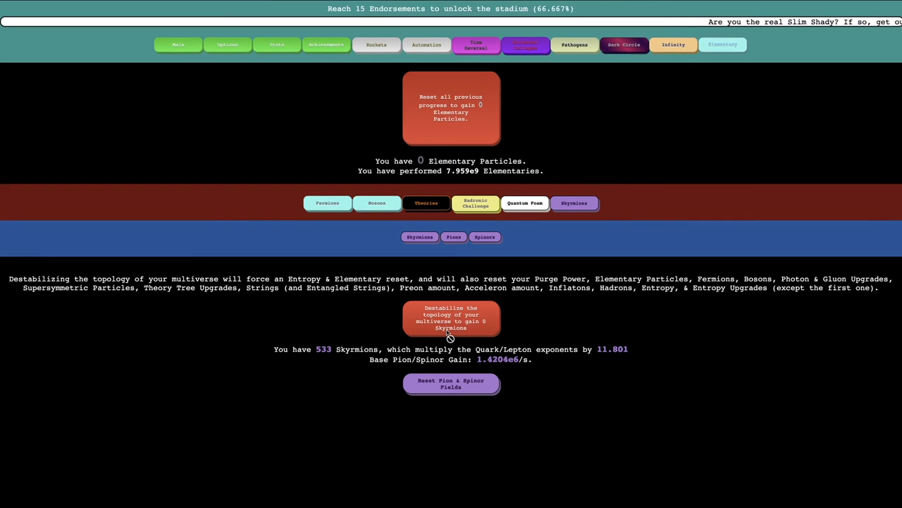
pyautogui.click(484, 236)
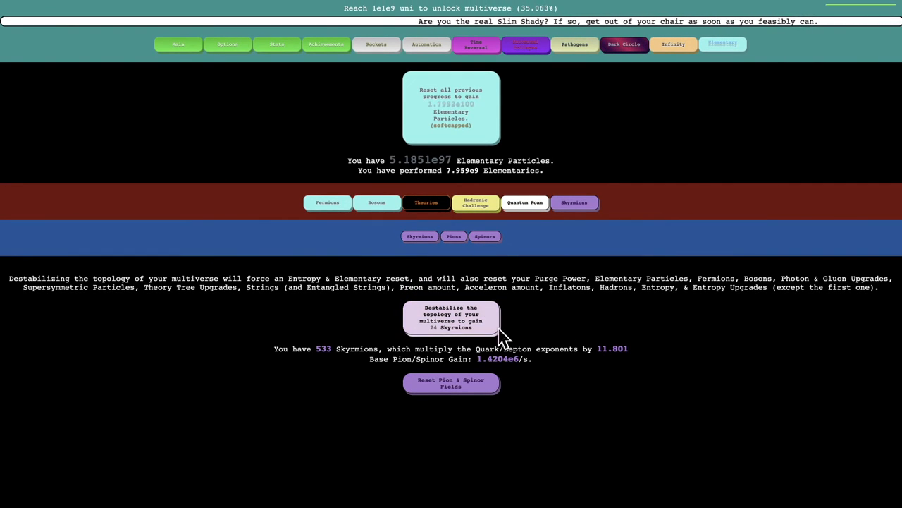
pyautogui.click(450, 316)
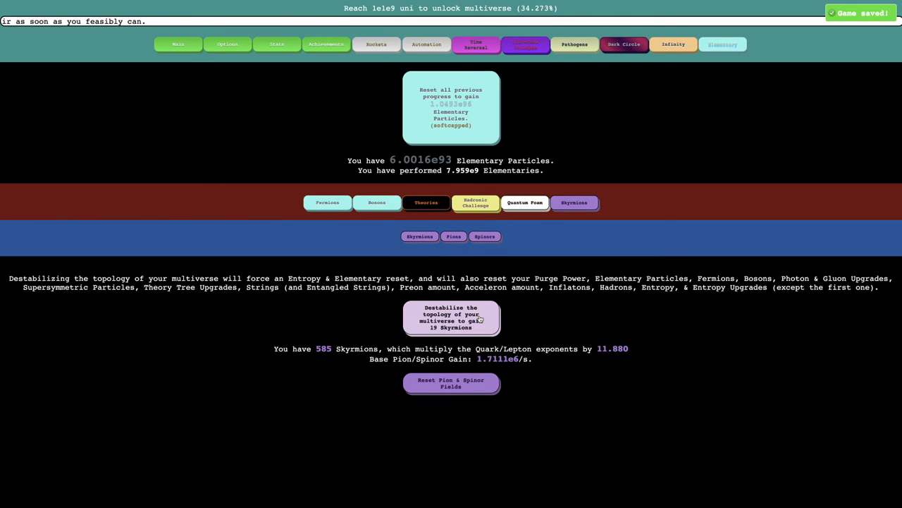
pyautogui.click(450, 317)
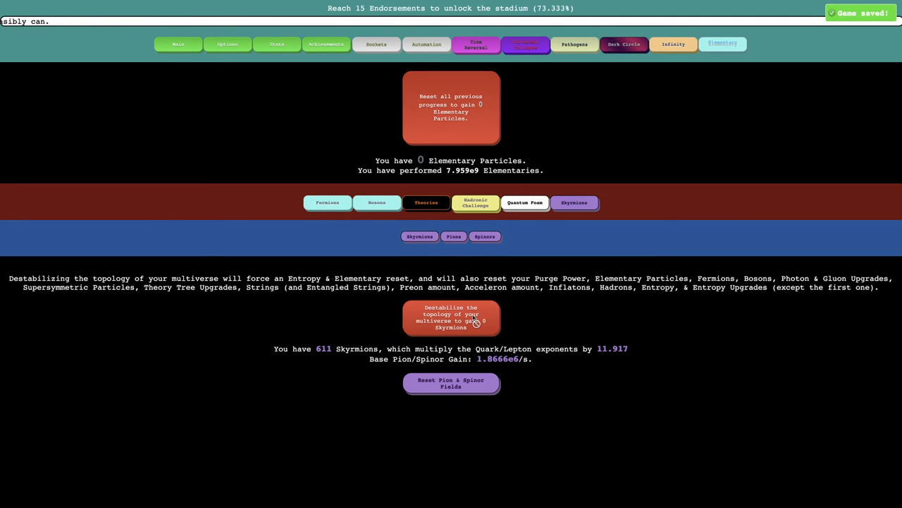
pyautogui.click(484, 236)
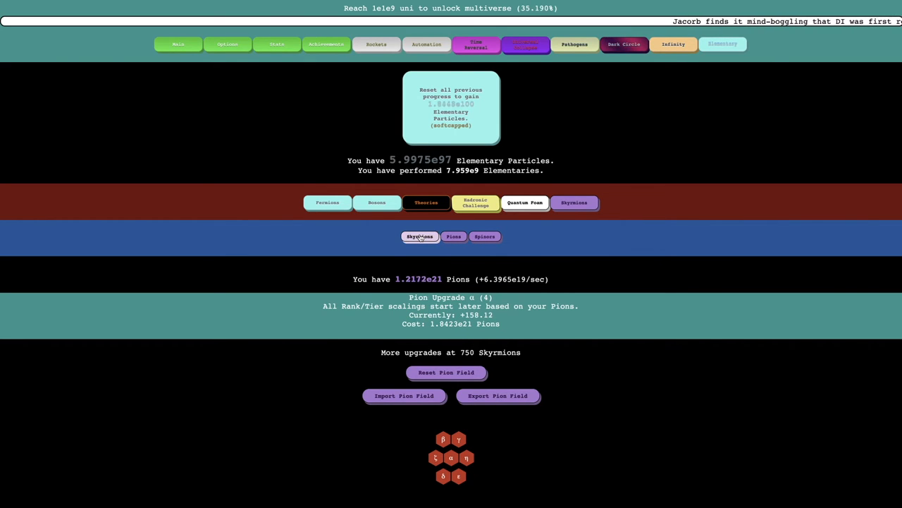
pyautogui.click(420, 236)
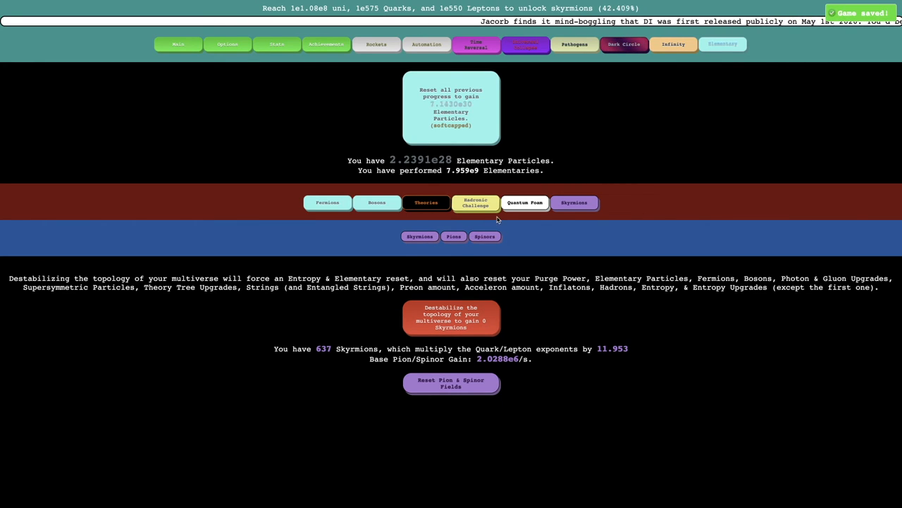
pyautogui.click(485, 236)
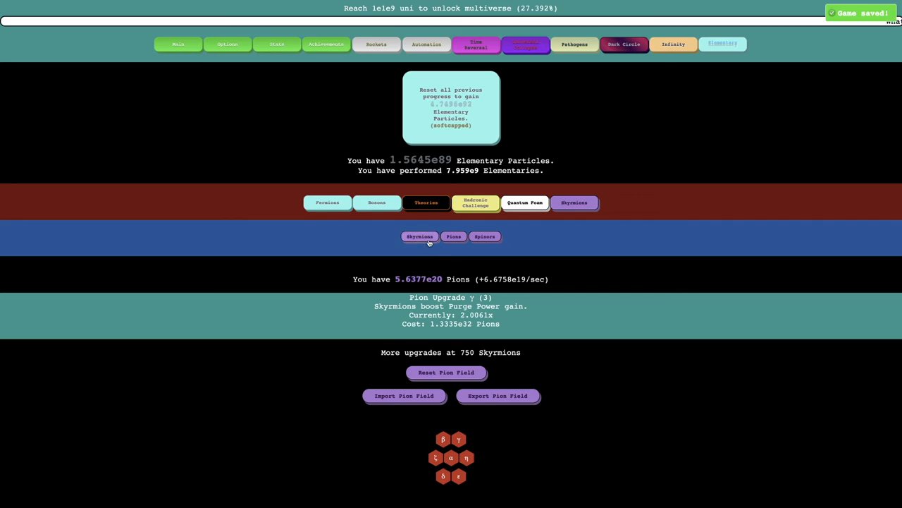
pyautogui.click(451, 457)
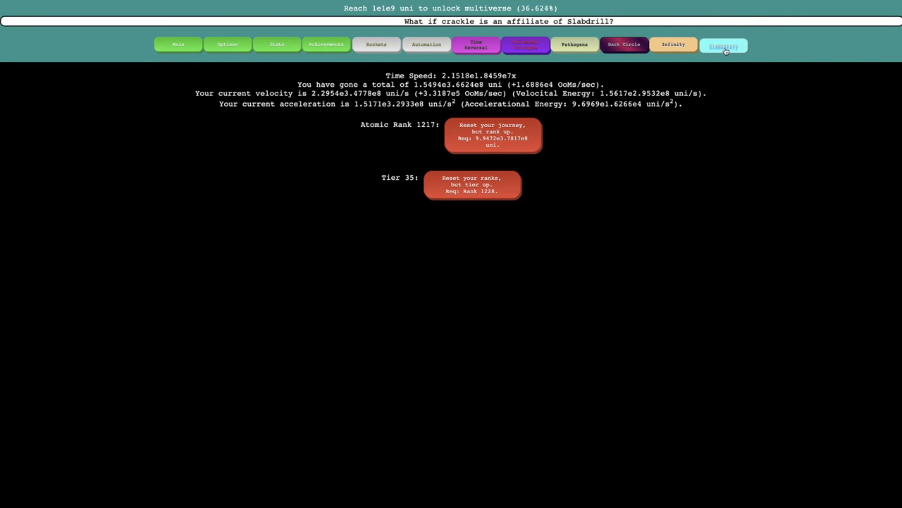
# - Return to the Elementary section and destabilize again for more Skyrmions
pyautogui.click(723, 44)
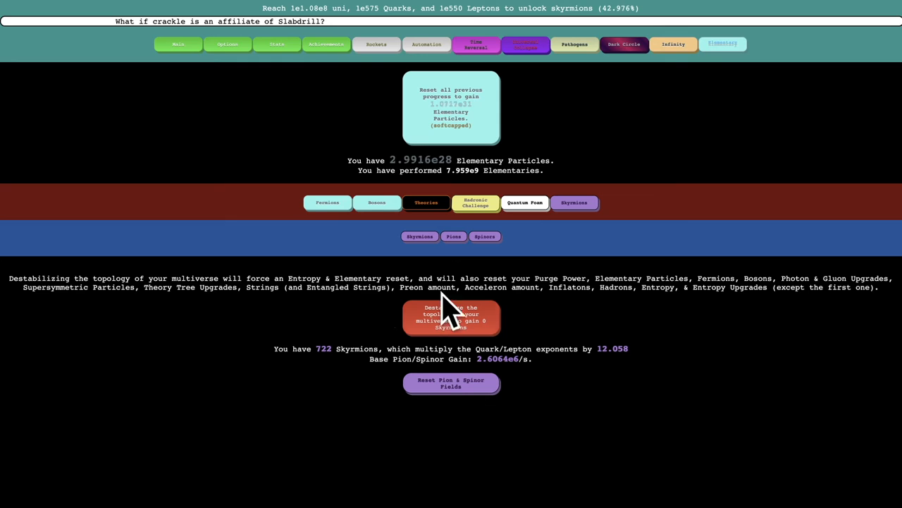
pyautogui.click(450, 317)
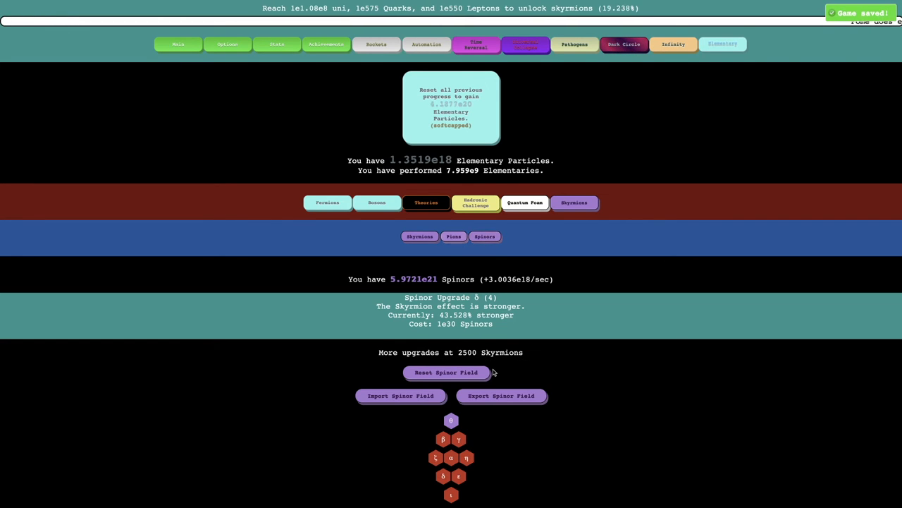
# - Buy Spinor Upgrade θ, making Pion upgrades 100x cheaper
pyautogui.click(453, 236)
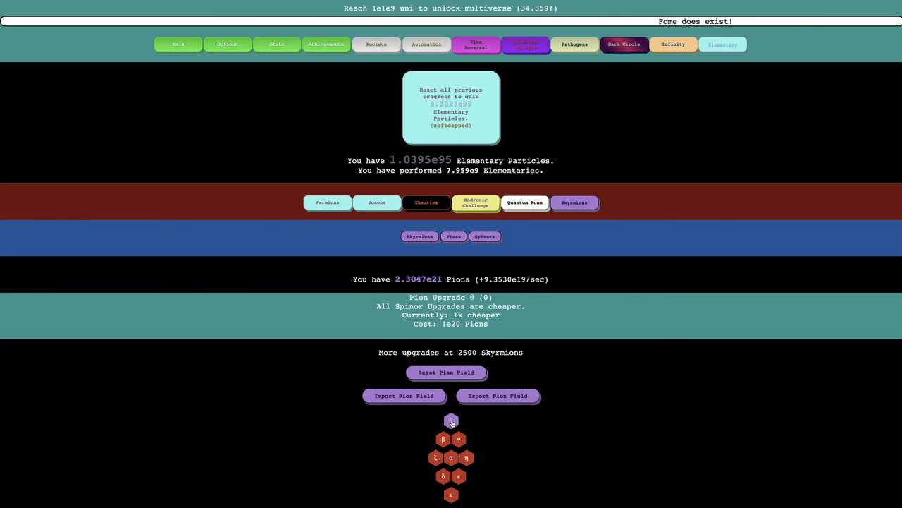
pyautogui.click(485, 236)
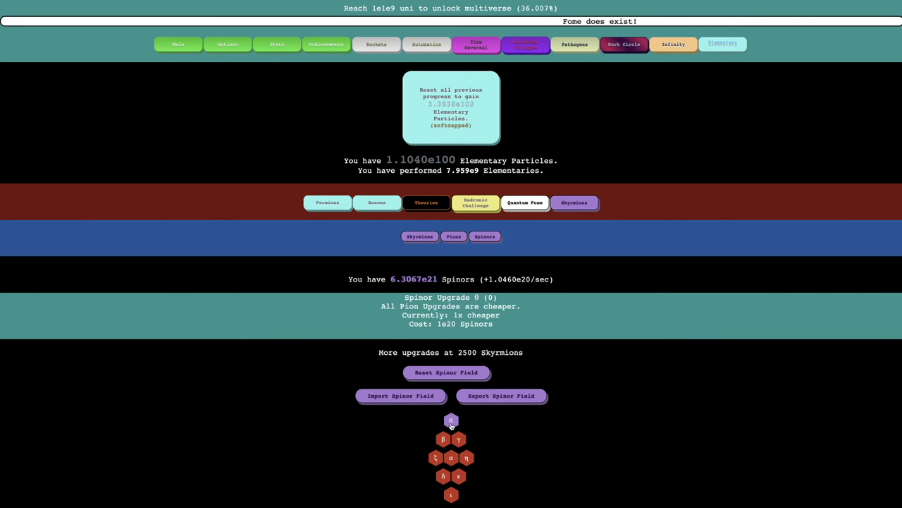
pyautogui.click(453, 236)
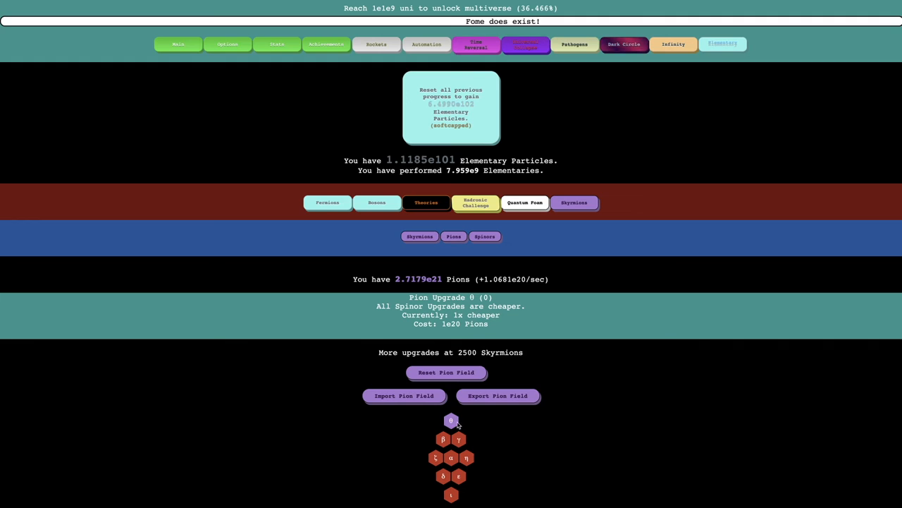
pyautogui.click(484, 236)
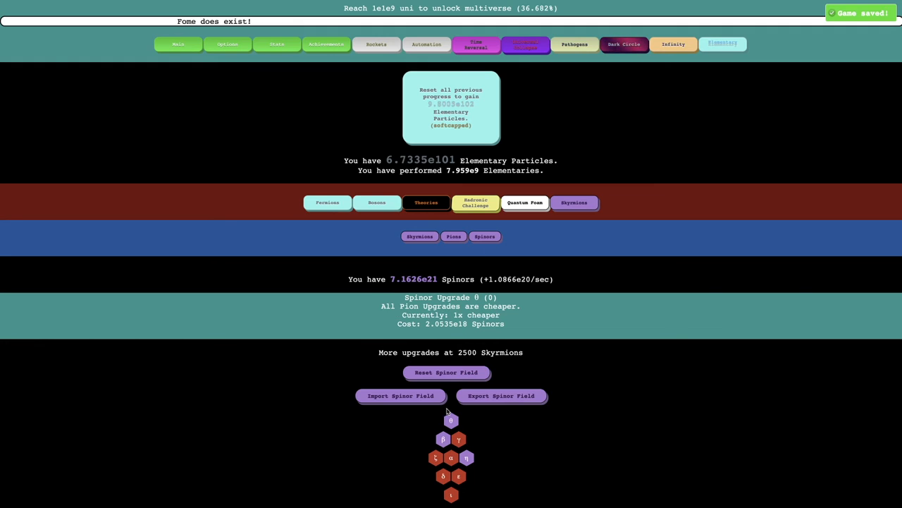
pyautogui.click(451, 420)
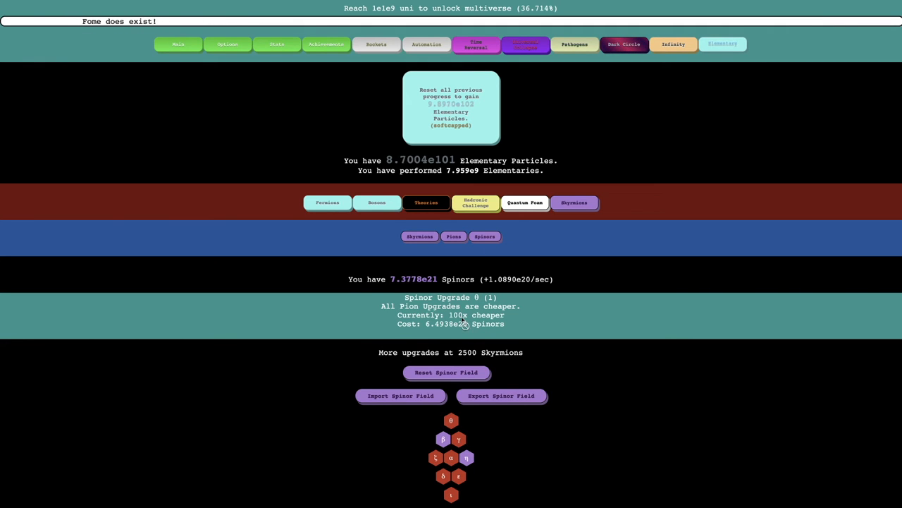
# - Buy more Pion upgrade levels, bringing Pion η and β to level 4
pyautogui.click(453, 236)
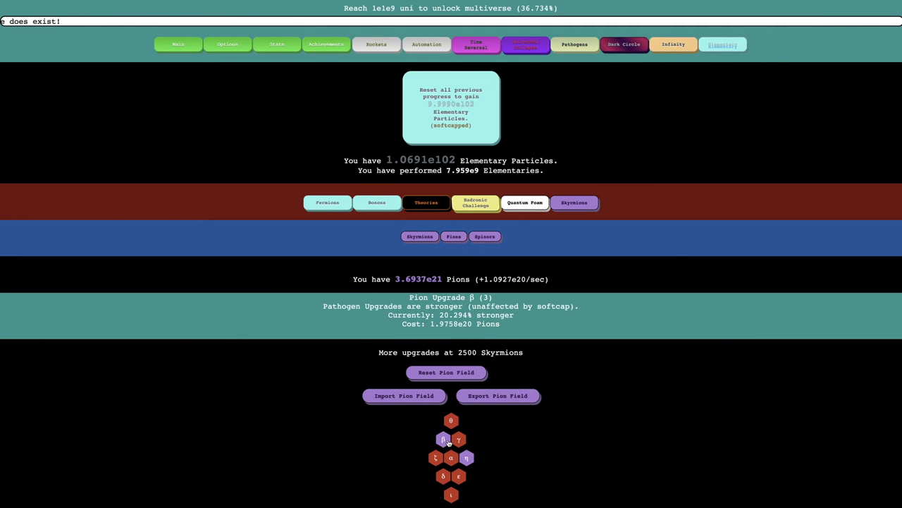
pyautogui.click(466, 458)
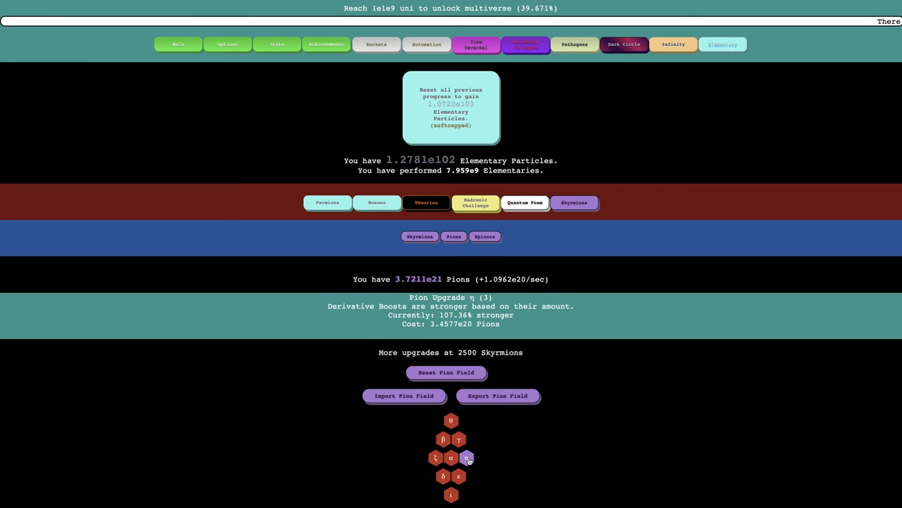
pyautogui.click(484, 236)
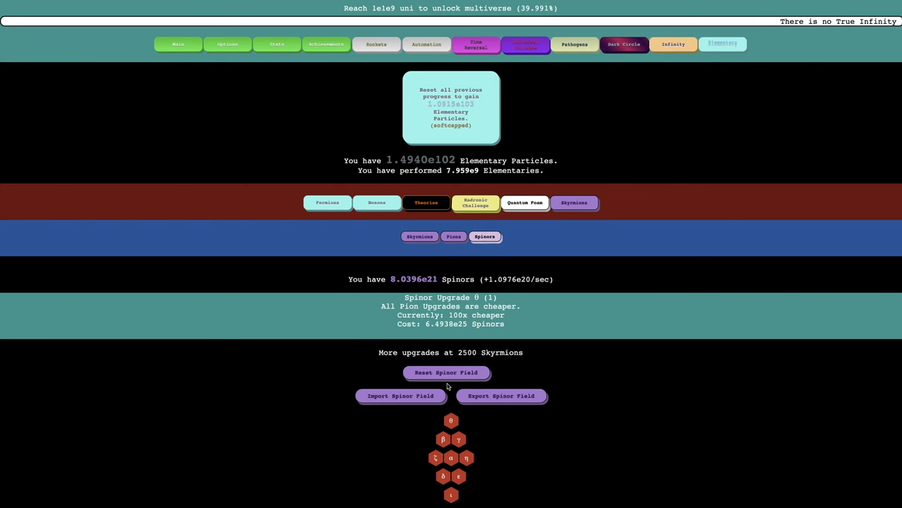
pyautogui.click(467, 456)
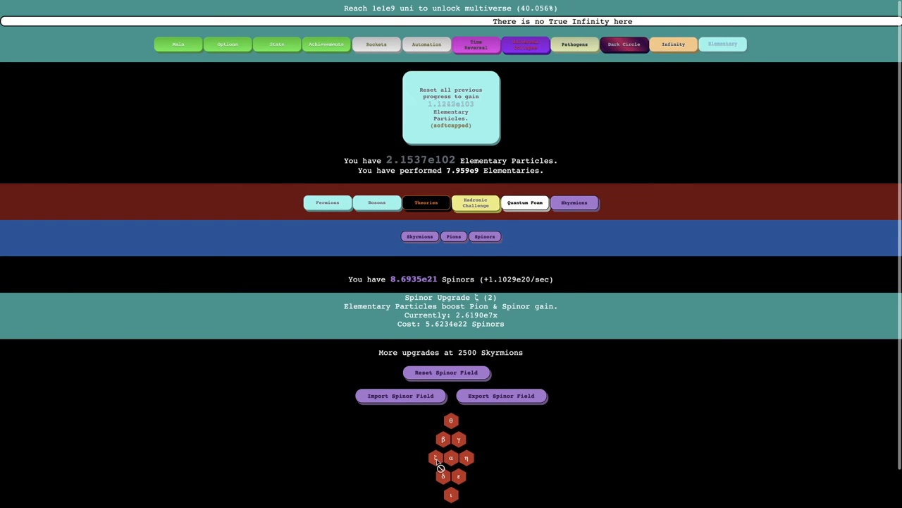
pyautogui.click(453, 236)
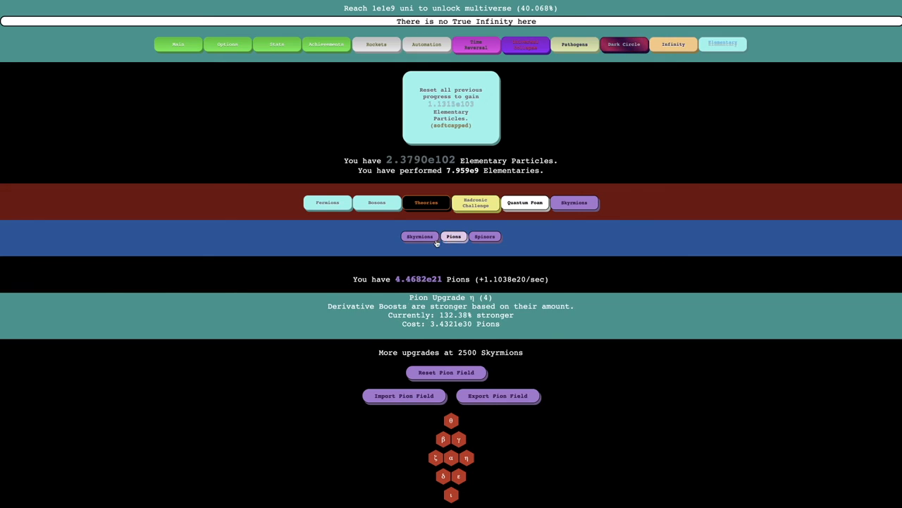
# - Revisit the Skyrmion and field pages, then view the Theory Tree (5.6275e6 Theory Points)
pyautogui.click(454, 236)
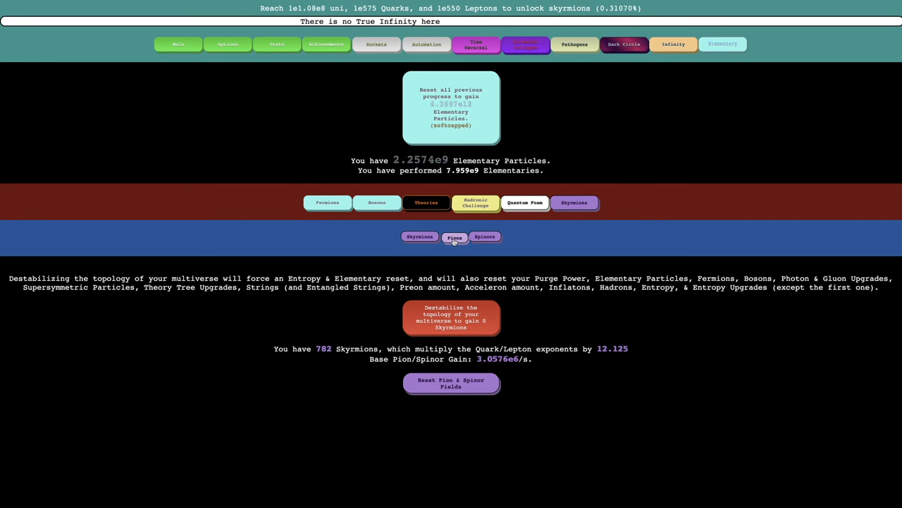
pyautogui.click(454, 236)
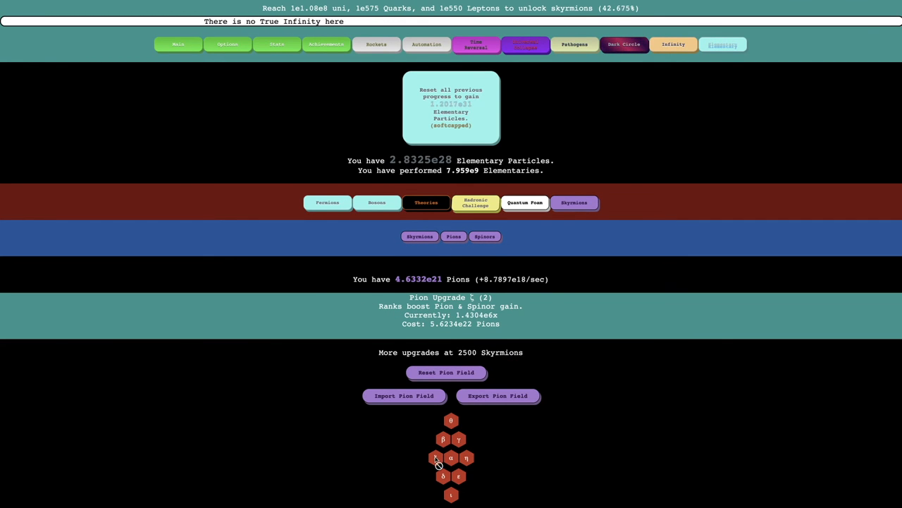
pyautogui.click(484, 237)
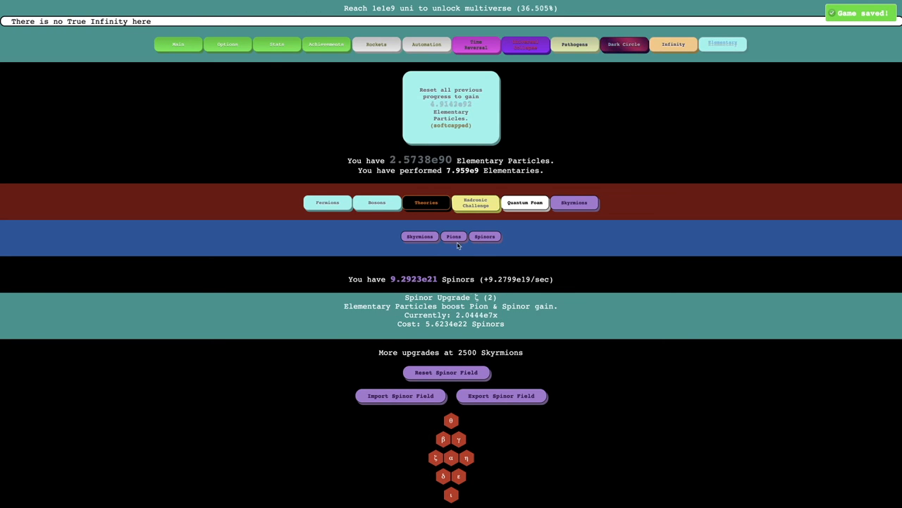
pyautogui.click(574, 202)
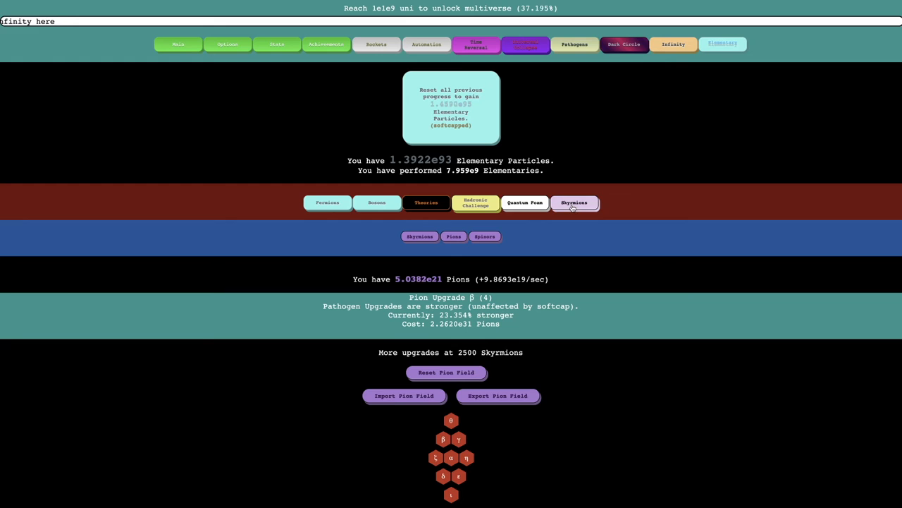
pyautogui.click(574, 202)
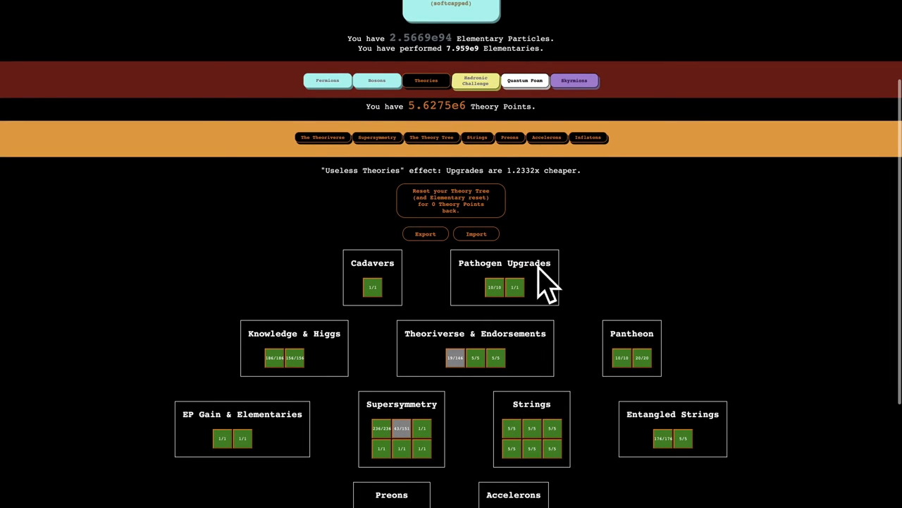
# - Inspect the ι hex upgrade in the Spinor and Pion fields
pyautogui.click(574, 79)
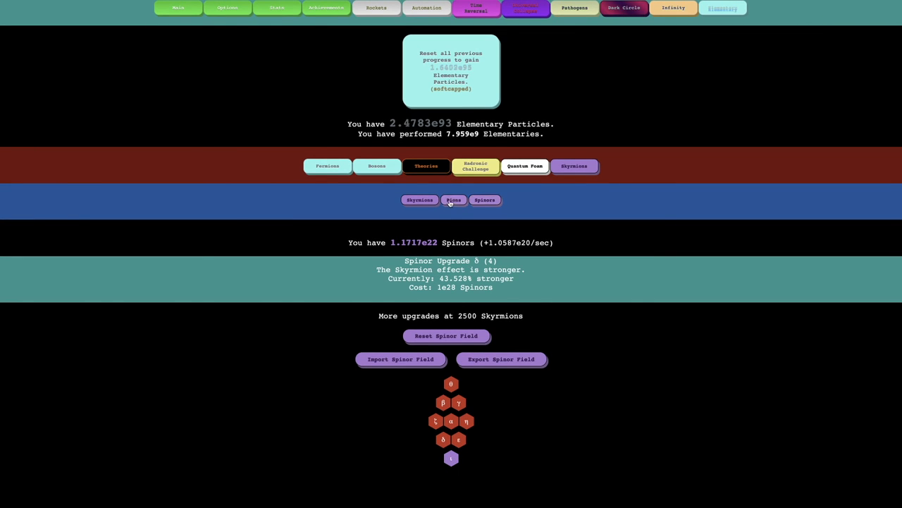
pyautogui.click(453, 200)
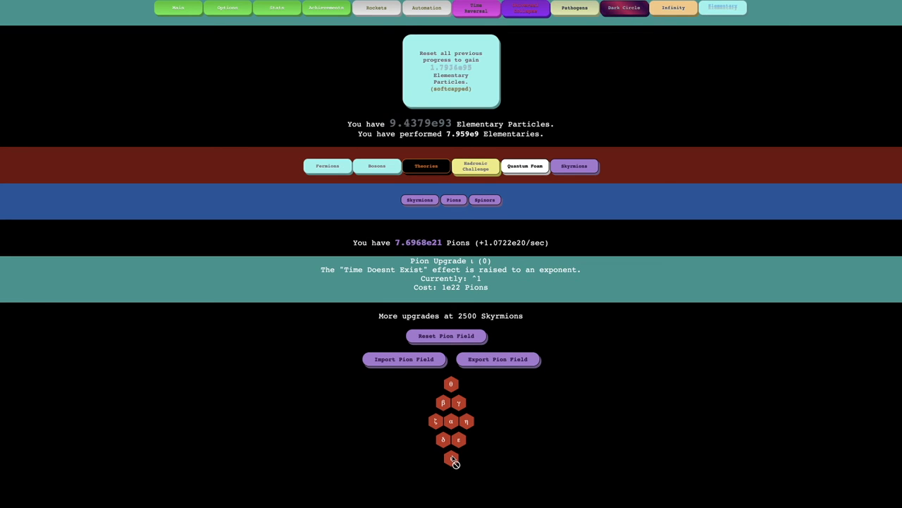
pyautogui.click(525, 166)
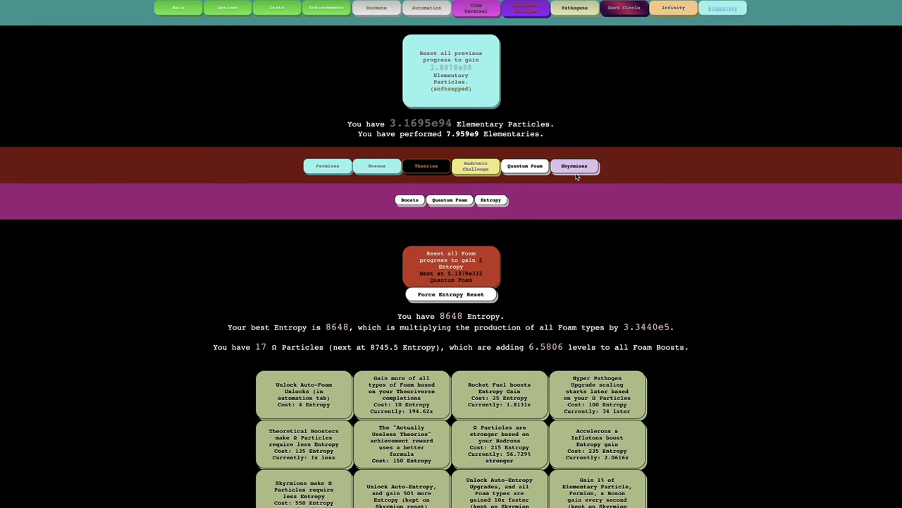
# - Buy another Spinor upgrade level and the 'Entropy boosts Skyrmion gain' upgrade
pyautogui.click(573, 165)
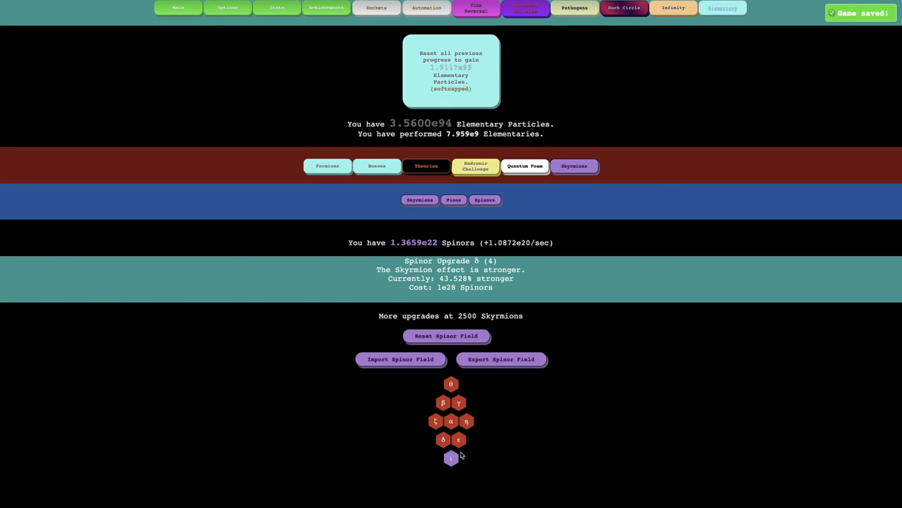
pyautogui.click(451, 457)
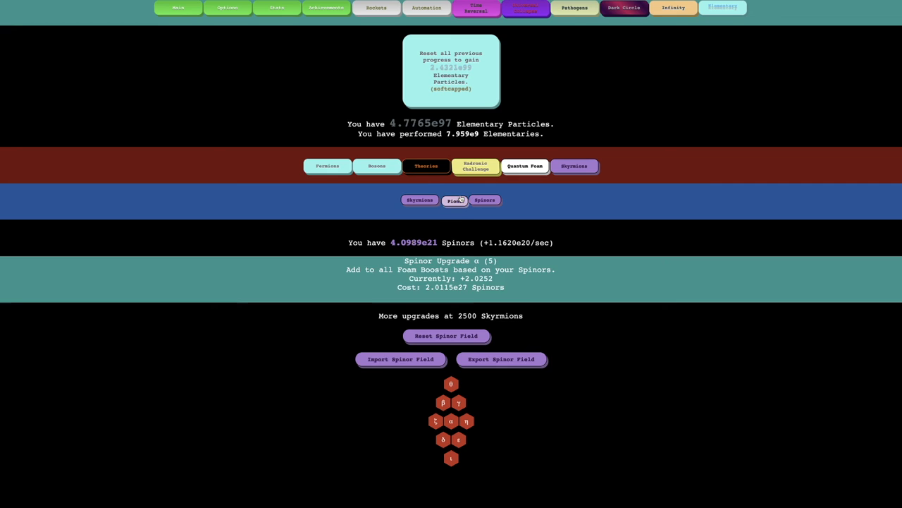
pyautogui.click(525, 166)
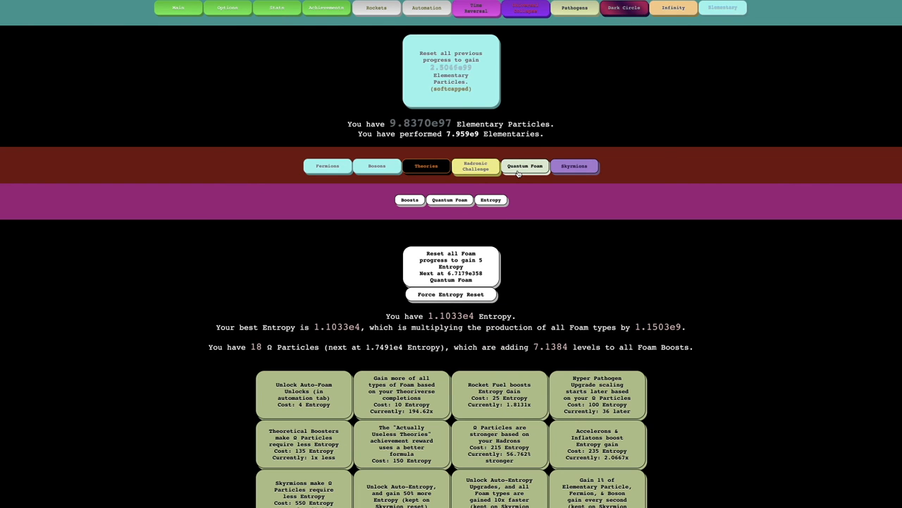
pyautogui.scroll(-3)
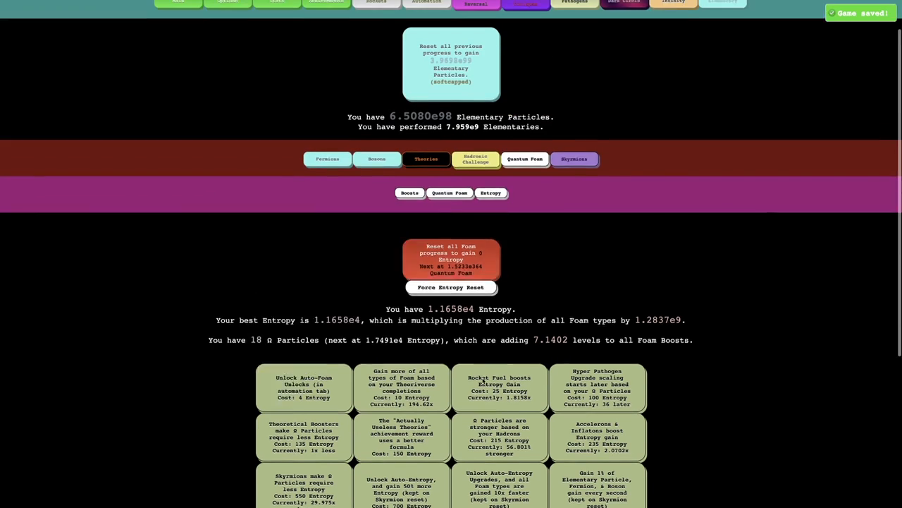
pyautogui.click(574, 158)
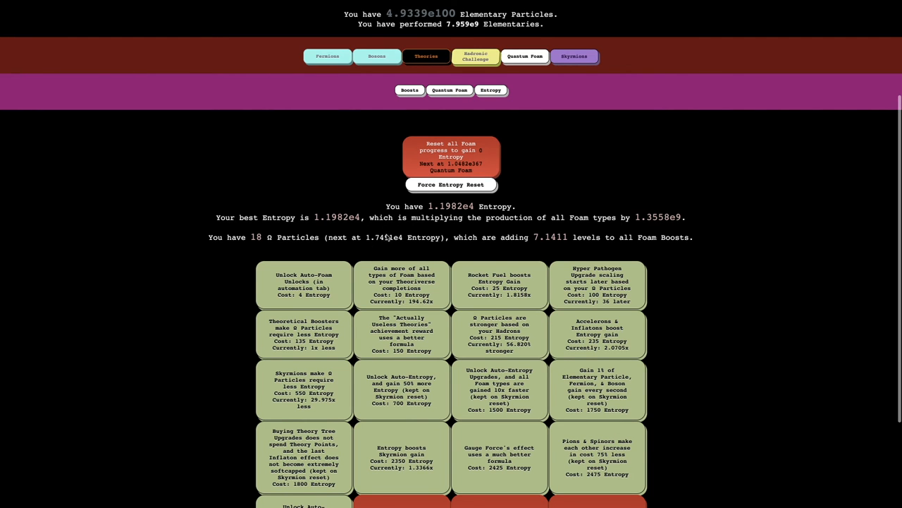
pyautogui.scroll(-3)
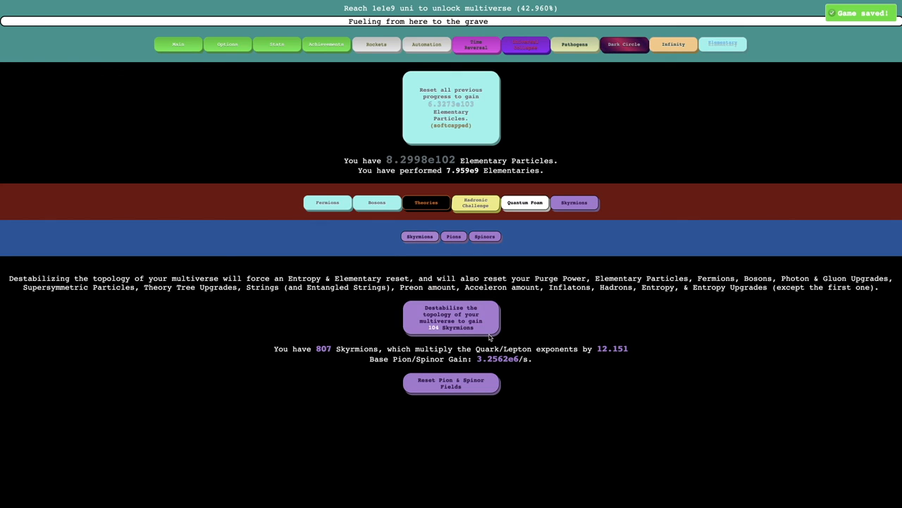
# - Destabilize the multiverse repeatedly, raising Skyrmions from 807 to 940
pyautogui.click(451, 318)
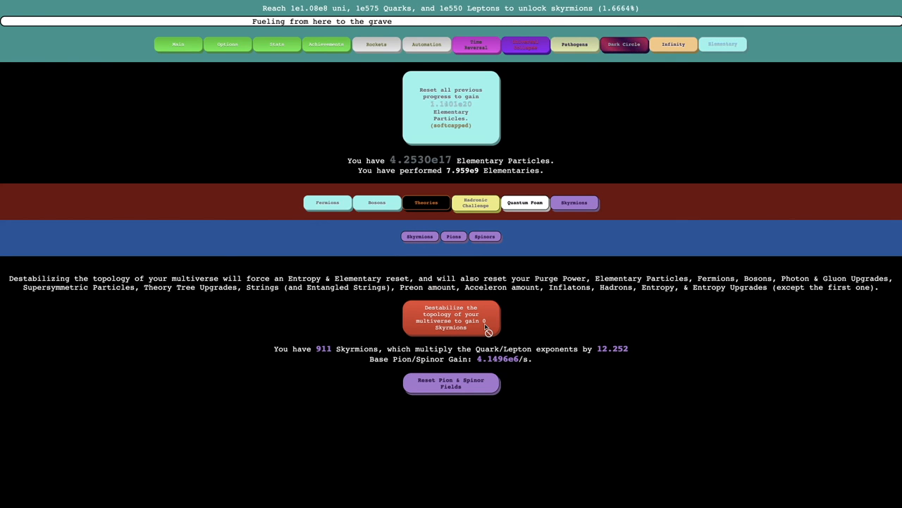
pyautogui.click(454, 236)
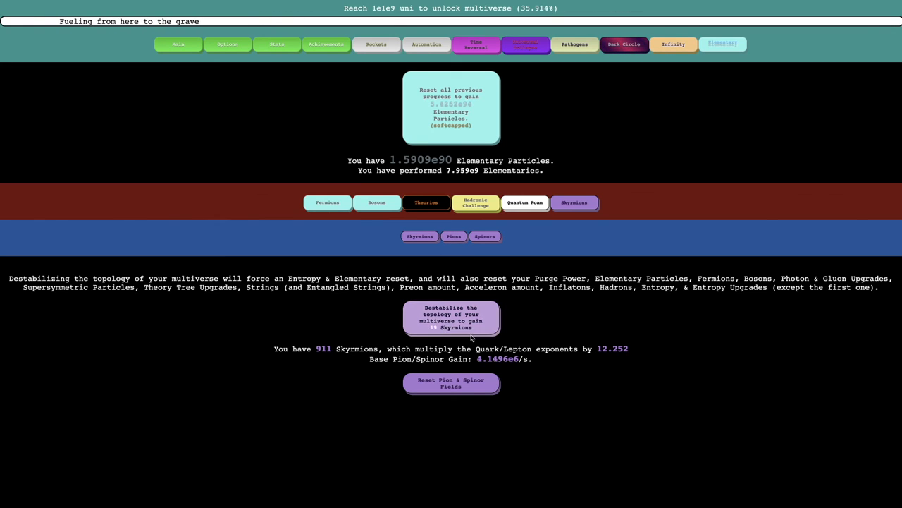
pyautogui.click(450, 317)
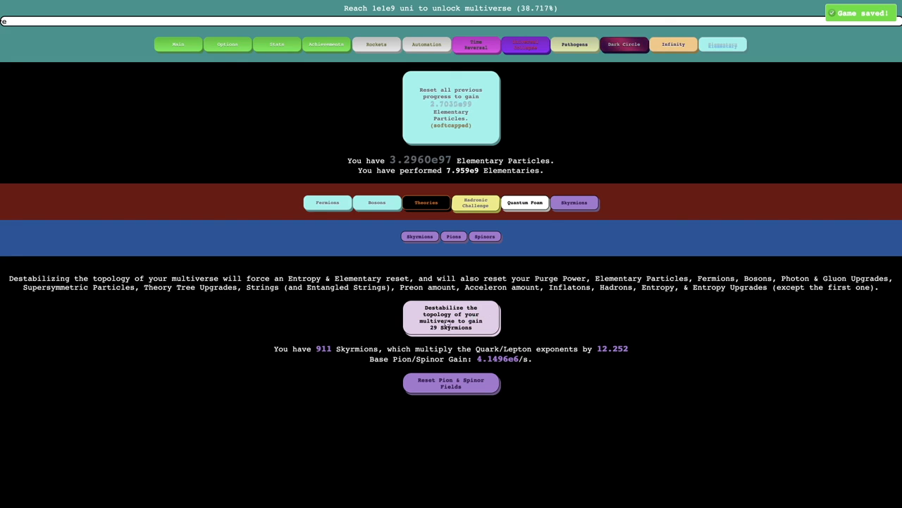
pyautogui.click(451, 318)
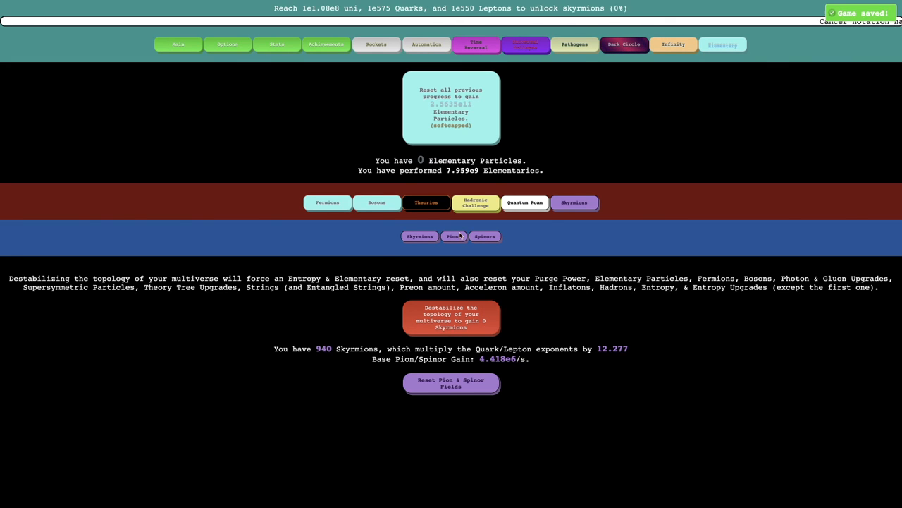
pyautogui.click(454, 236)
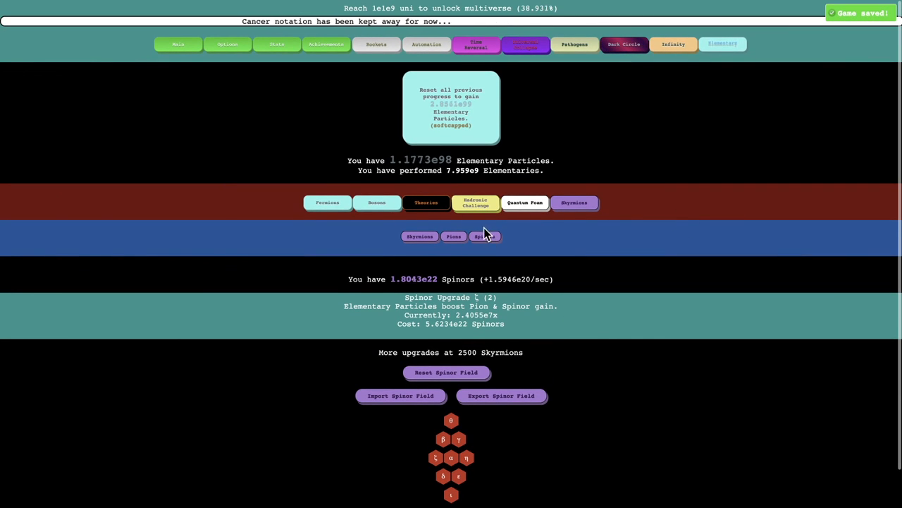
pyautogui.moveTo(534, 256)
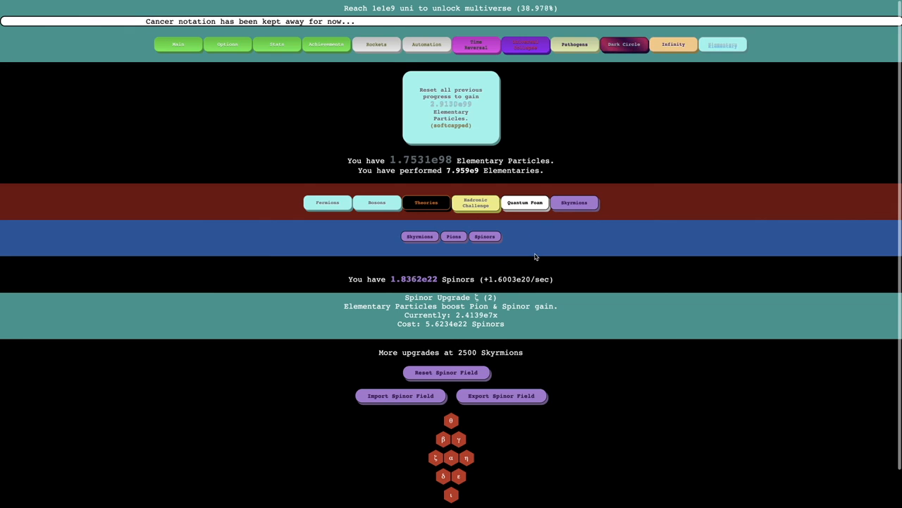